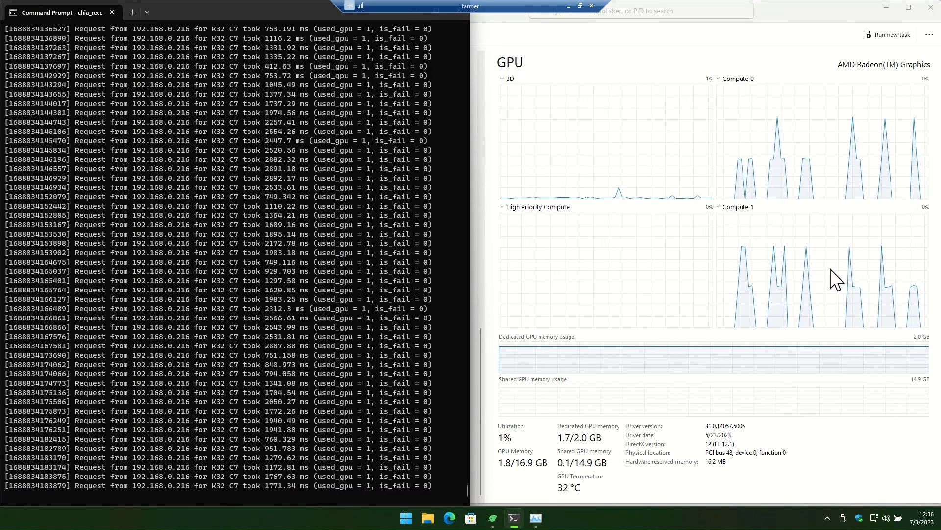
pyautogui.moveTo(409, 478)
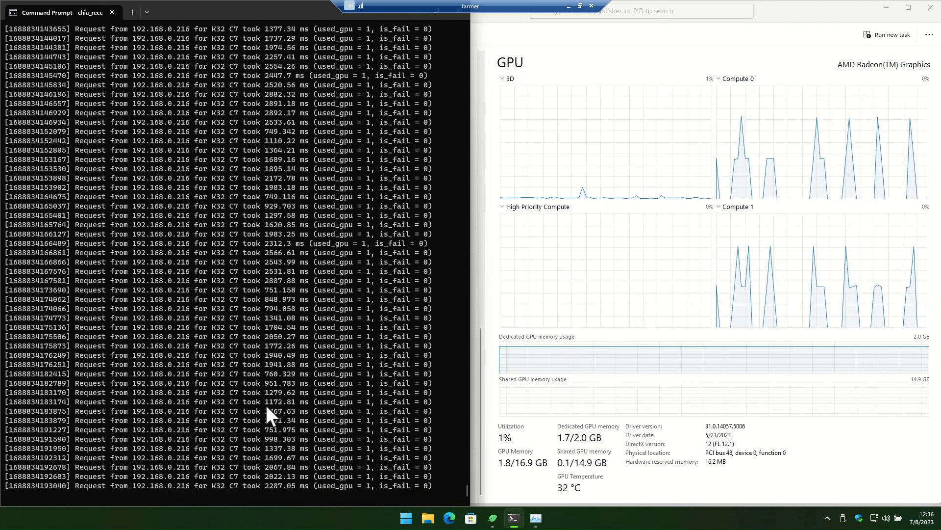
pyautogui.moveTo(874, 239)
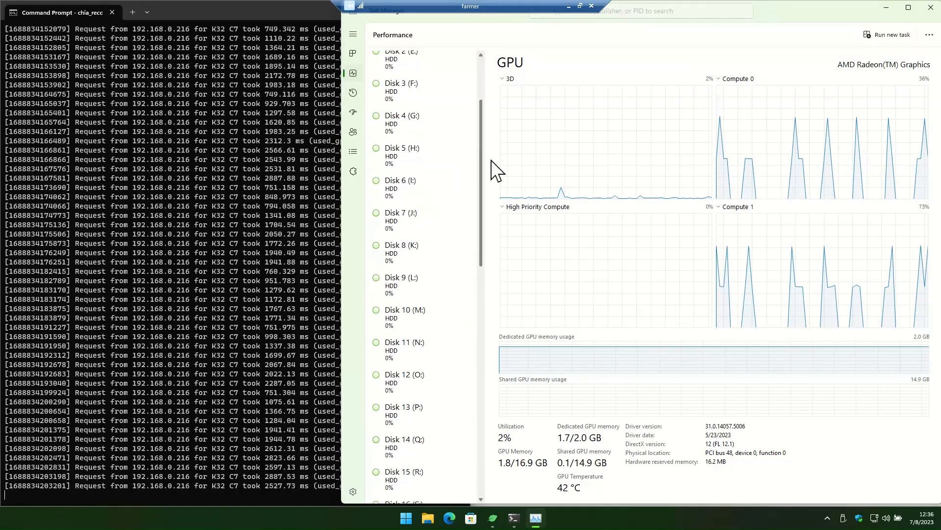
# Step: Switch Task Manager's performance view to the AMD Ryzen 7 5700G CPU graphs
pyautogui.click(392, 62)
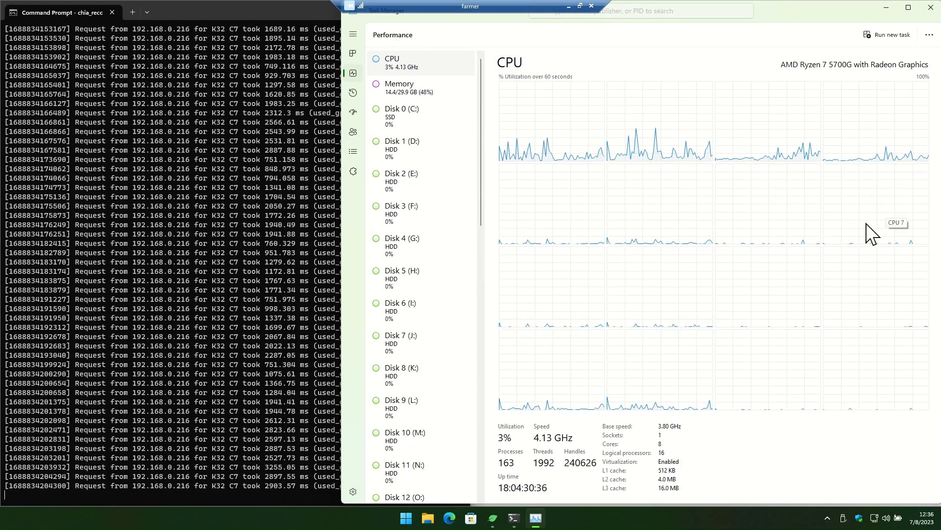
pyautogui.moveTo(602, 353)
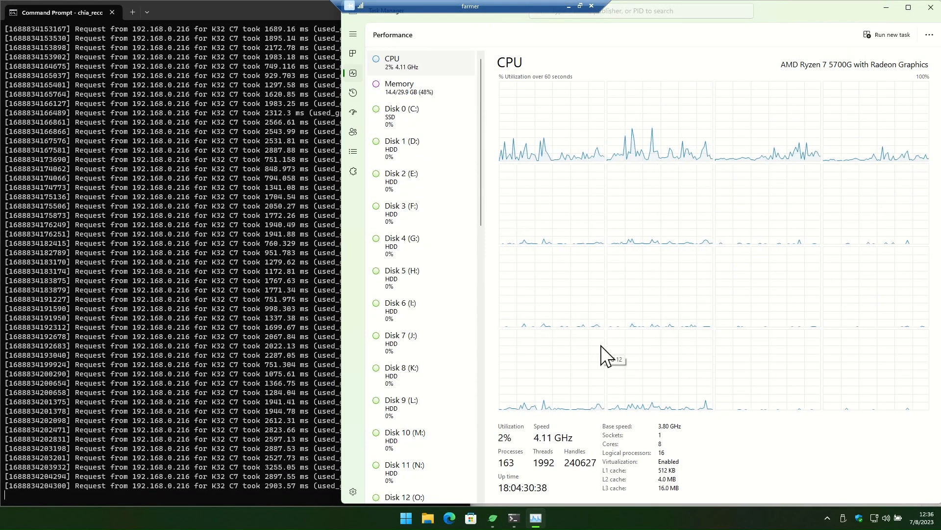
pyautogui.moveTo(614, 362)
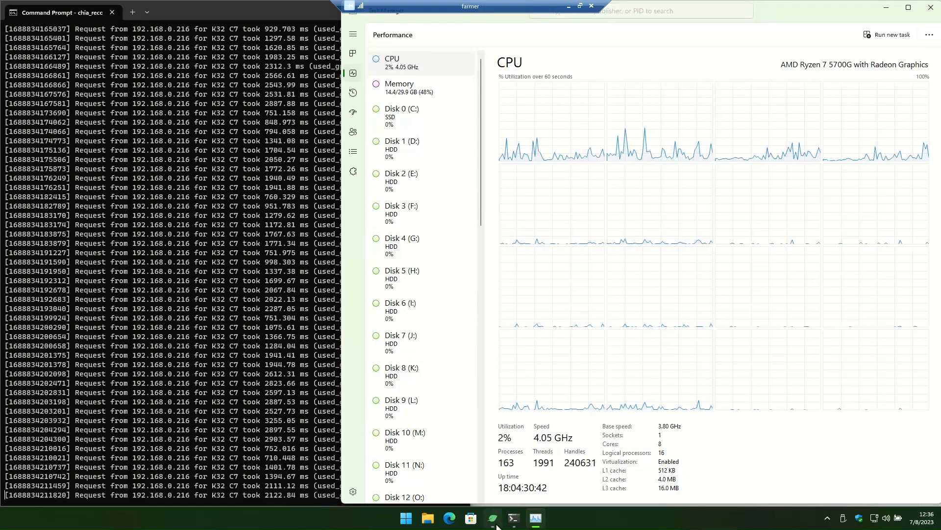
# Step: Bring the Chia wallet forward, showing the 0.4598 XCH balance and recent transactions
pyautogui.click(492, 518)
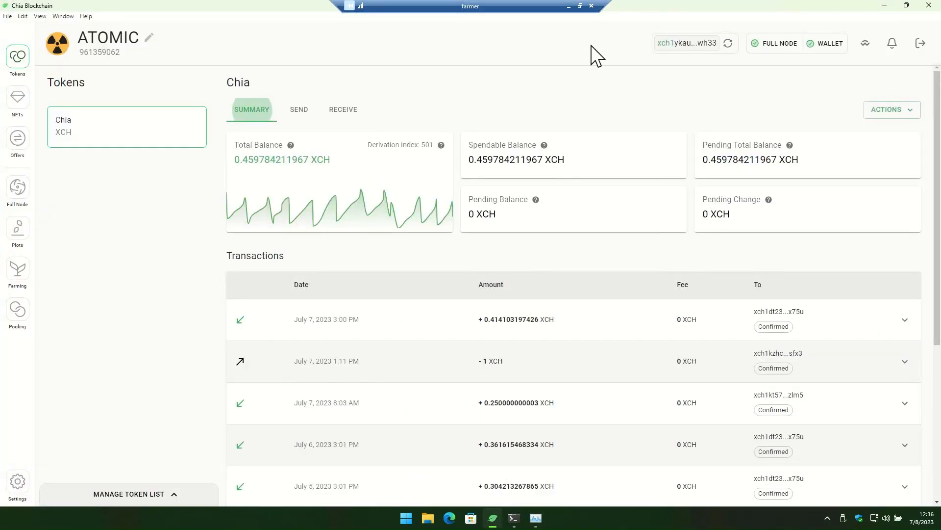
pyautogui.moveTo(788, 108)
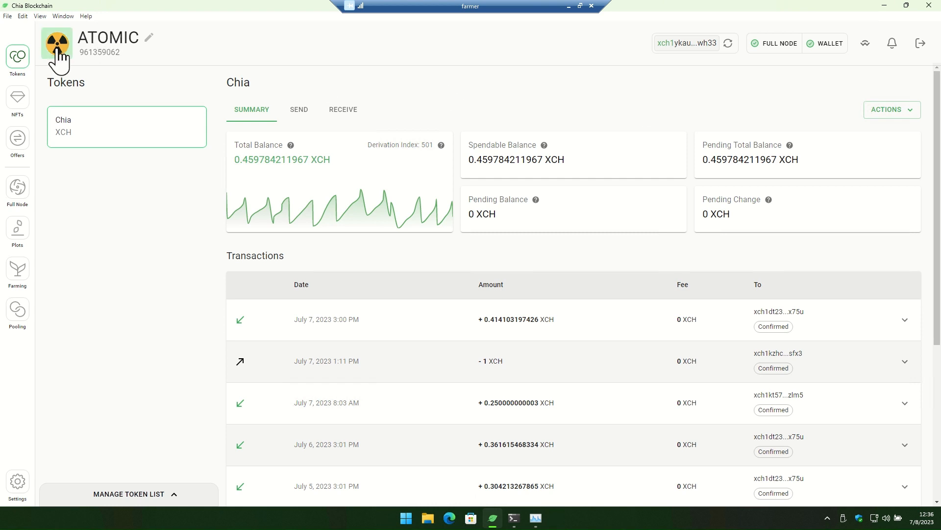
pyautogui.moveTo(522, 69)
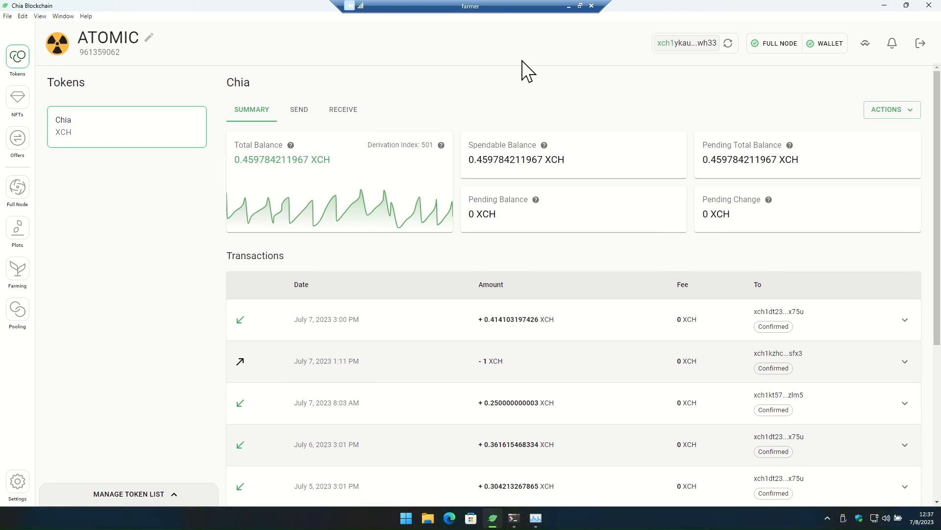
pyautogui.moveTo(564, 94)
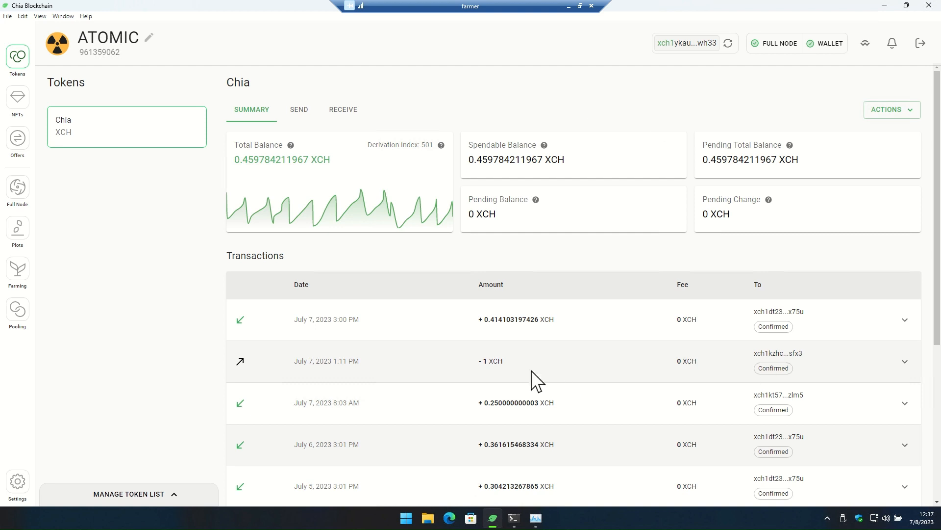
pyautogui.moveTo(554, 373)
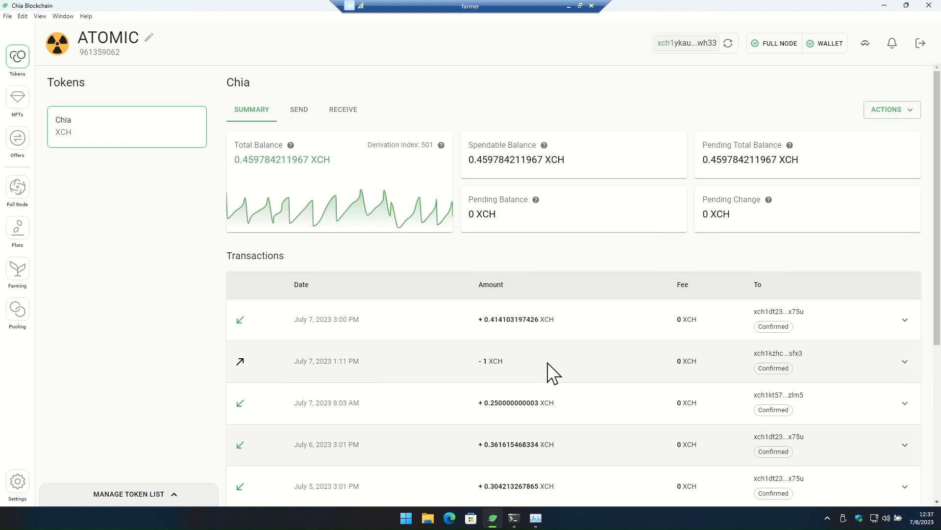
pyautogui.moveTo(159, 282)
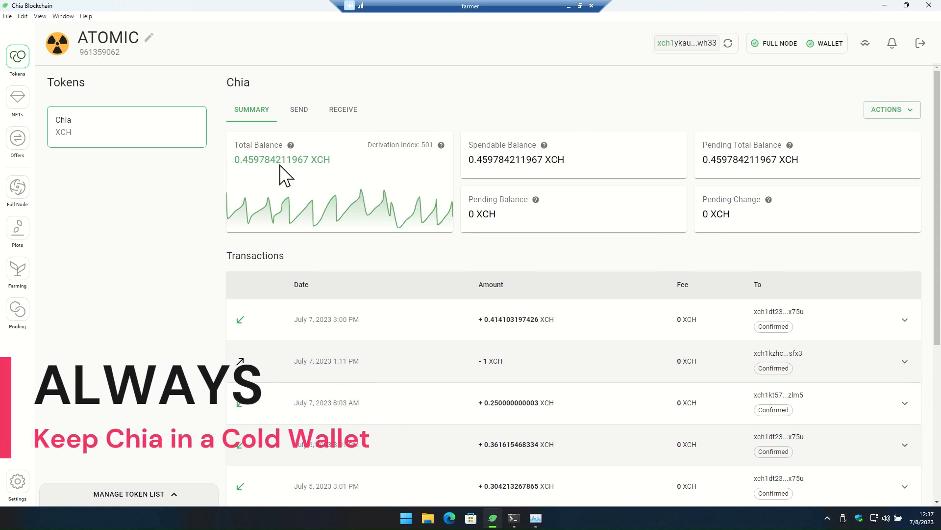
pyautogui.moveTo(829, 388)
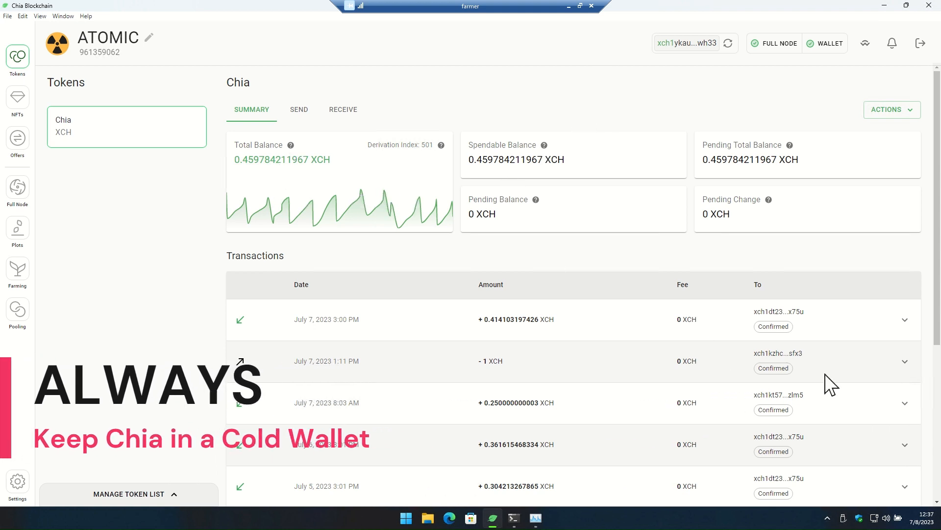
pyautogui.moveTo(112, 301)
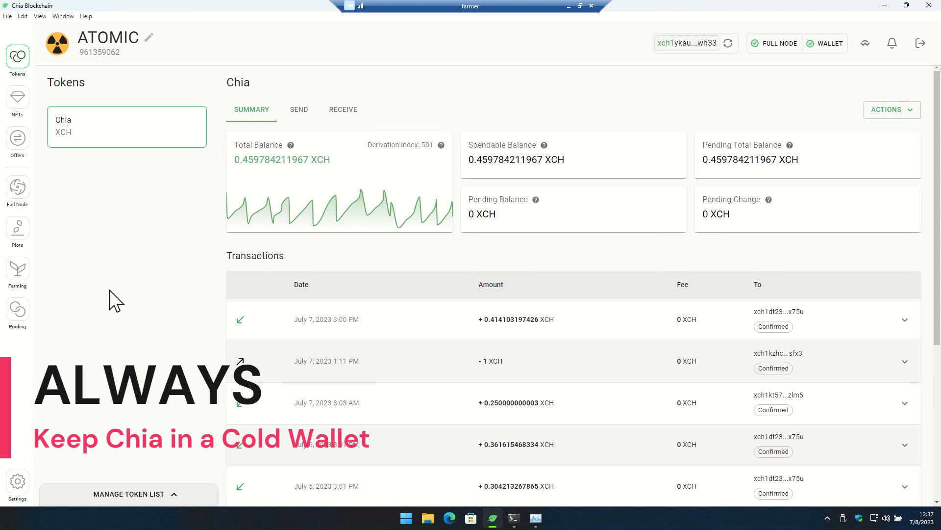
pyautogui.moveTo(616, 97)
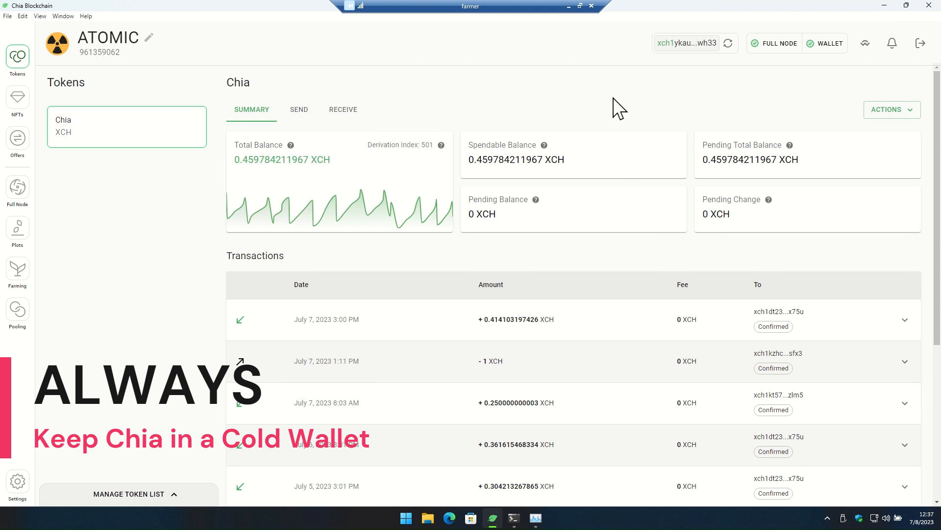
pyautogui.moveTo(591, 173)
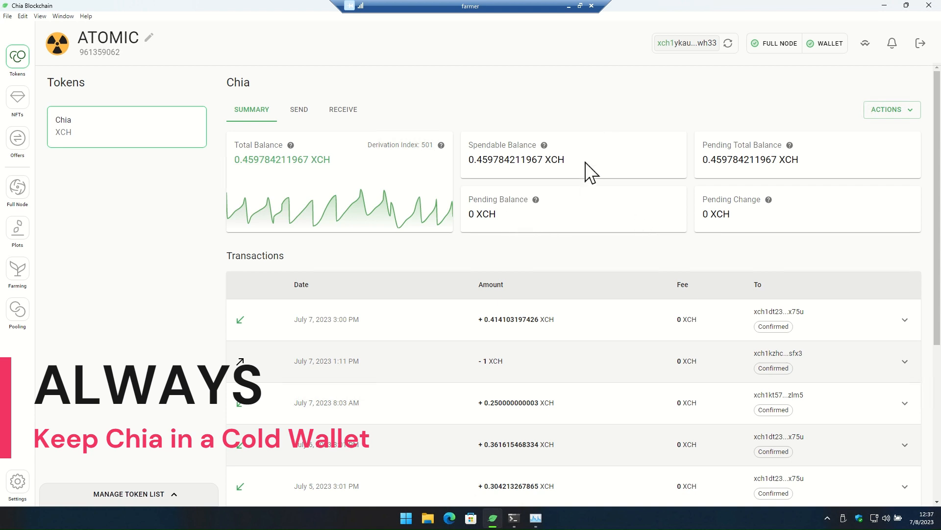
pyautogui.moveTo(300, 185)
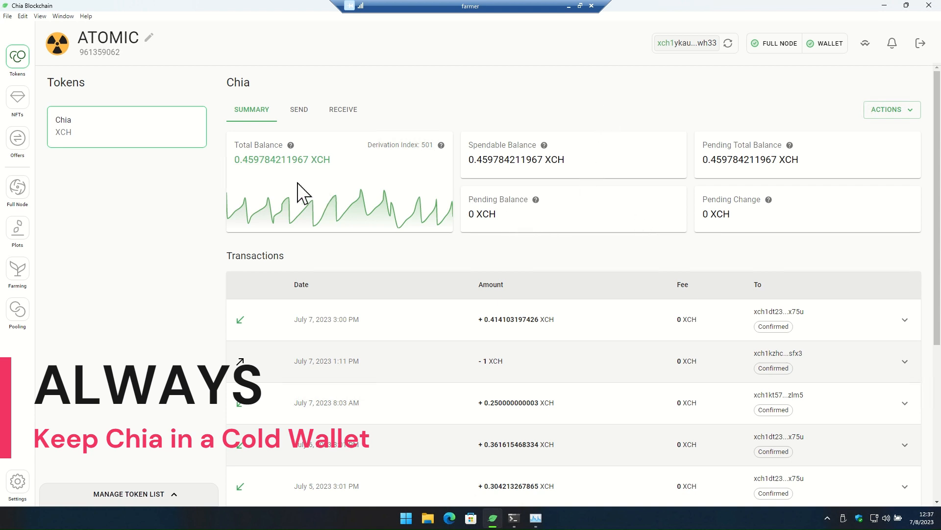
pyautogui.moveTo(287, 223)
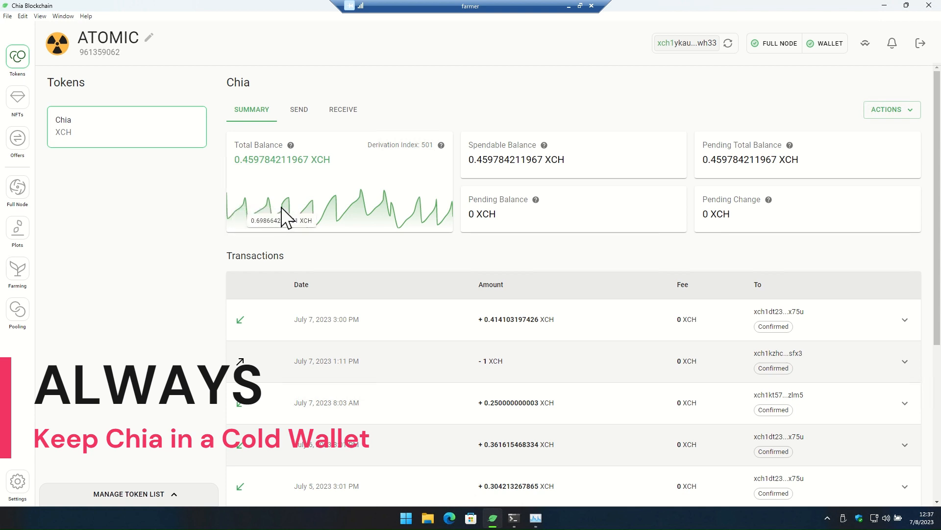
pyautogui.moveTo(411, 216)
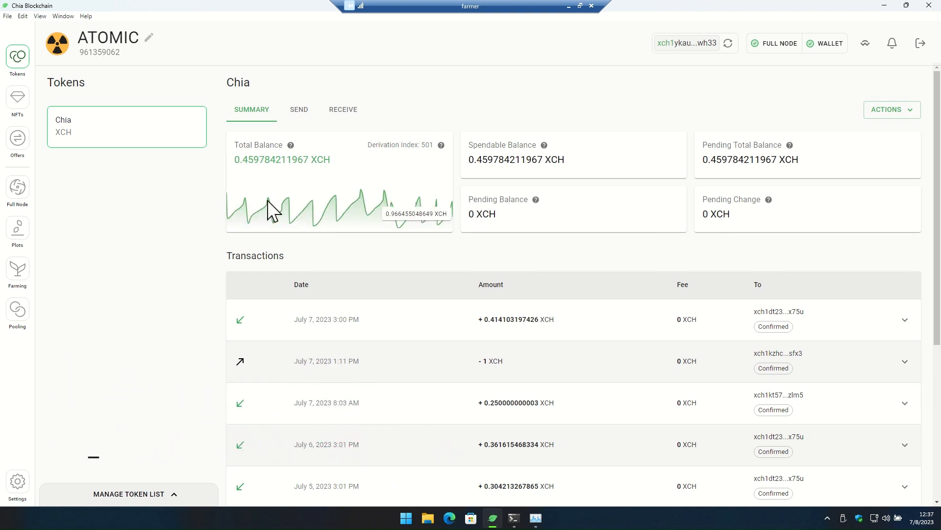
pyautogui.moveTo(686, 125)
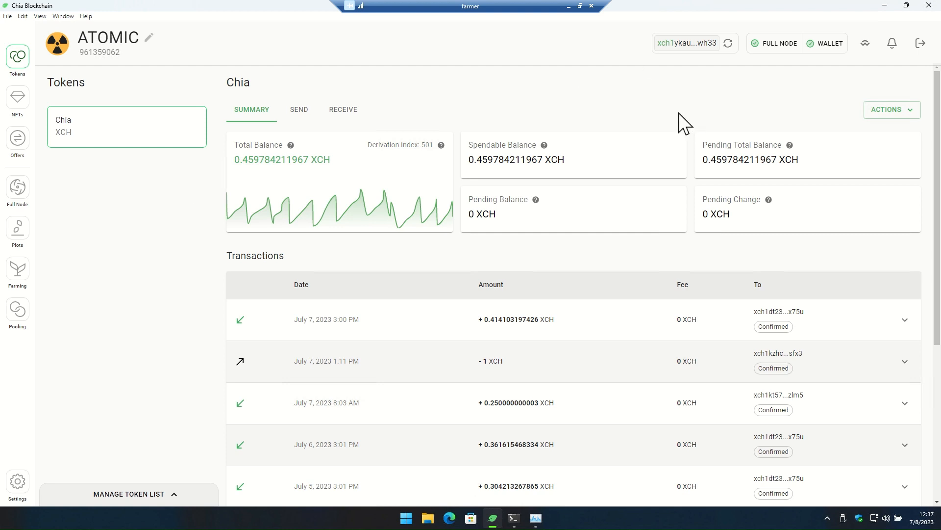
pyautogui.moveTo(530, 335)
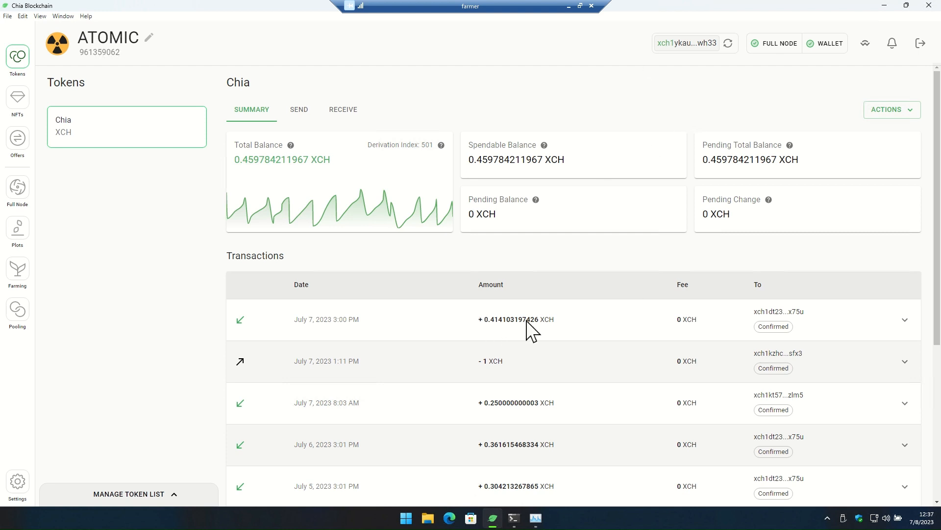
pyautogui.moveTo(545, 417)
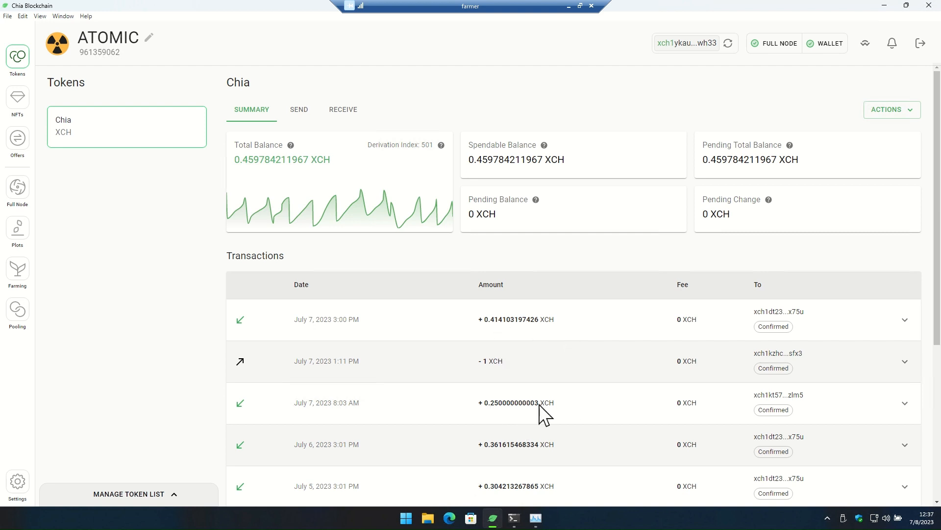
pyautogui.moveTo(499, 415)
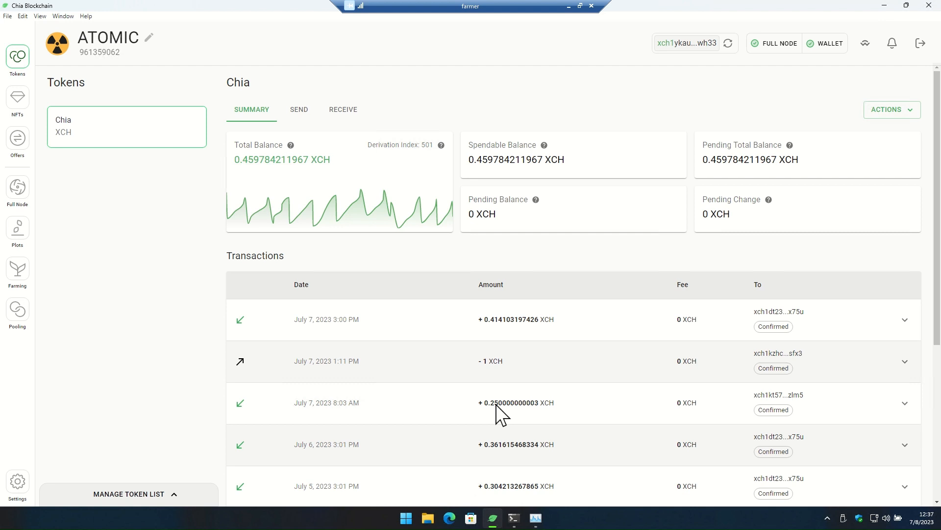
pyautogui.moveTo(495, 476)
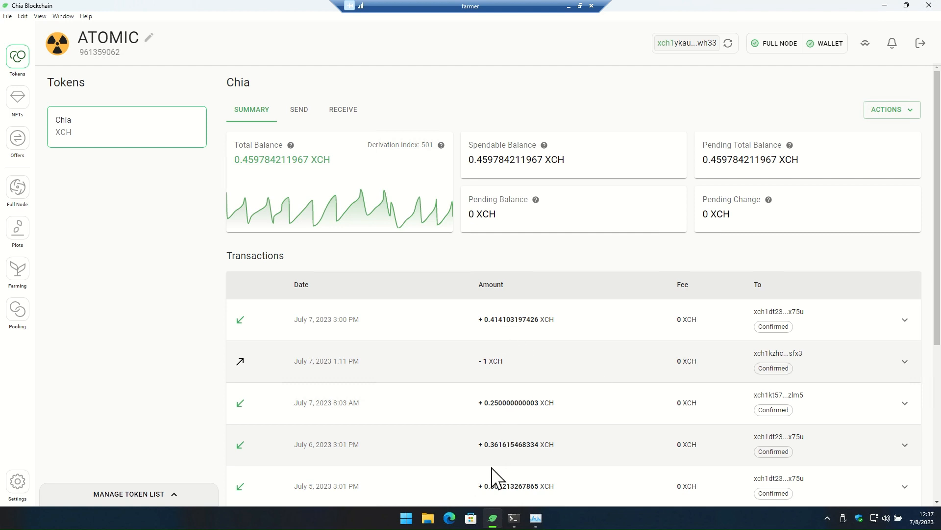
pyautogui.moveTo(509, 488)
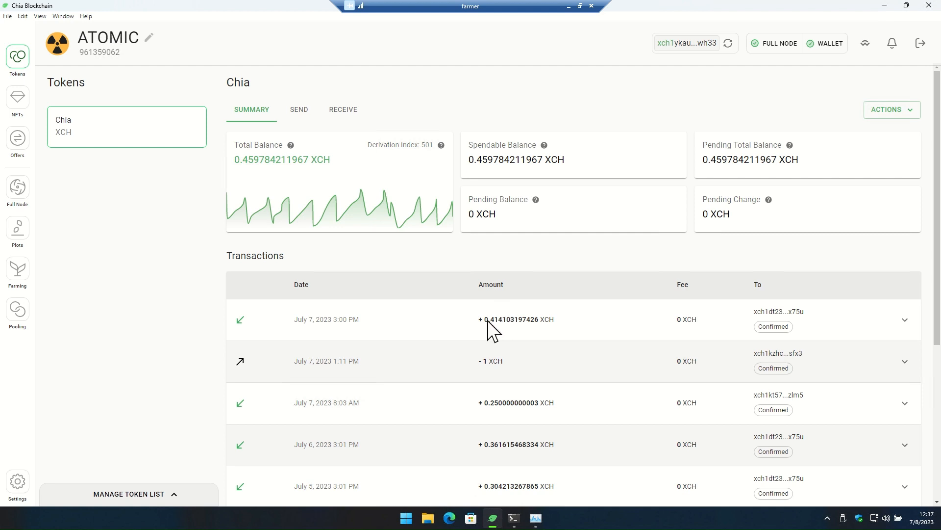
pyautogui.moveTo(565, 335)
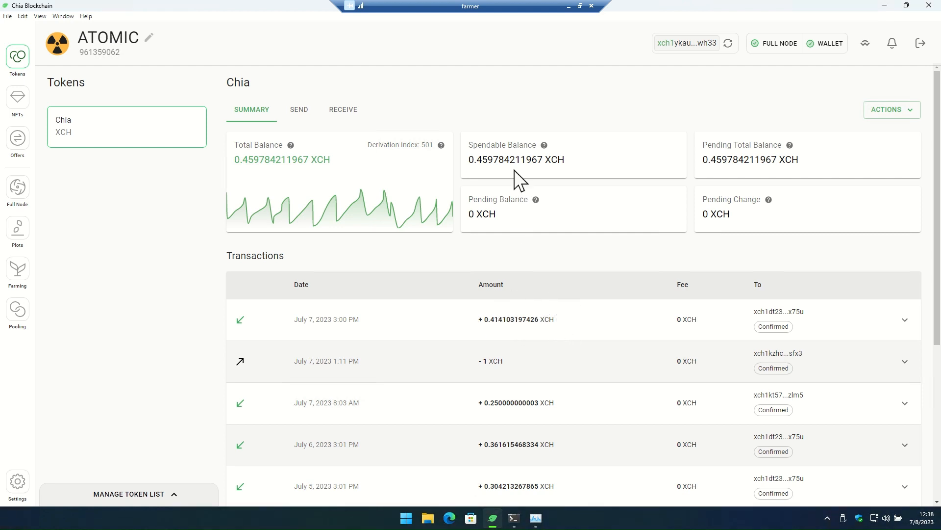
pyautogui.moveTo(465, 167)
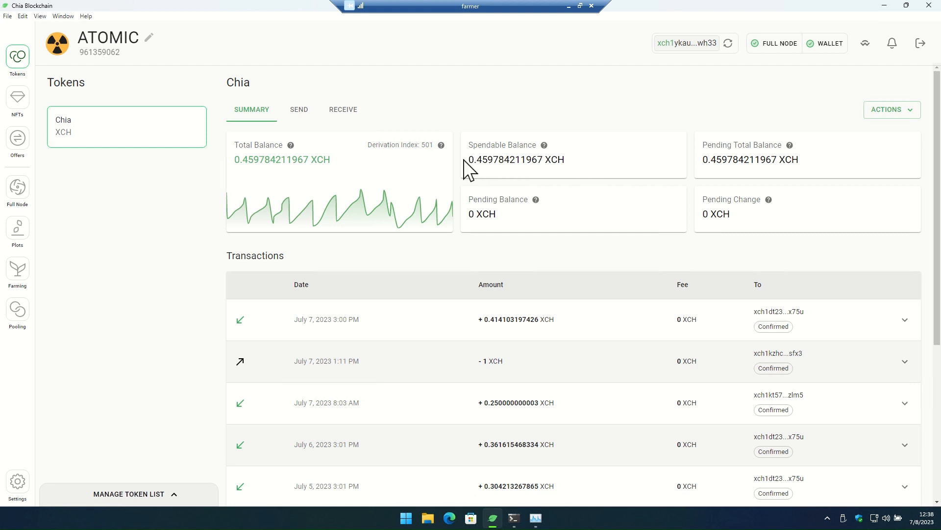
pyautogui.moveTo(475, 160)
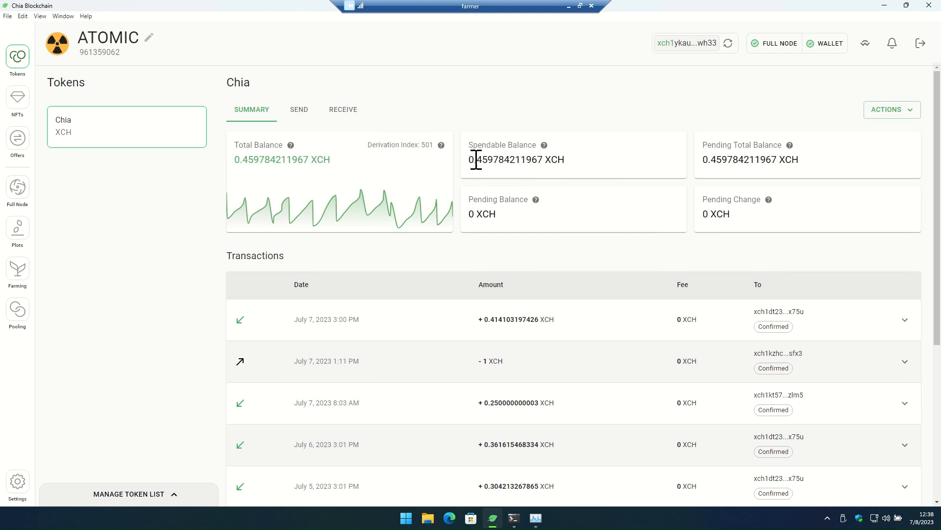
pyautogui.moveTo(575, 176)
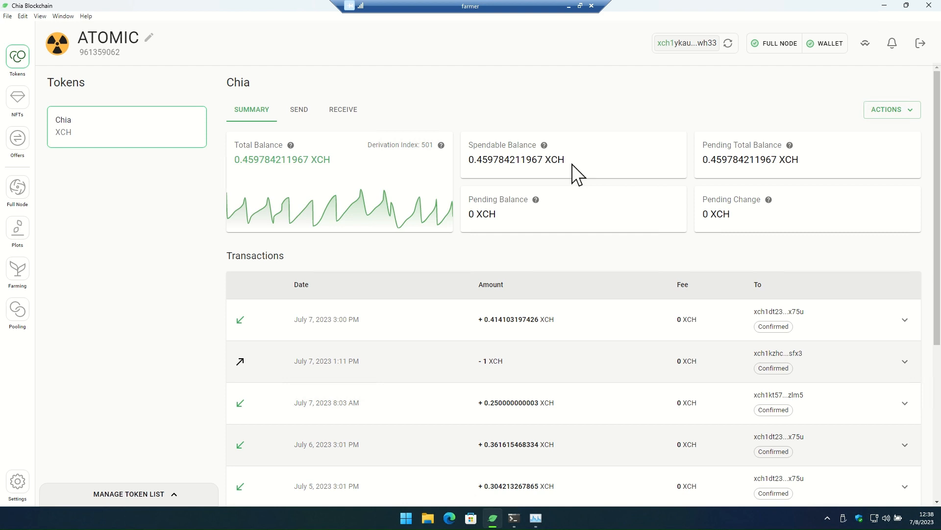
pyautogui.moveTo(527, 255)
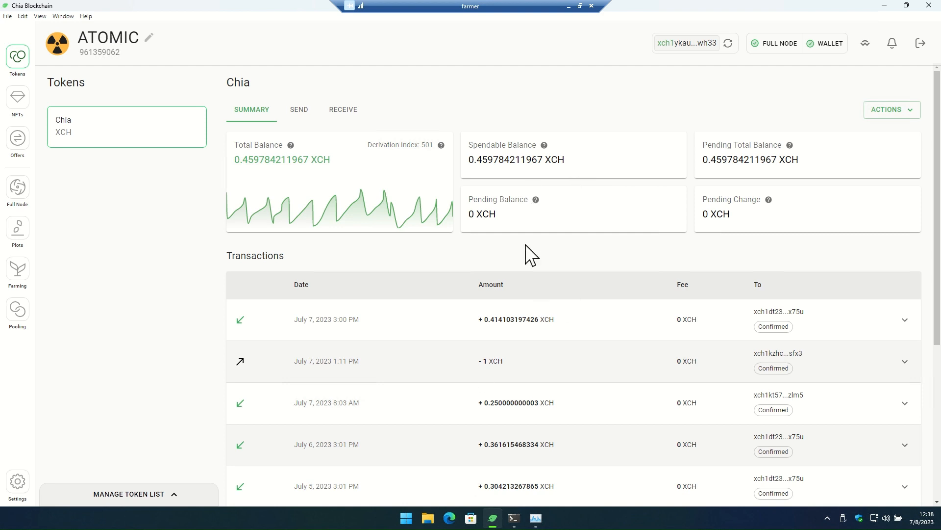
pyautogui.moveTo(590, 257)
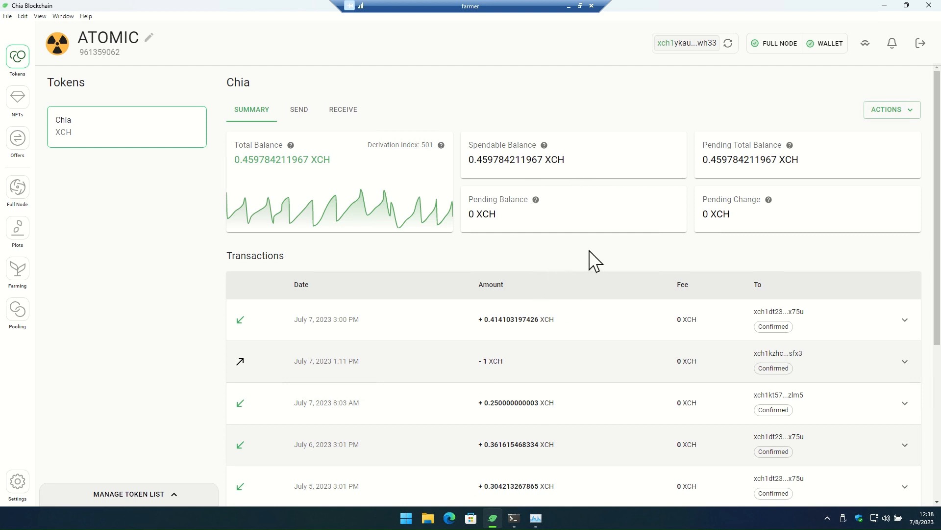
pyautogui.moveTo(579, 251)
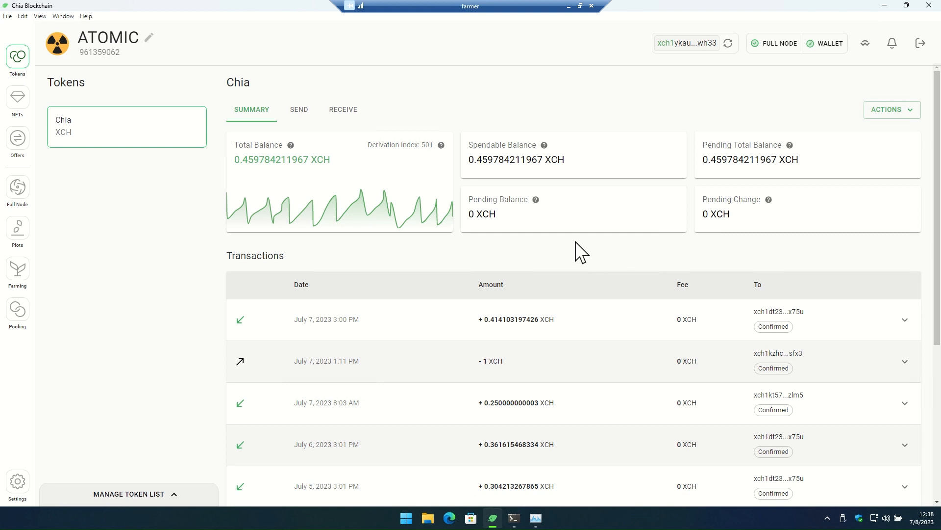
pyautogui.moveTo(609, 250)
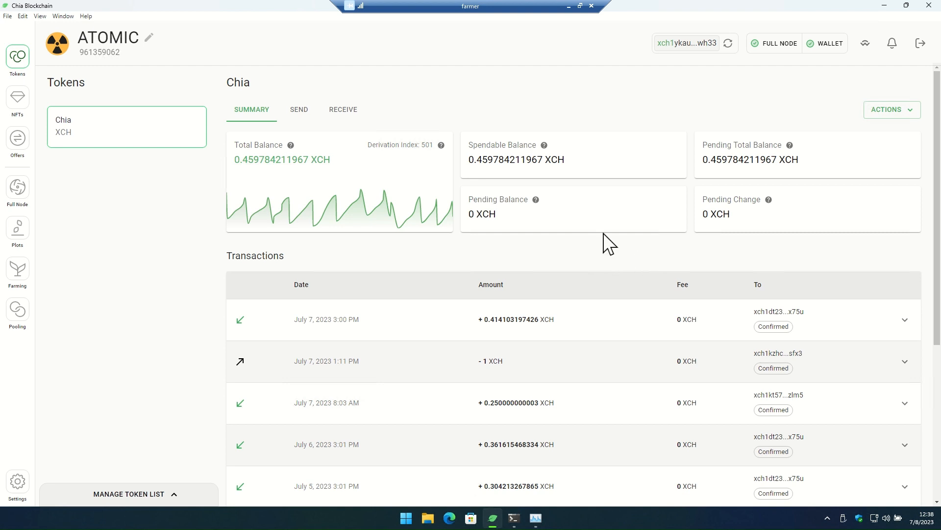
pyautogui.moveTo(555, 362)
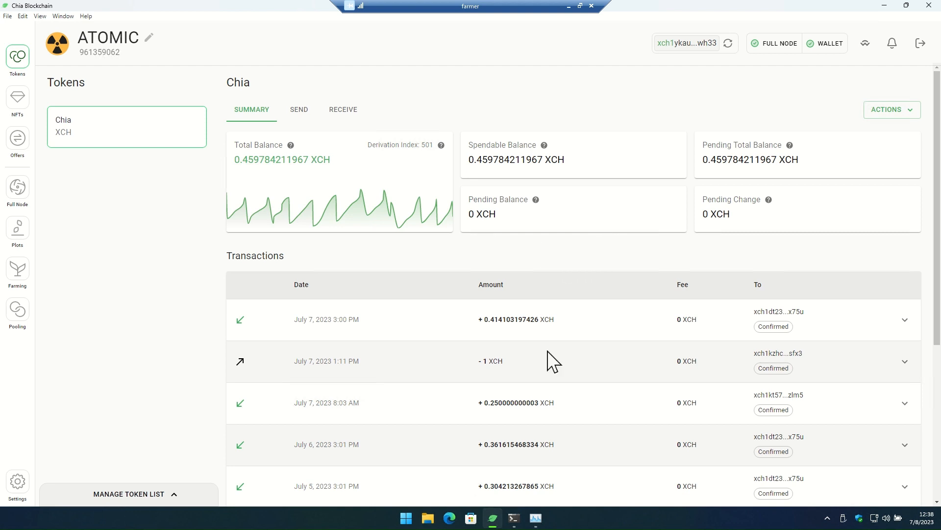
pyautogui.moveTo(464, 257)
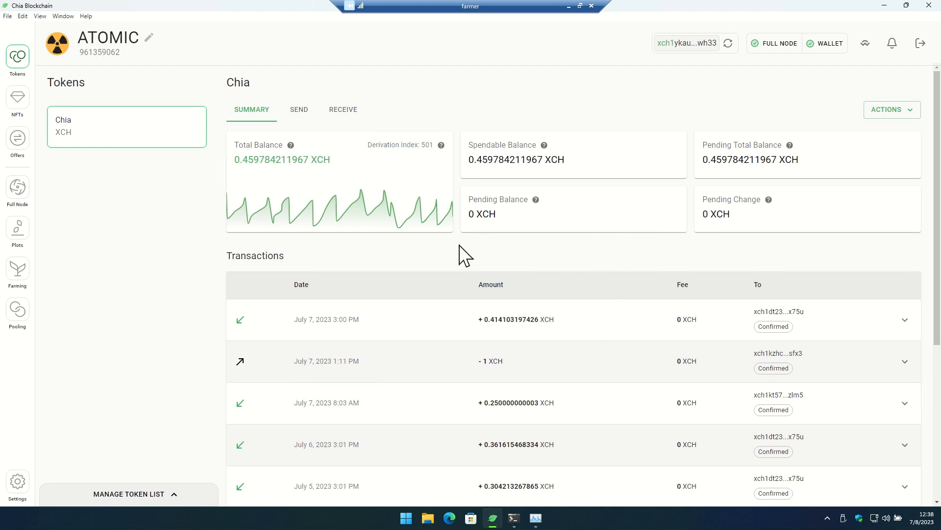
pyautogui.moveTo(665, 258)
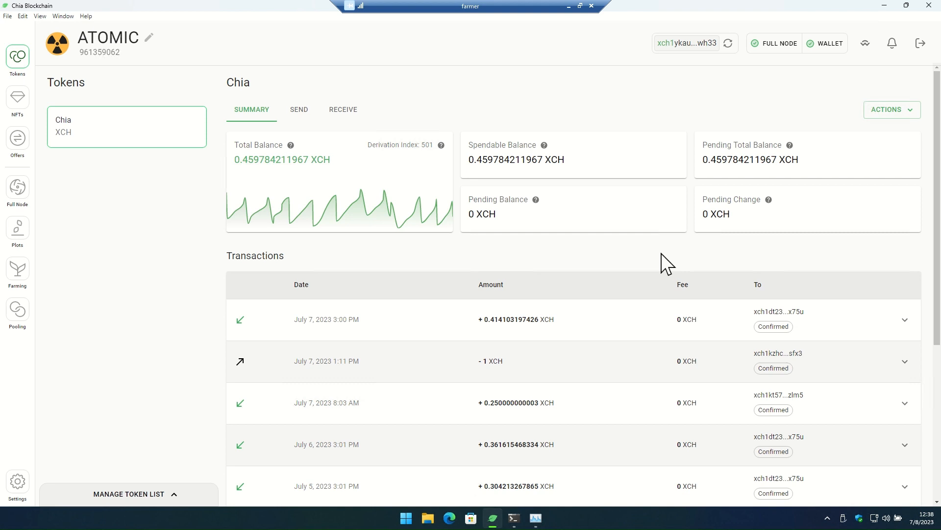
pyautogui.moveTo(552, 347)
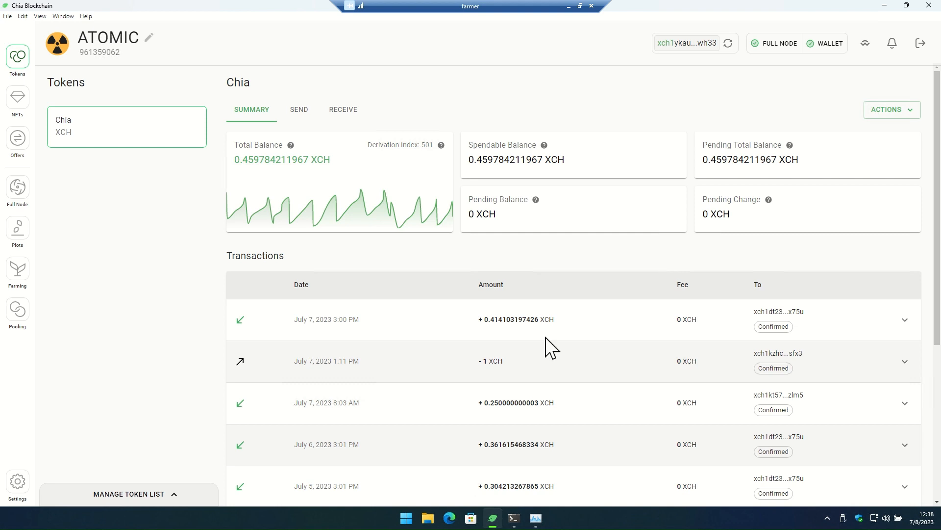
pyautogui.moveTo(588, 244)
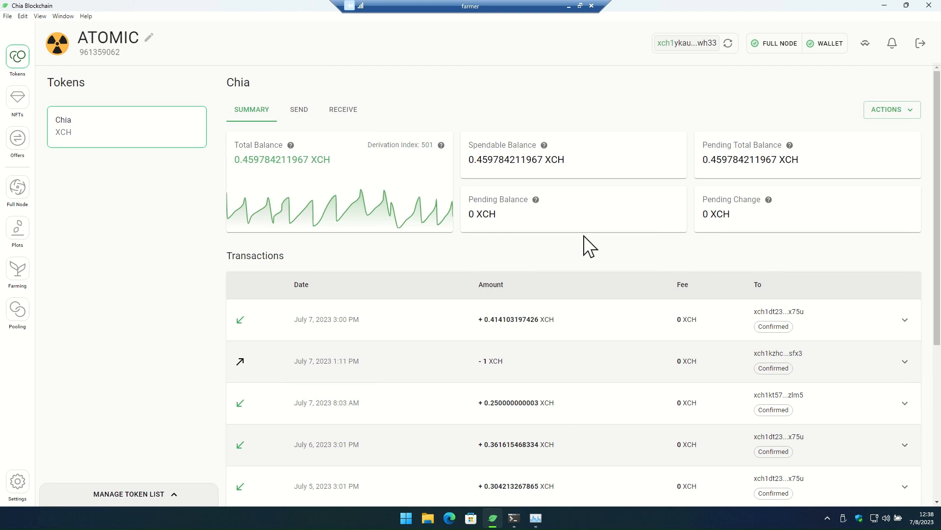
pyautogui.moveTo(586, 255)
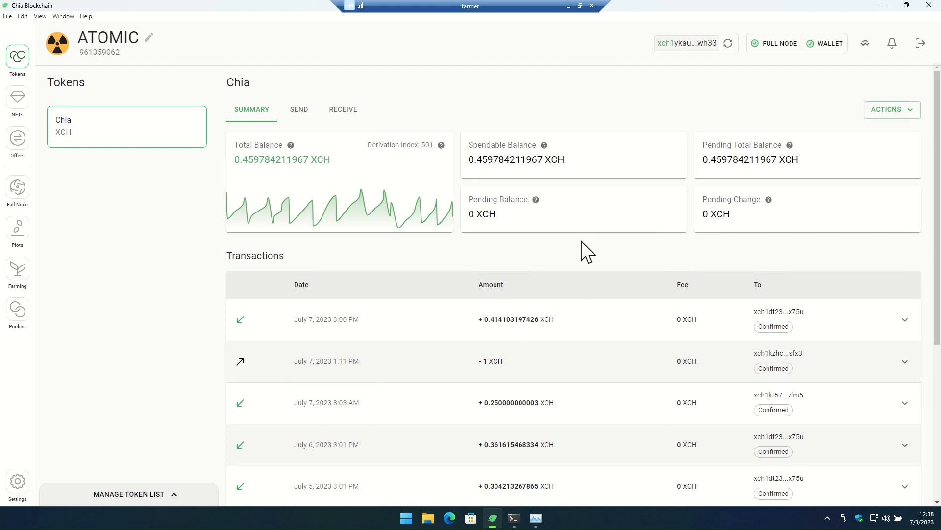
pyautogui.moveTo(487, 167)
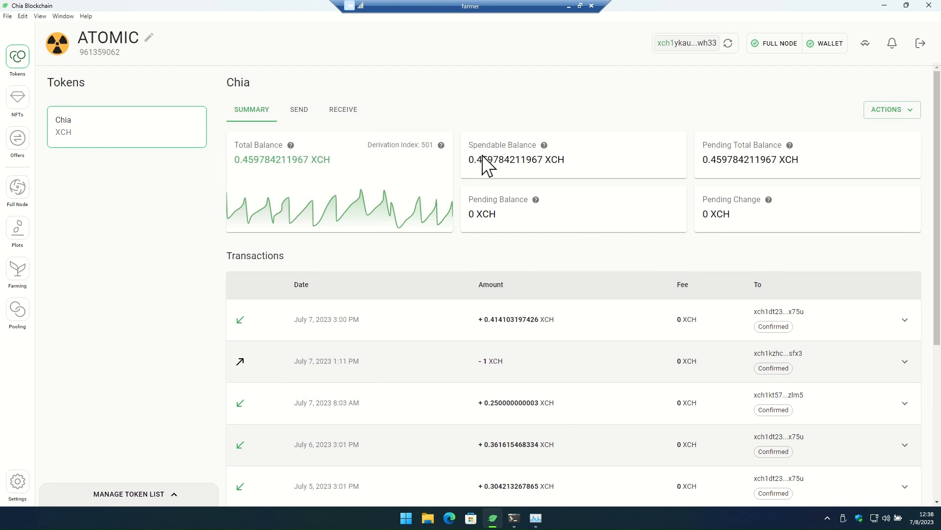
pyautogui.moveTo(699, 231)
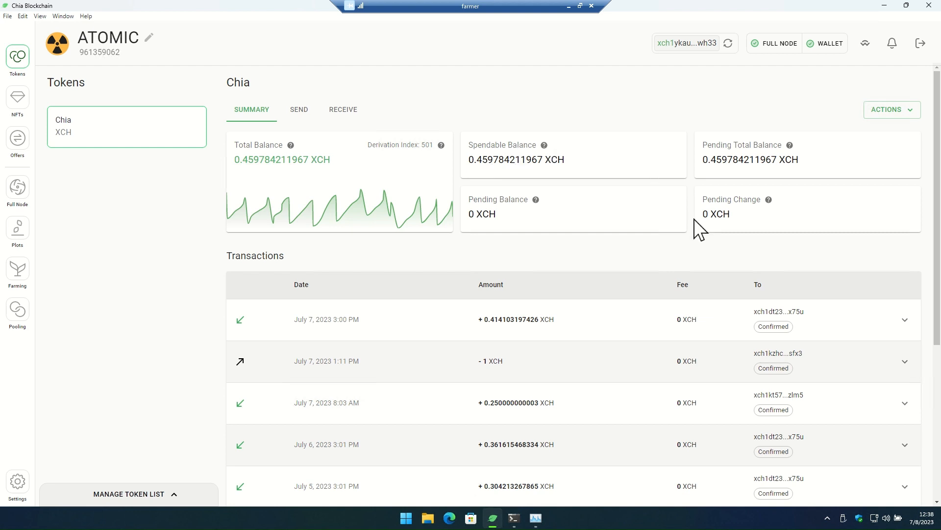
pyautogui.moveTo(528, 139)
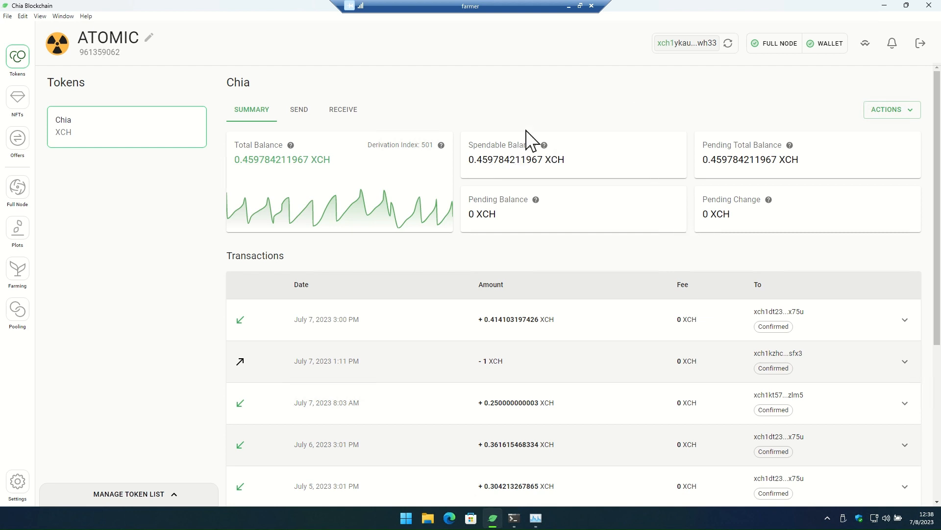
pyautogui.moveTo(614, 198)
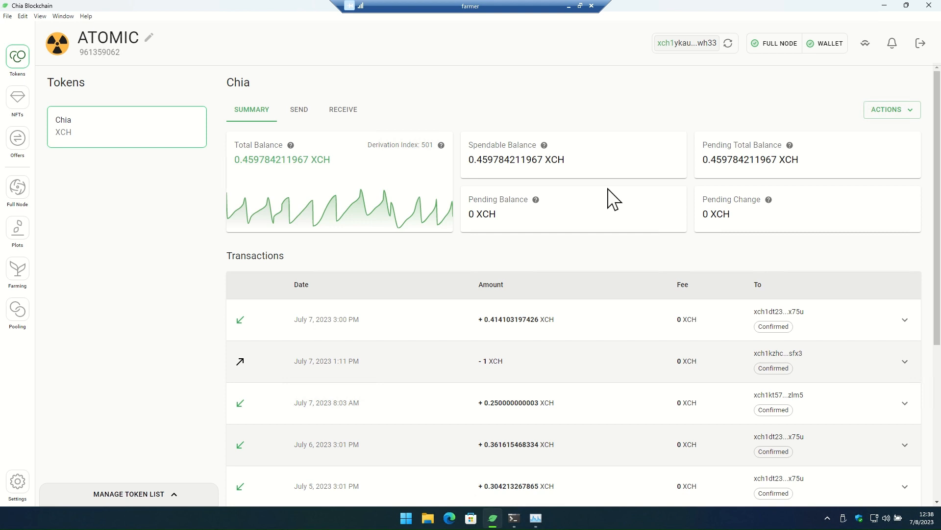
pyautogui.moveTo(596, 173)
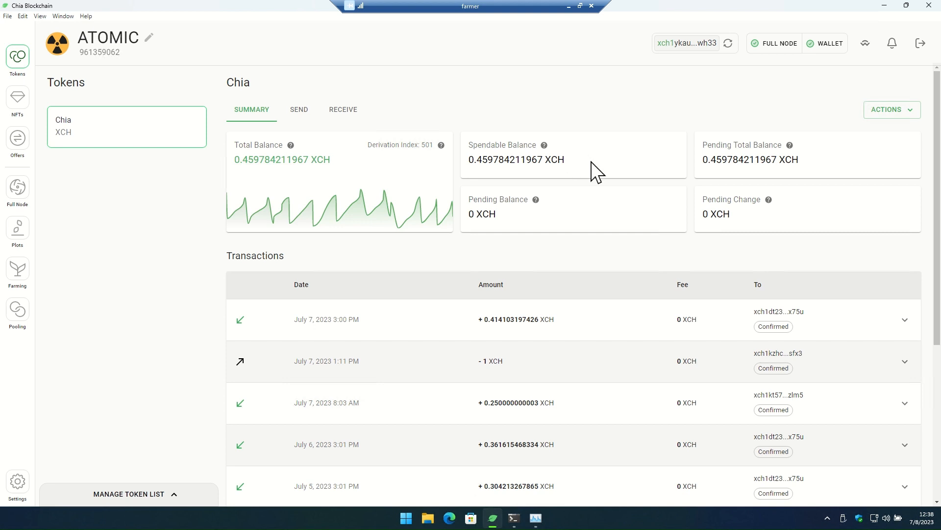
pyautogui.moveTo(622, 122)
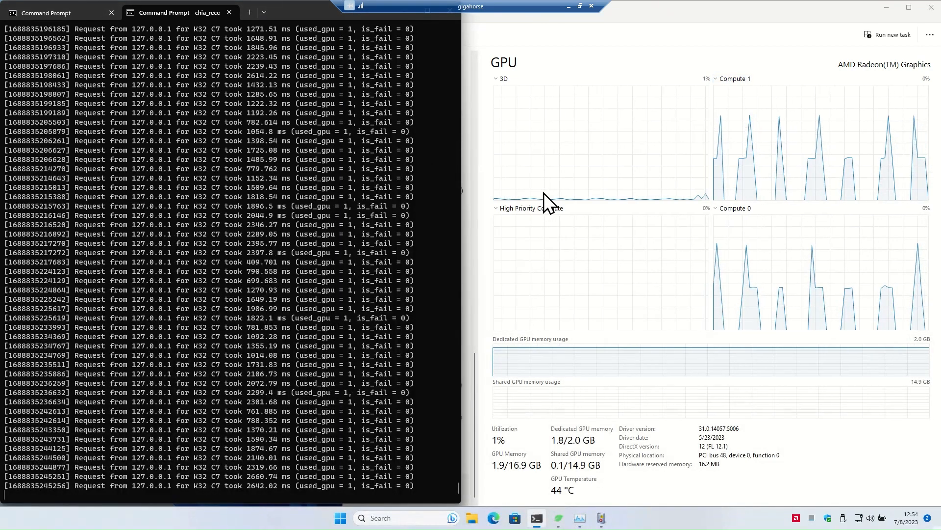
pyautogui.moveTo(525, 158)
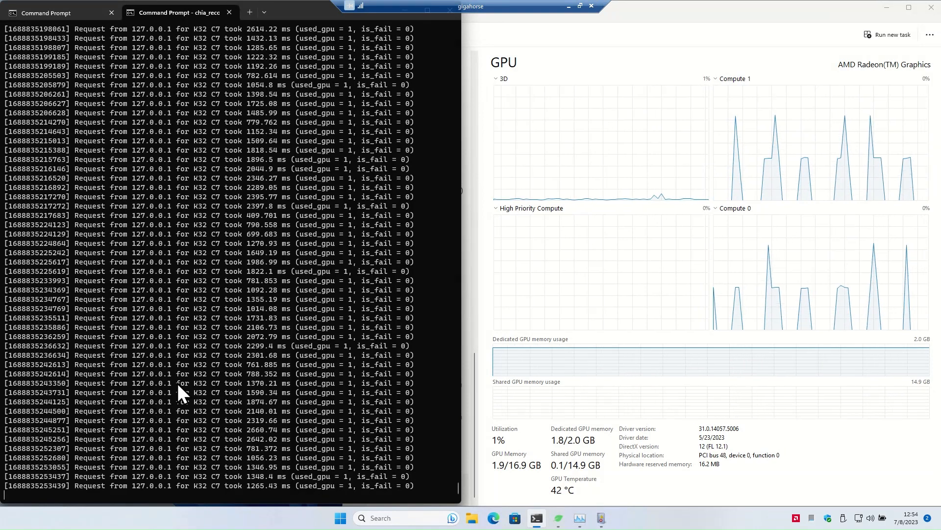
pyautogui.moveTo(253, 291)
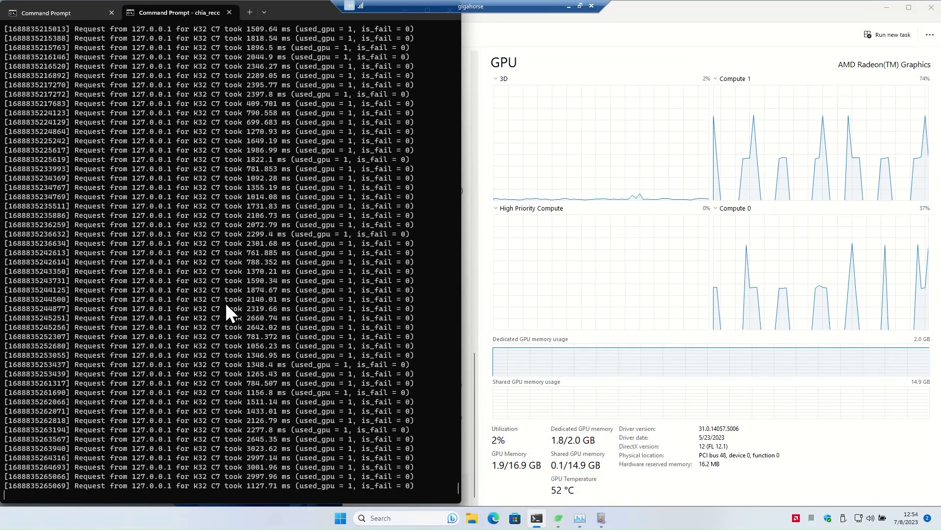
pyautogui.moveTo(196, 422)
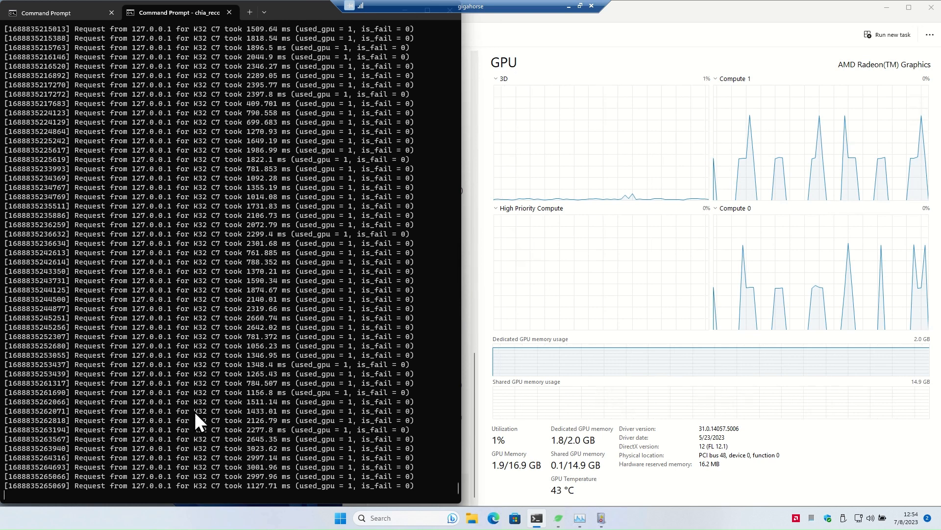
pyautogui.moveTo(882, 200)
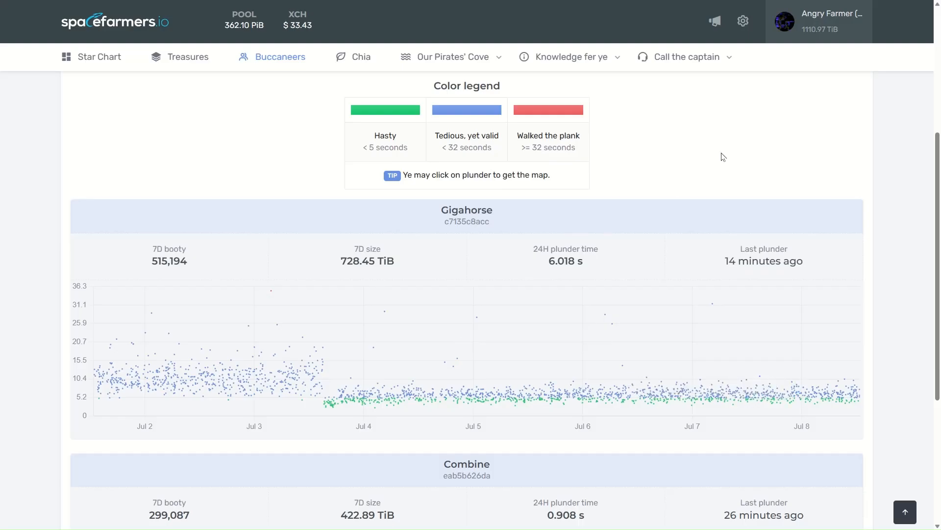
pyautogui.moveTo(477, 316)
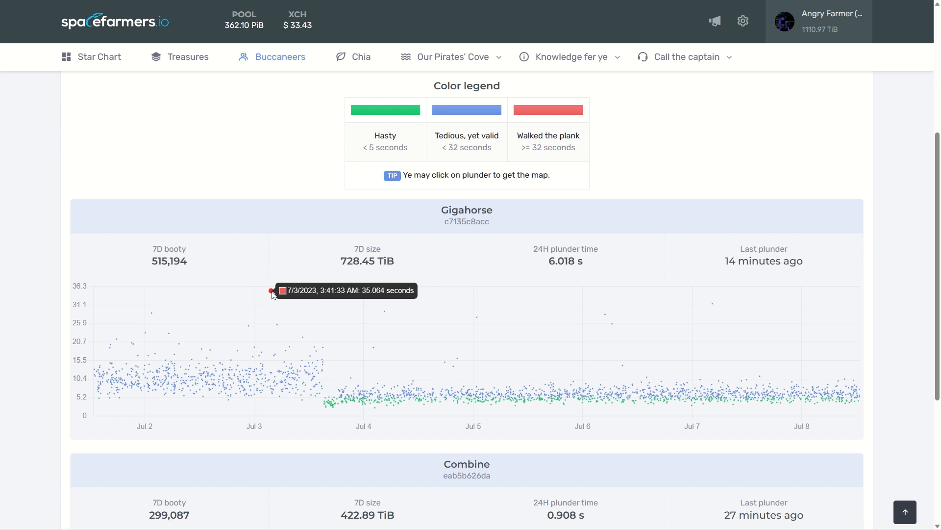
pyautogui.moveTo(250, 320)
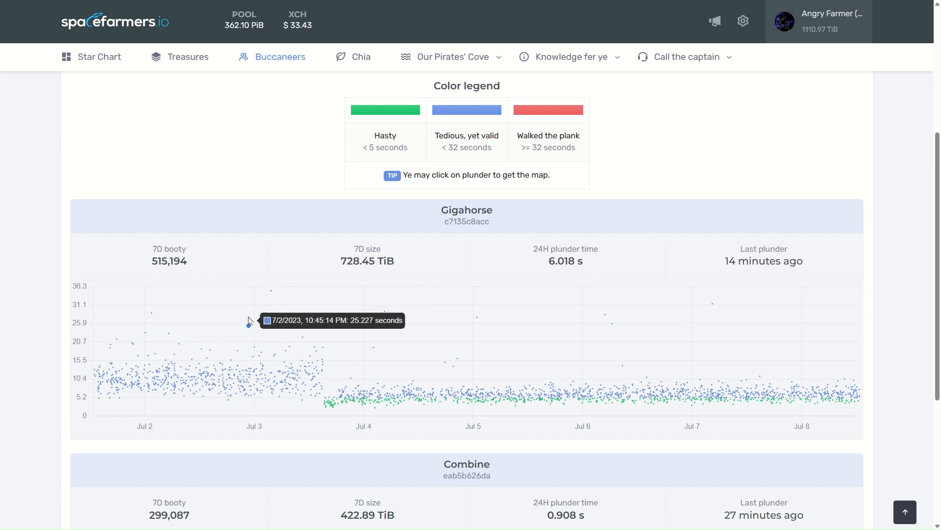
pyautogui.moveTo(272, 295)
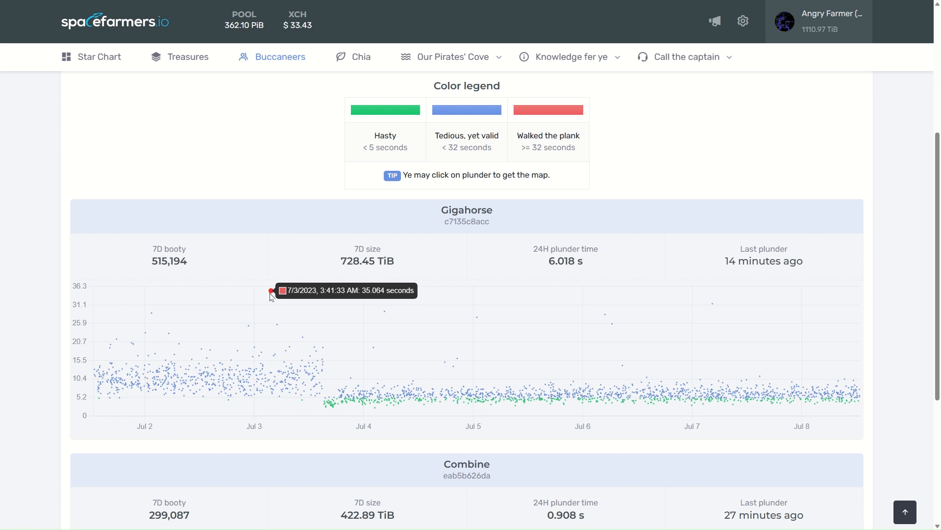
pyautogui.moveTo(279, 325)
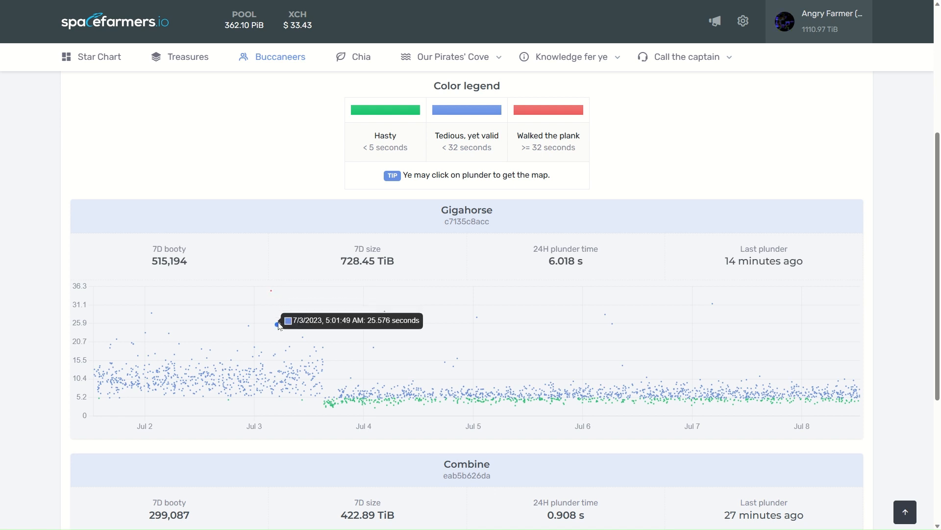
pyautogui.moveTo(154, 327)
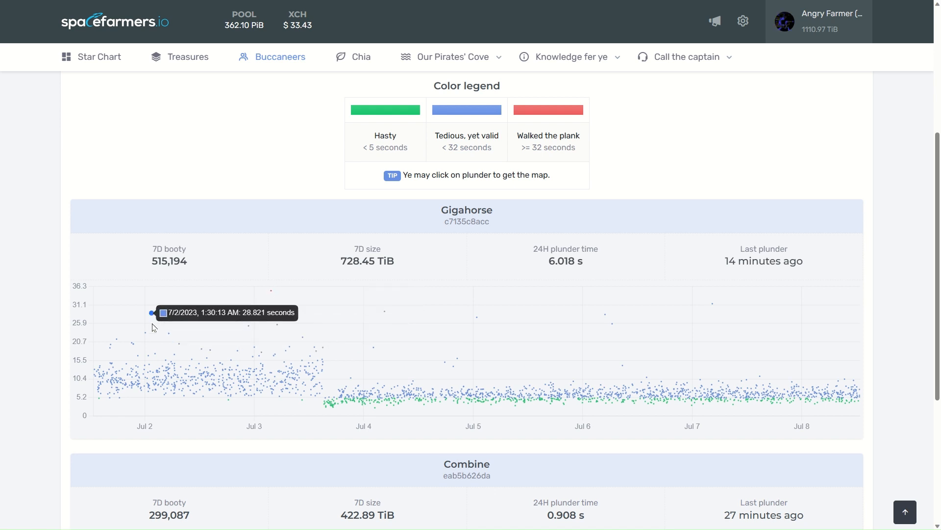
pyautogui.moveTo(247, 327)
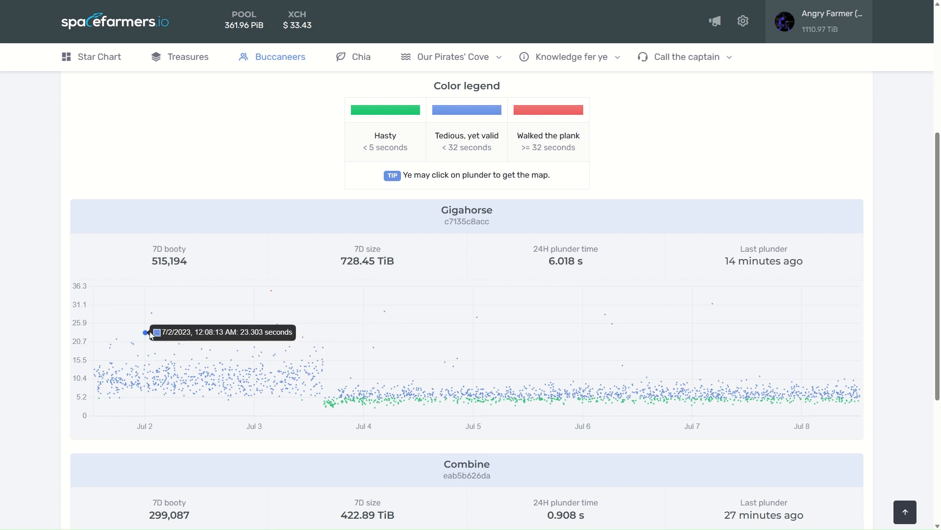
pyautogui.moveTo(305, 325)
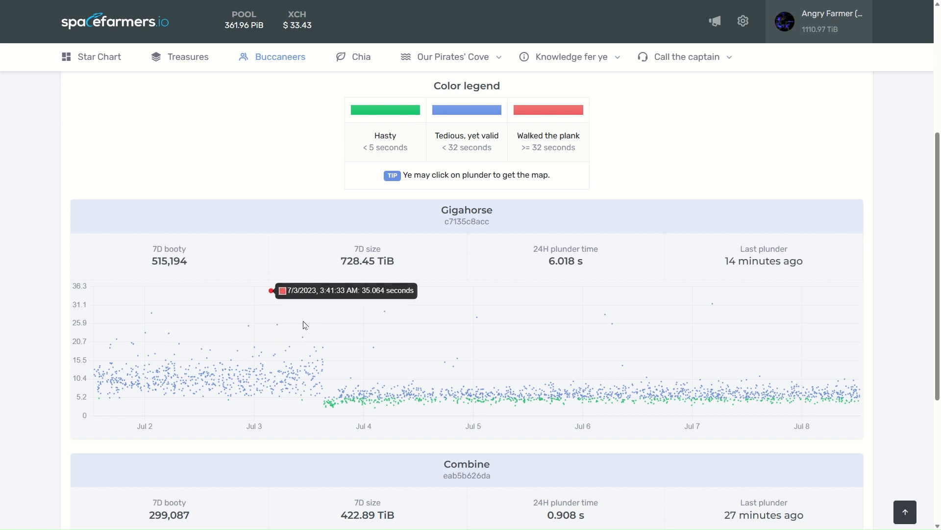
pyautogui.moveTo(302, 381)
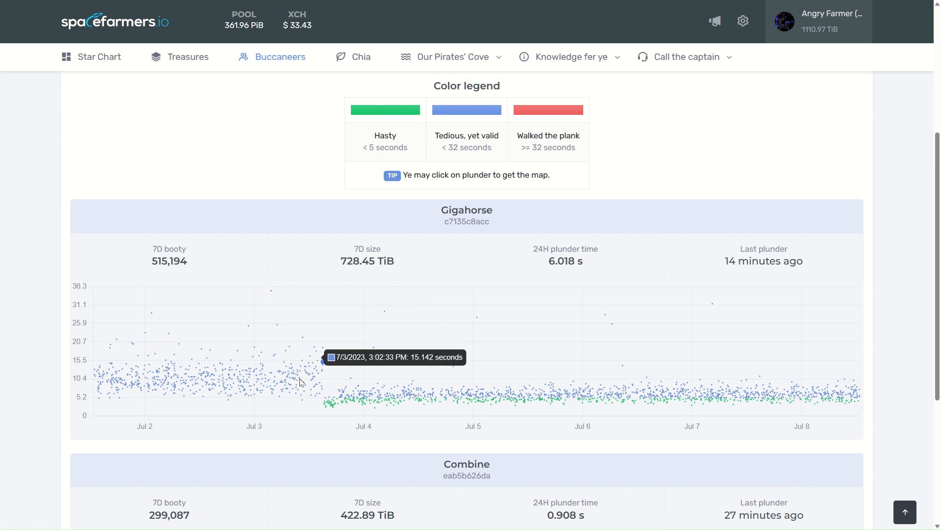
pyautogui.moveTo(315, 375)
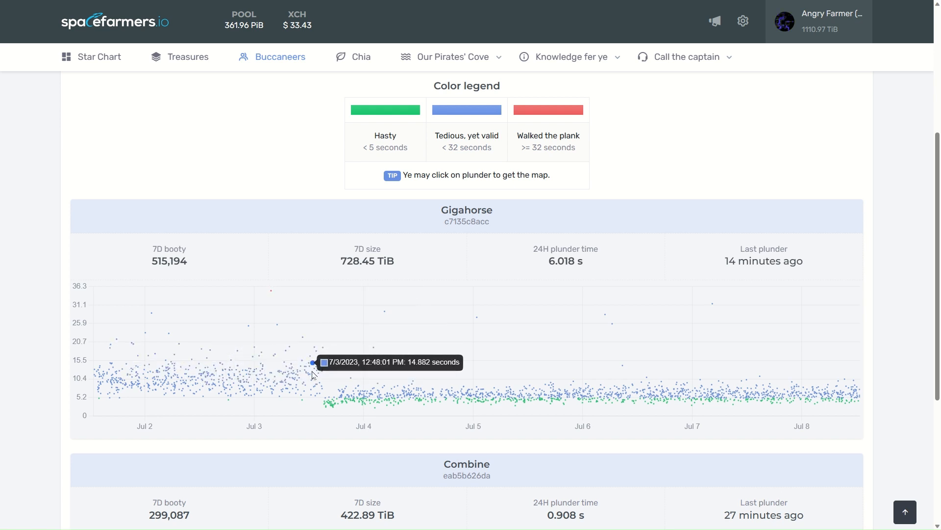
pyautogui.moveTo(138, 378)
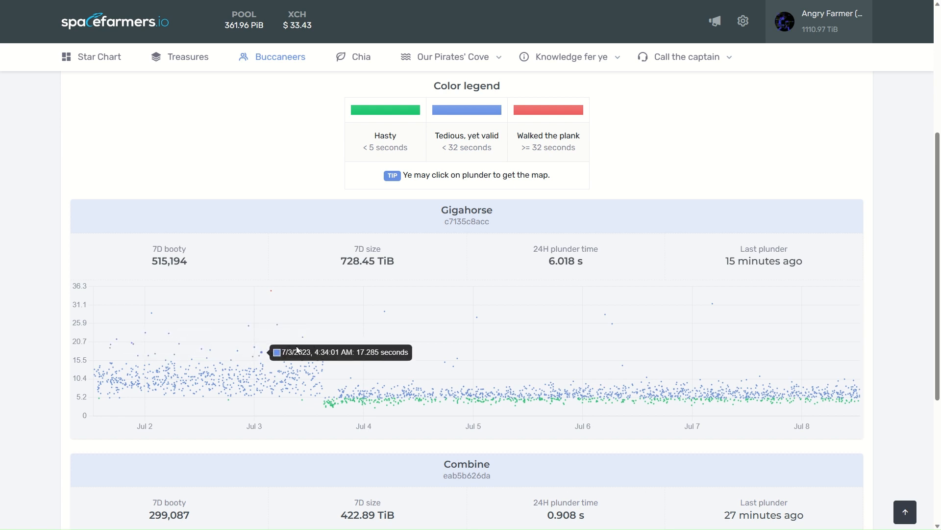
pyautogui.moveTo(135, 365)
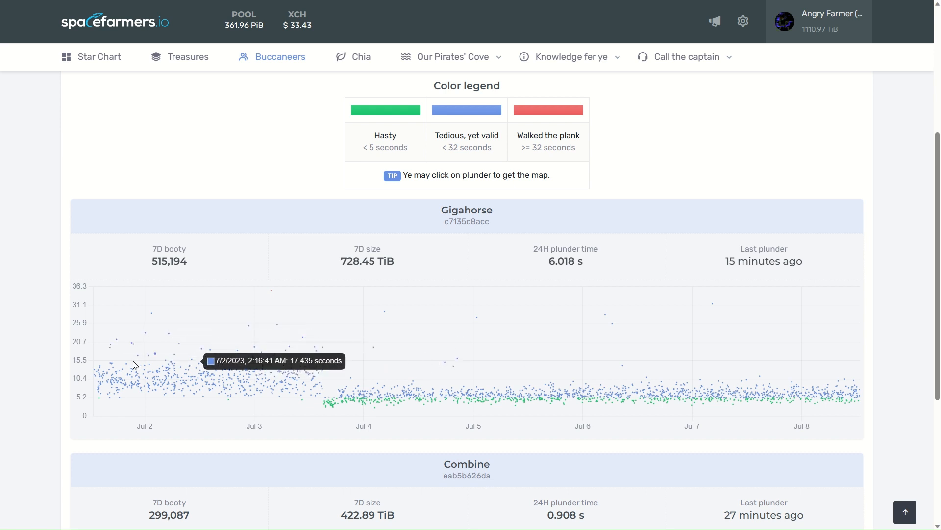
pyautogui.moveTo(249, 393)
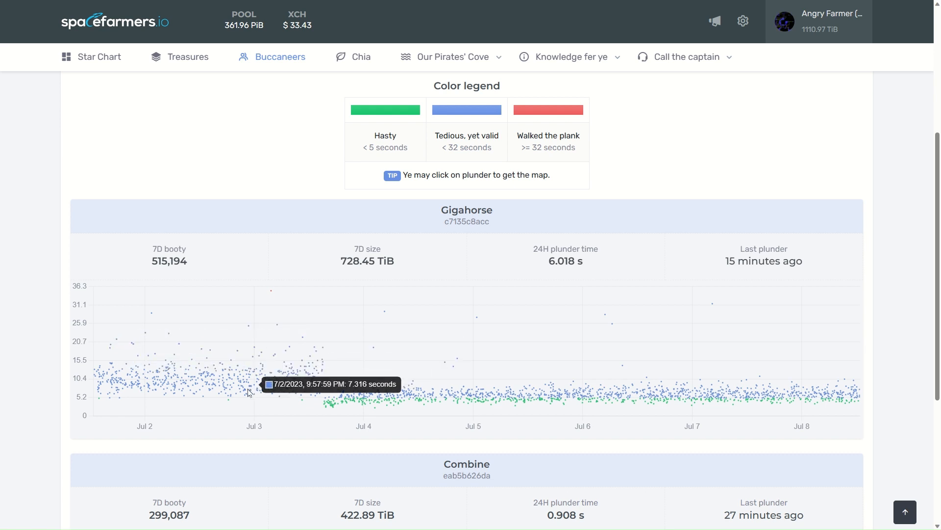
pyautogui.moveTo(343, 396)
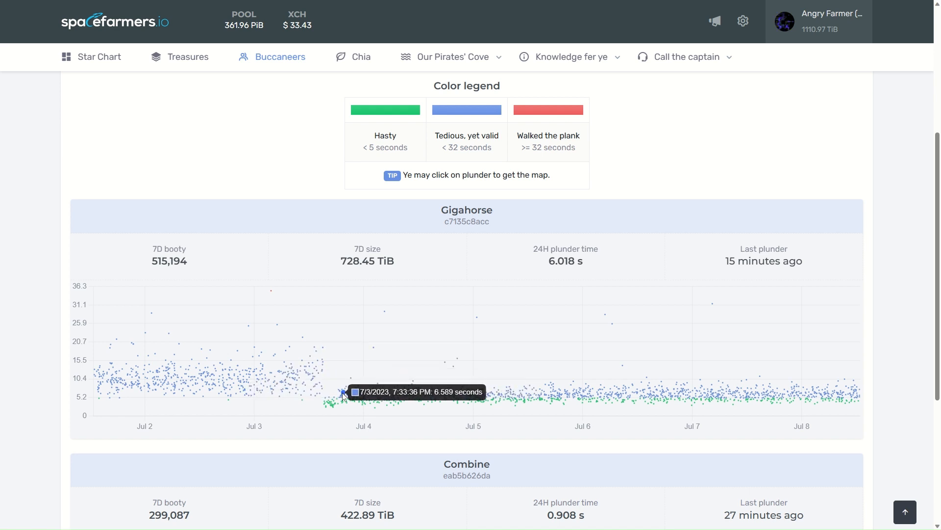
pyautogui.moveTo(837, 393)
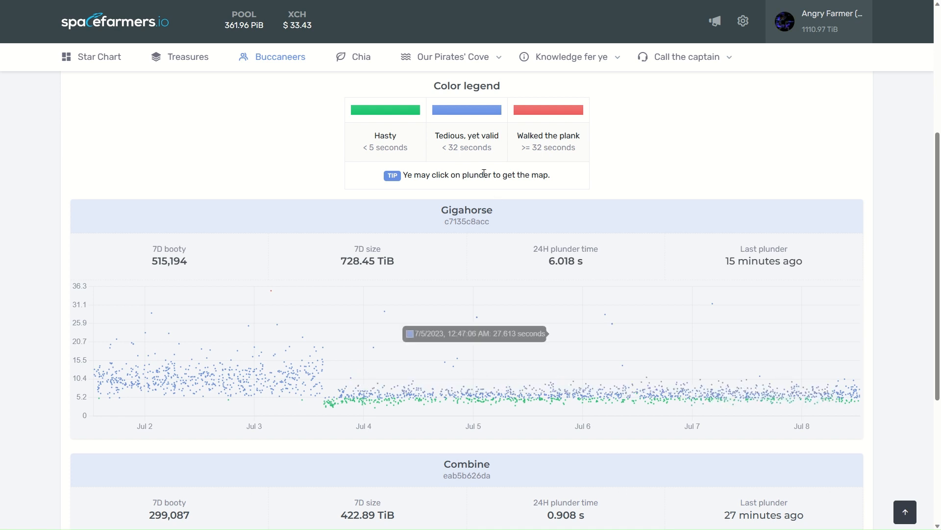
pyautogui.doubleClick(385, 135)
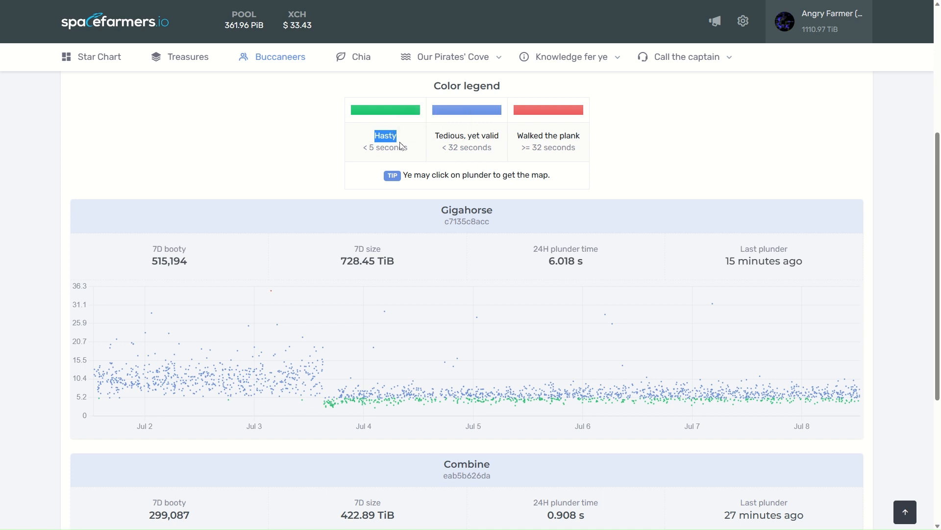
pyautogui.moveTo(339, 405)
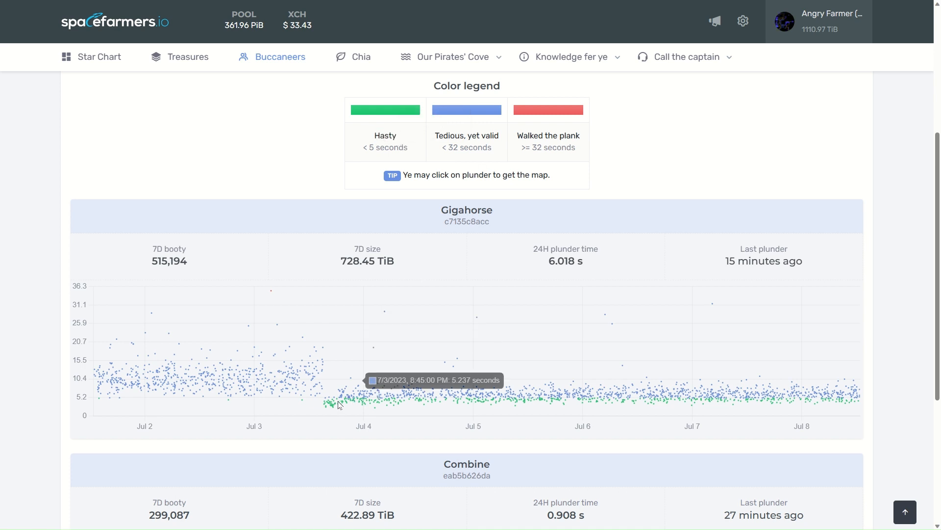
pyautogui.moveTo(391, 402)
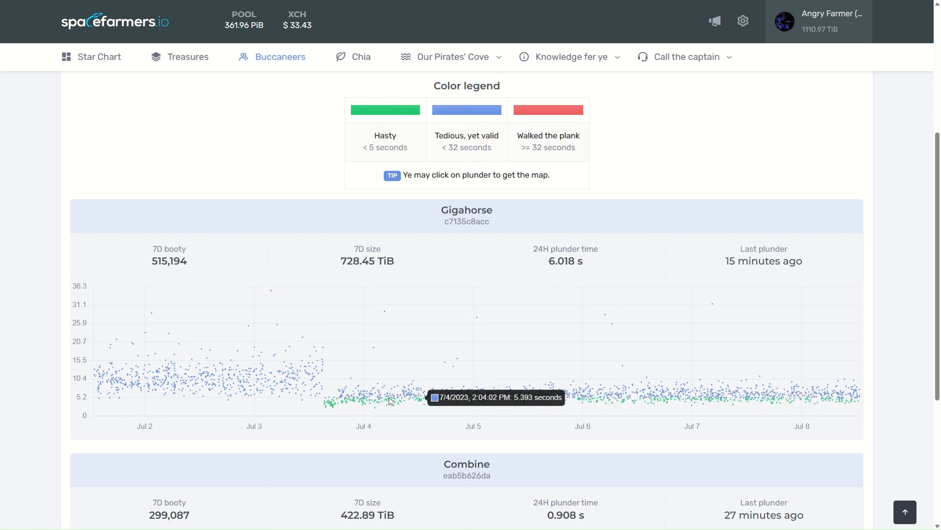
pyautogui.moveTo(361, 404)
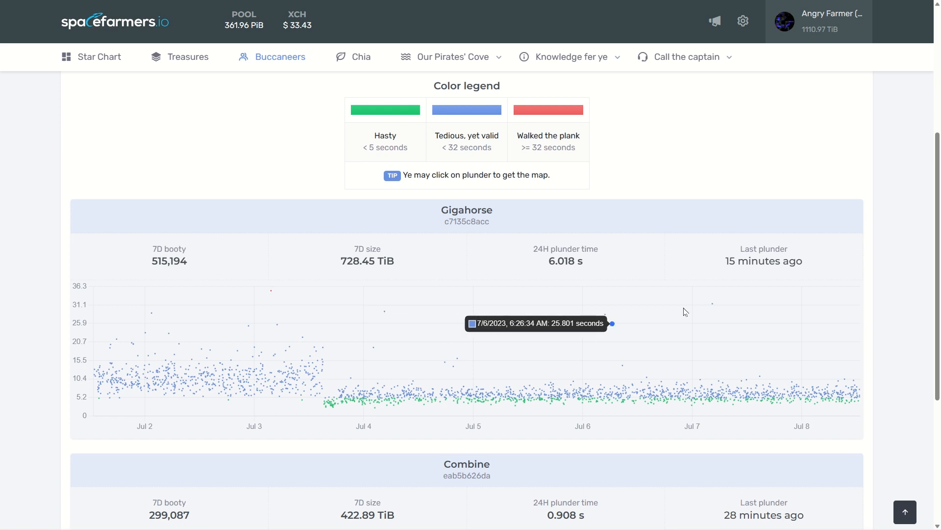
pyautogui.moveTo(505, 328)
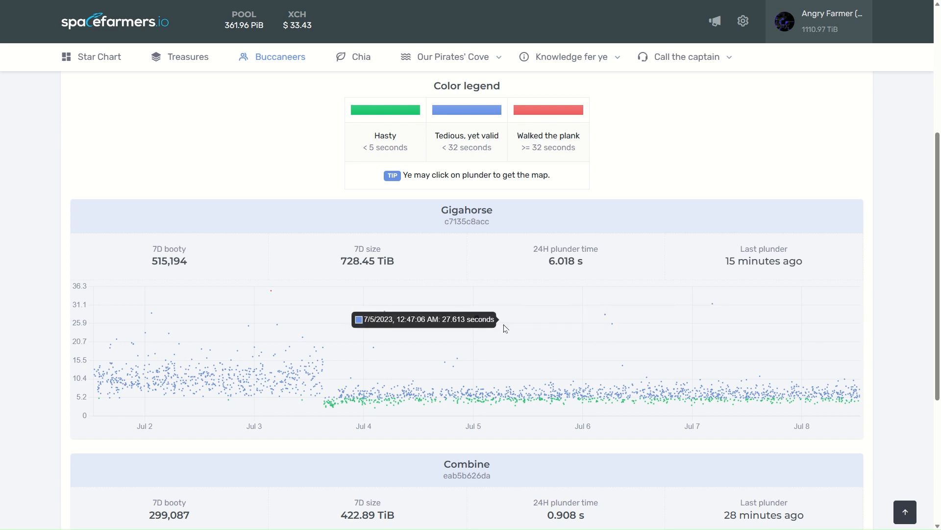
pyautogui.moveTo(687, 317)
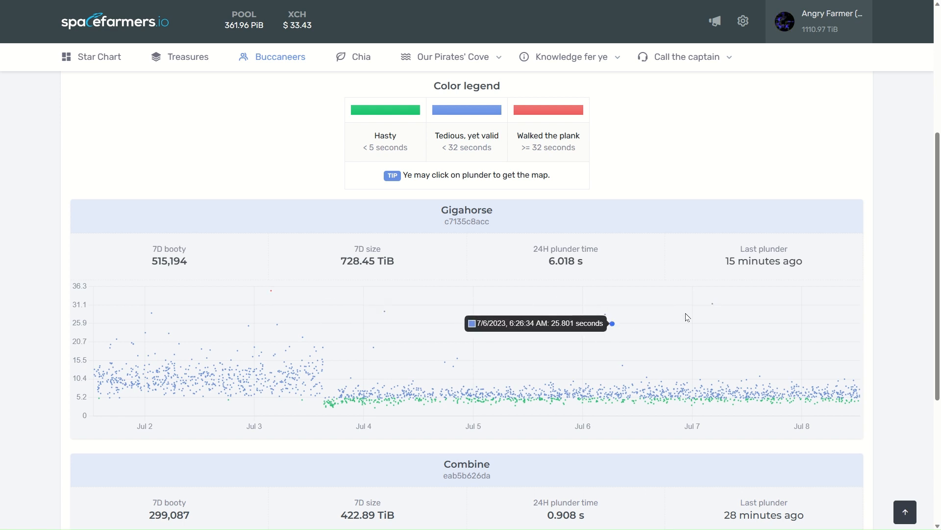
pyautogui.moveTo(727, 303)
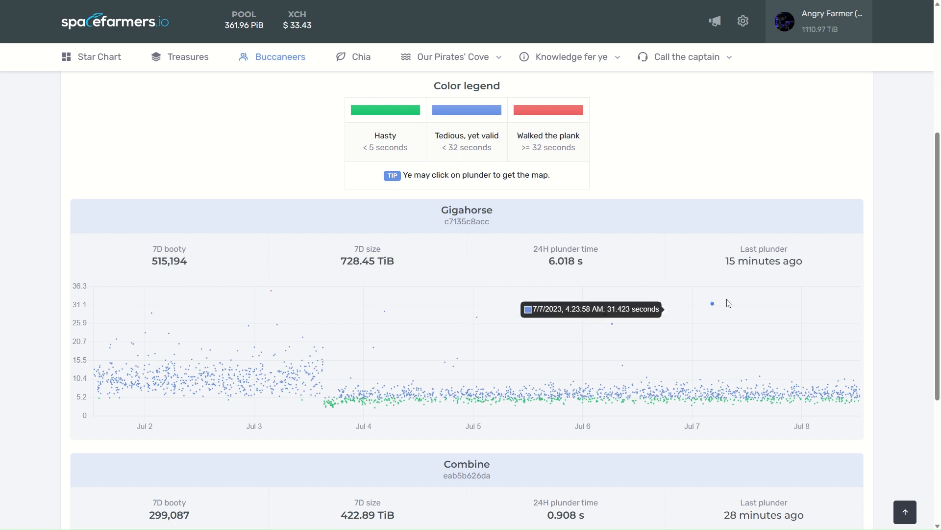
pyautogui.moveTo(565, 324)
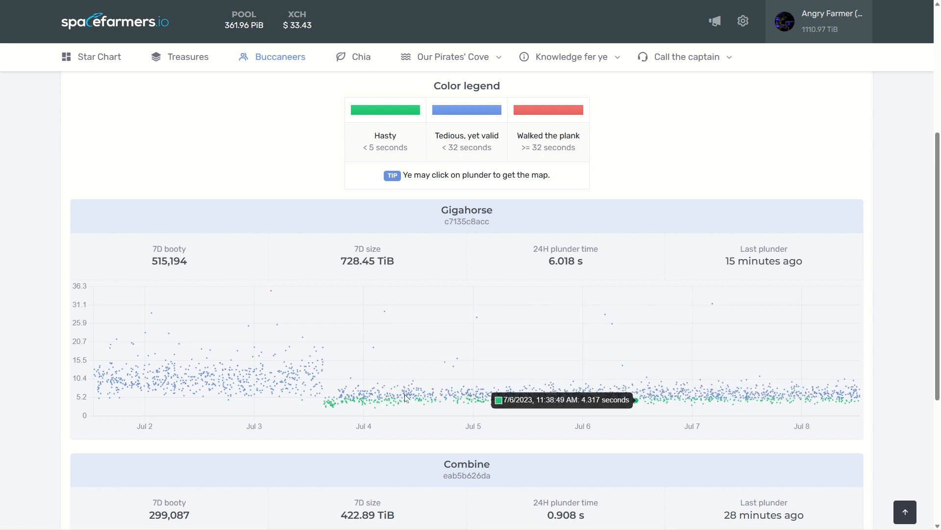
pyautogui.scroll(-3)
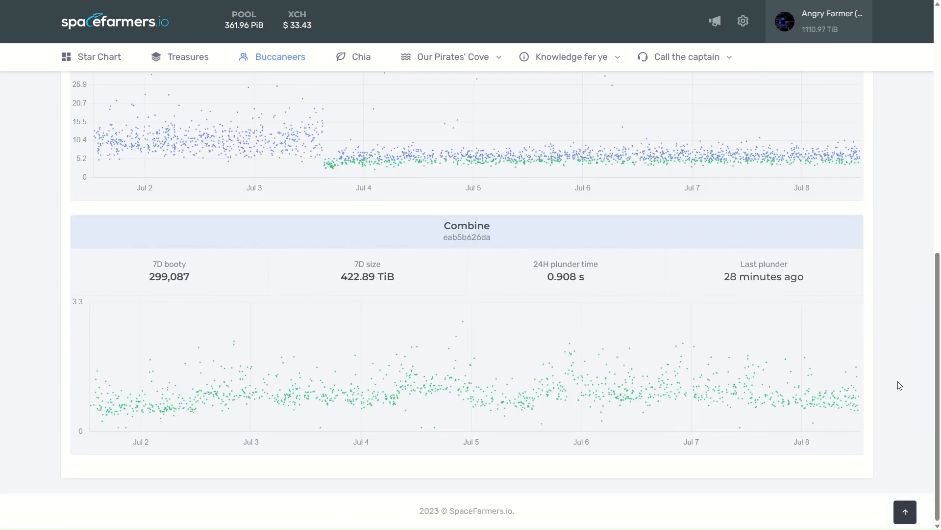
pyautogui.moveTo(629, 349)
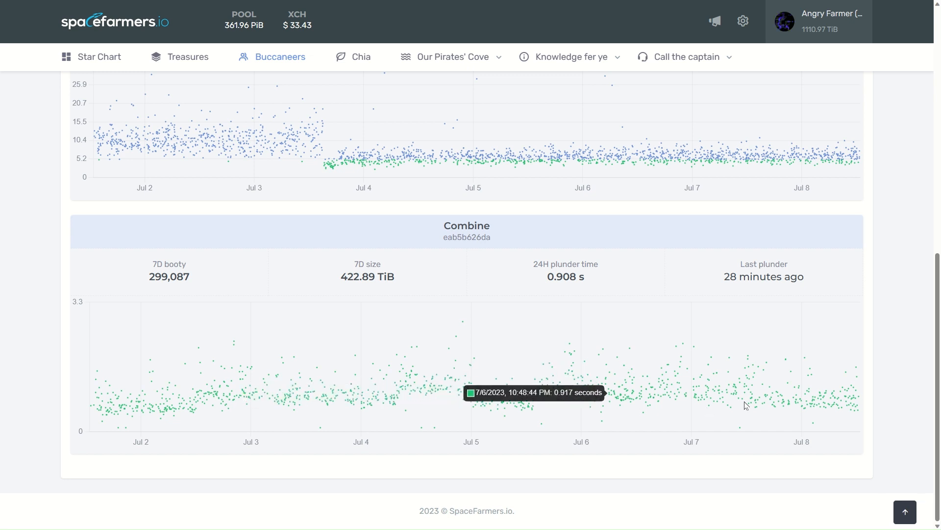
pyautogui.moveTo(891, 410)
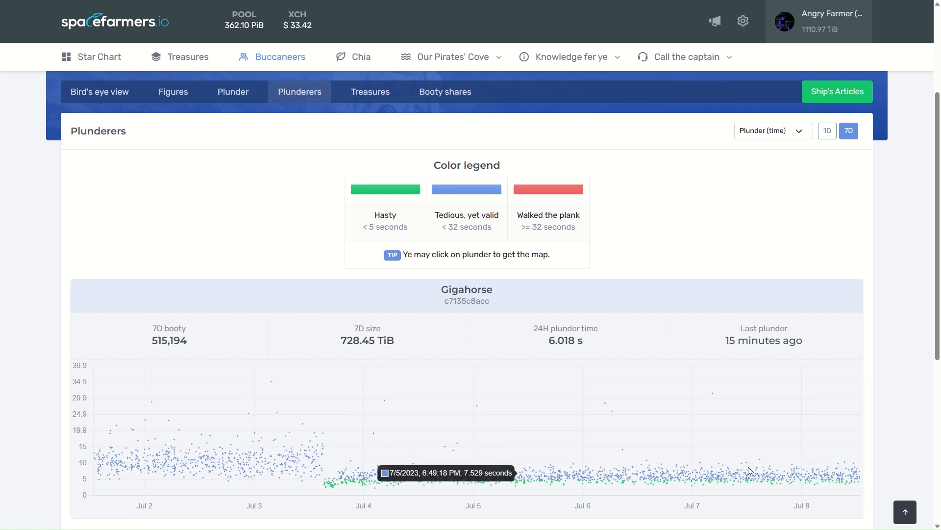
pyautogui.scroll(-3)
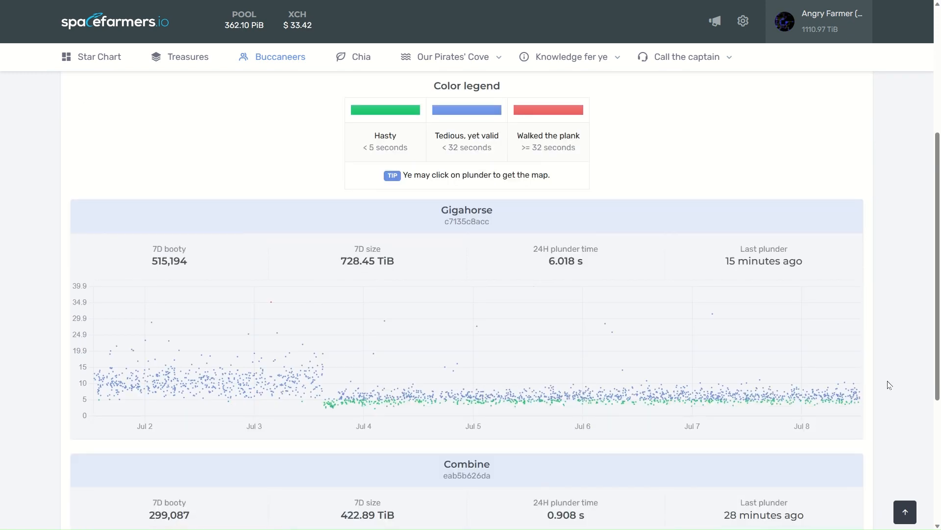
pyautogui.moveTo(746, 397)
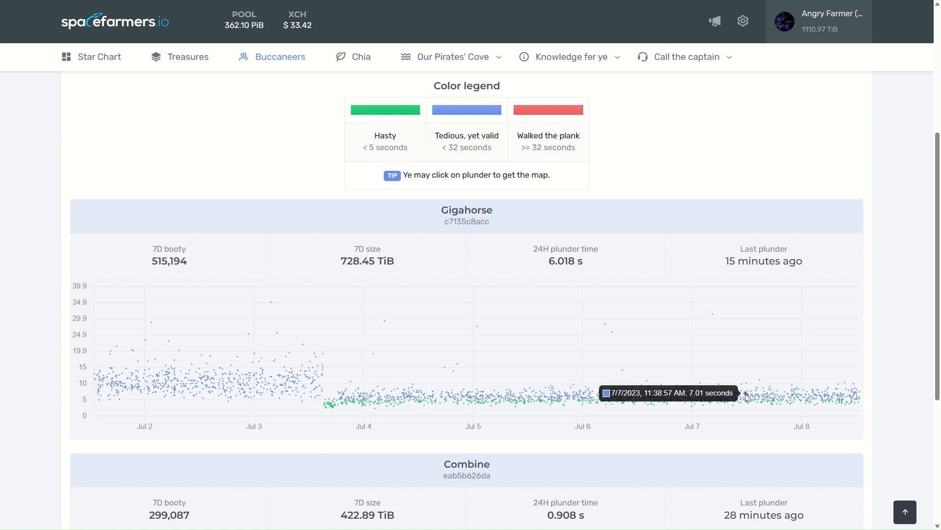
pyautogui.moveTo(411, 389)
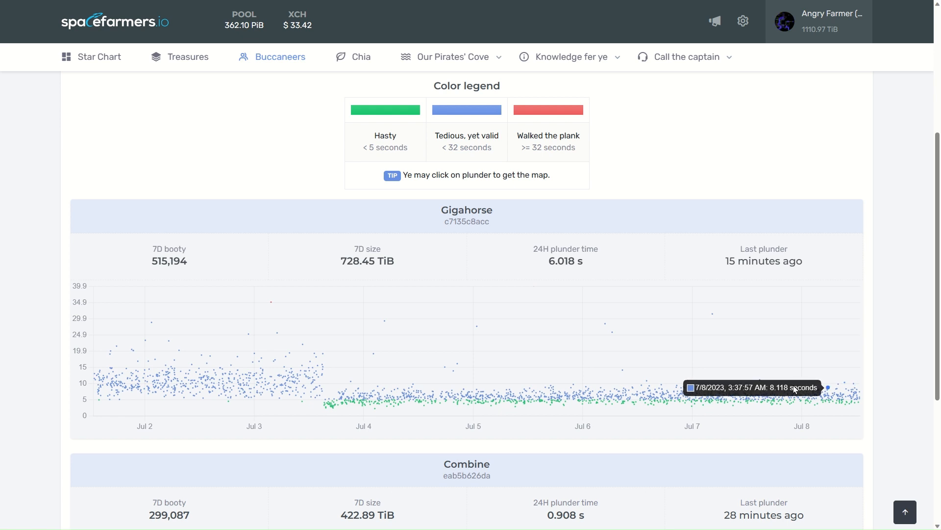
pyautogui.moveTo(704, 395)
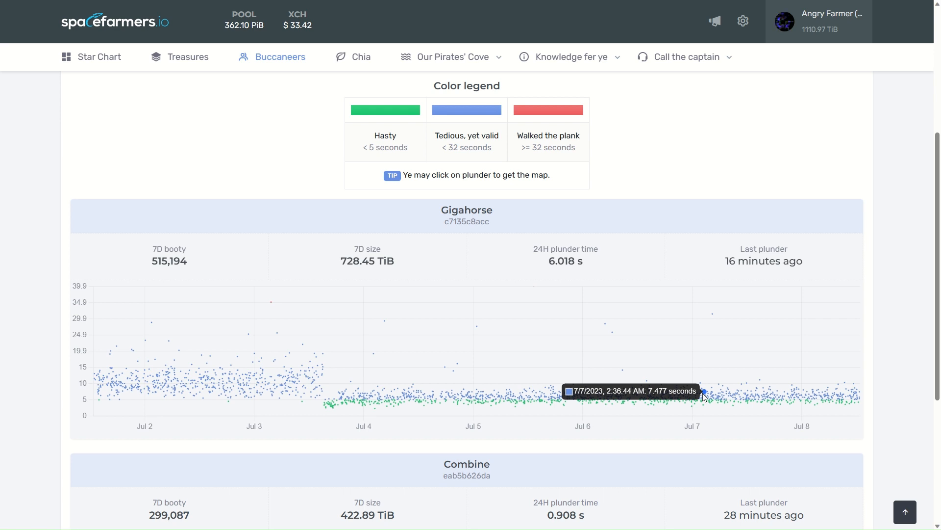
pyautogui.moveTo(728, 393)
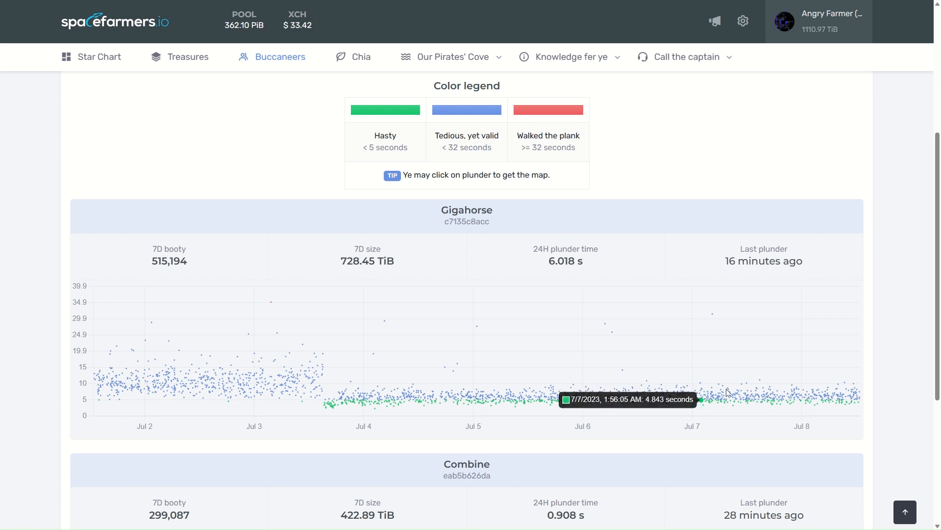
pyautogui.moveTo(728, 387)
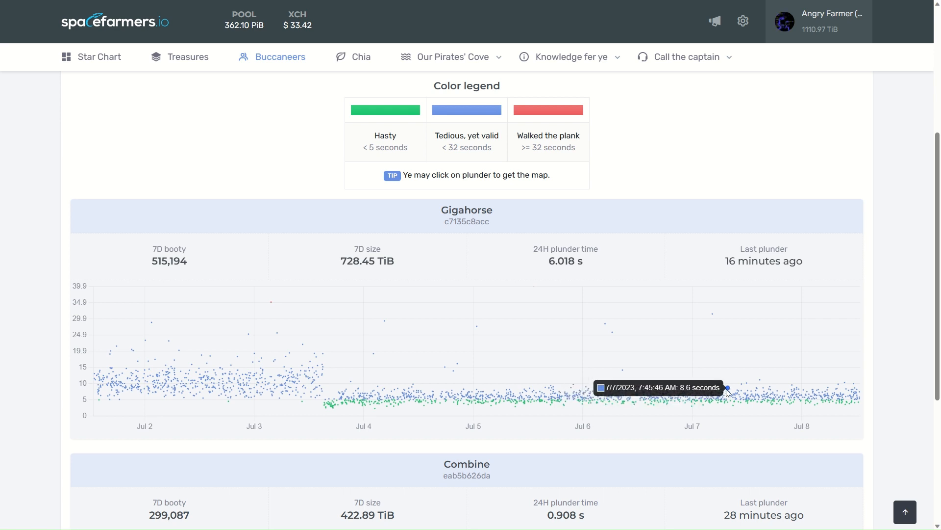
pyautogui.moveTo(763, 396)
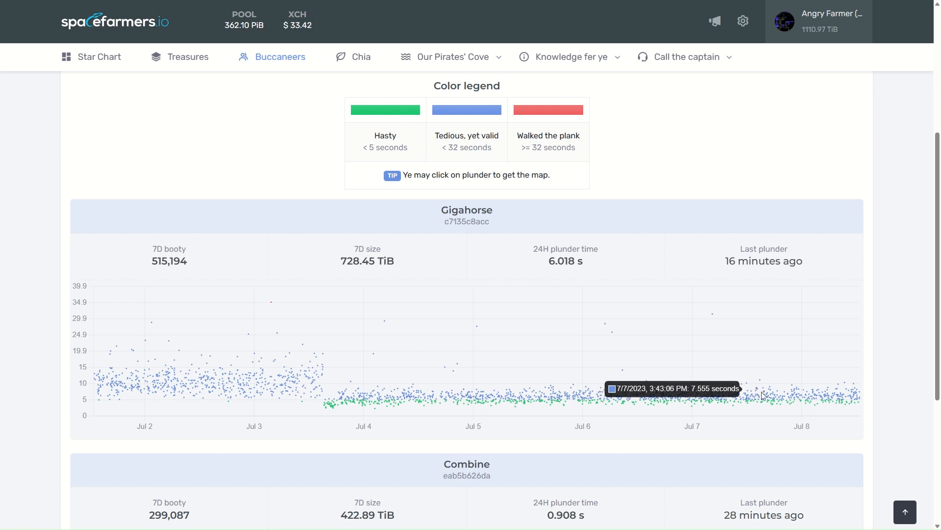
pyautogui.moveTo(763, 396)
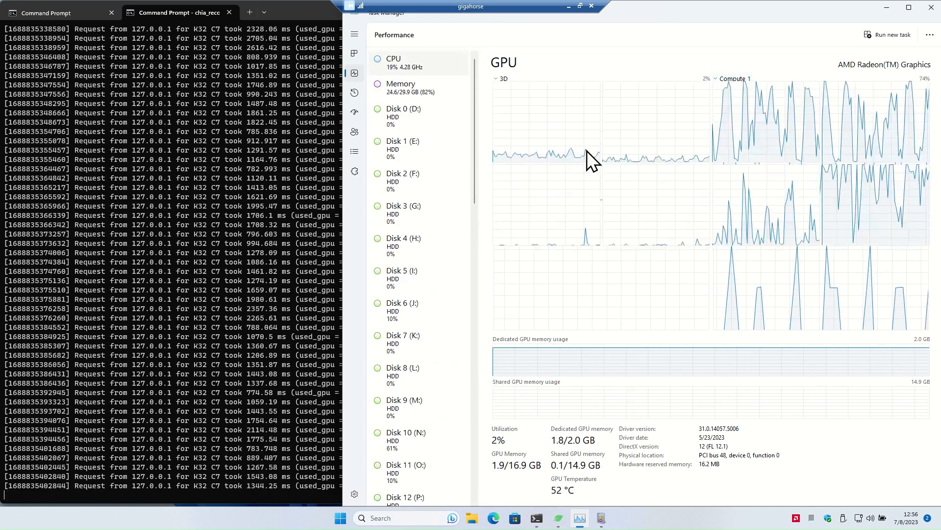
# Step: Show the Ryzen 7 5700G processor graphs, running at 20%, in Task Manager
pyautogui.click(394, 62)
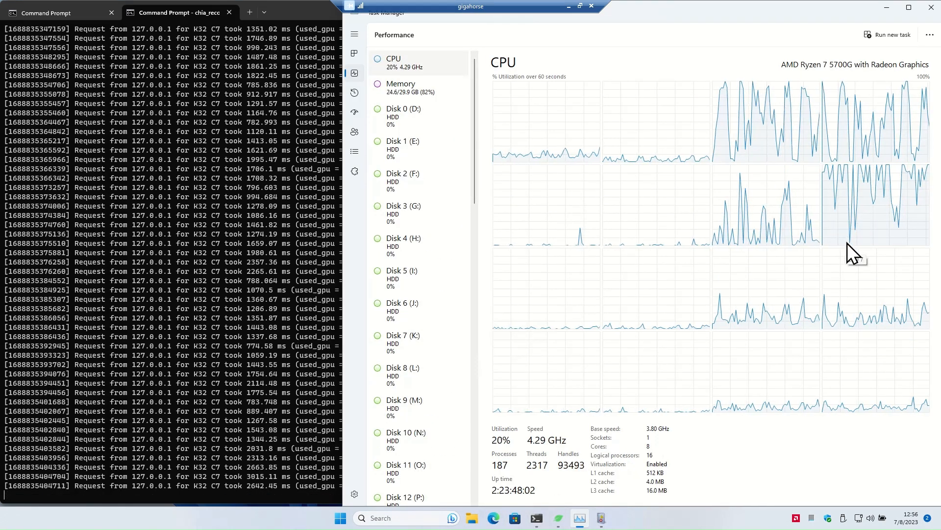
pyautogui.moveTo(352, 46)
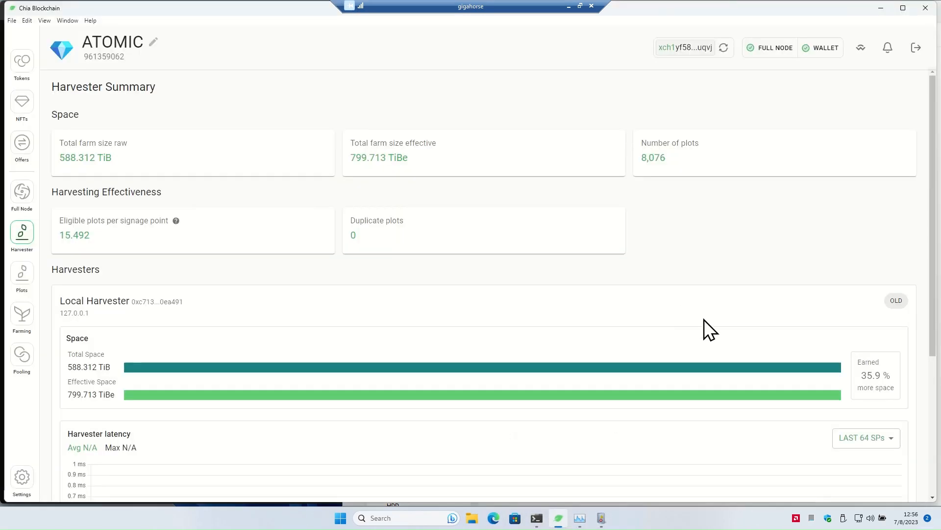
pyautogui.moveTo(83, 360)
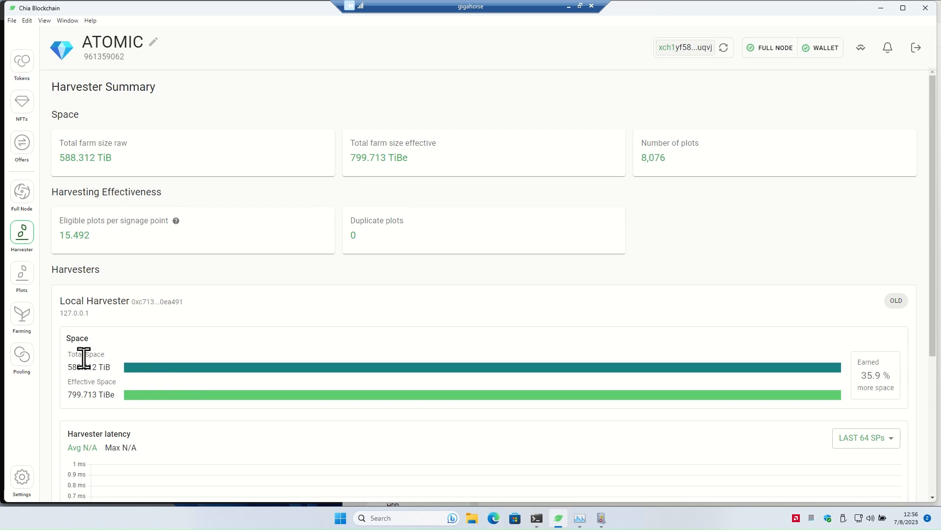
pyautogui.moveTo(79, 366)
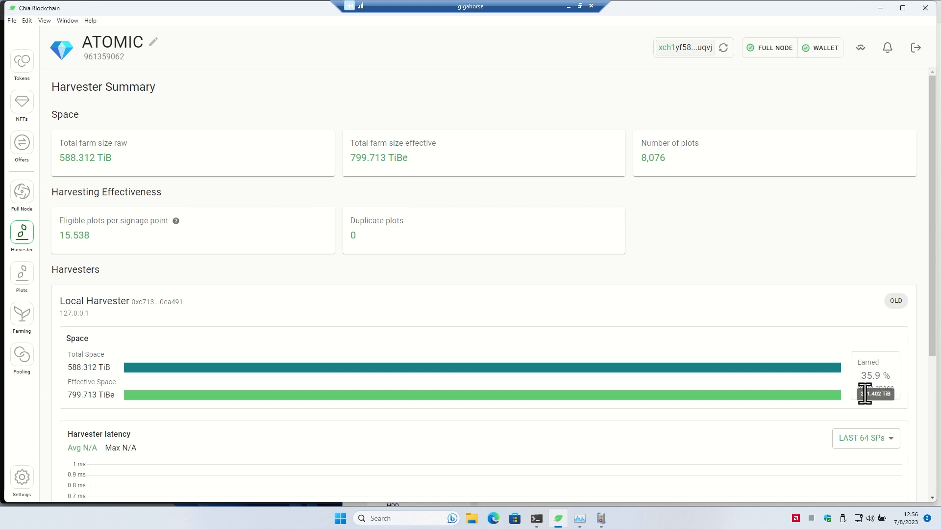
pyautogui.moveTo(100, 420)
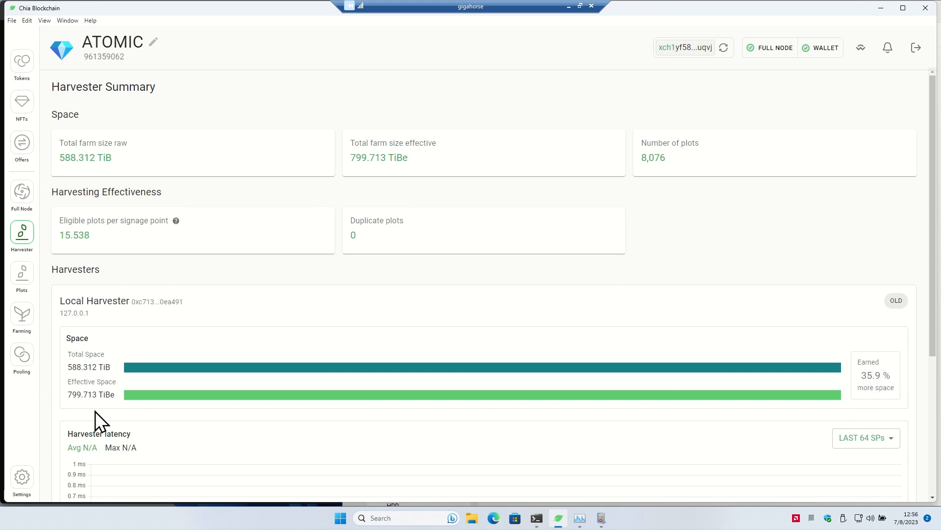
pyautogui.moveTo(149, 418)
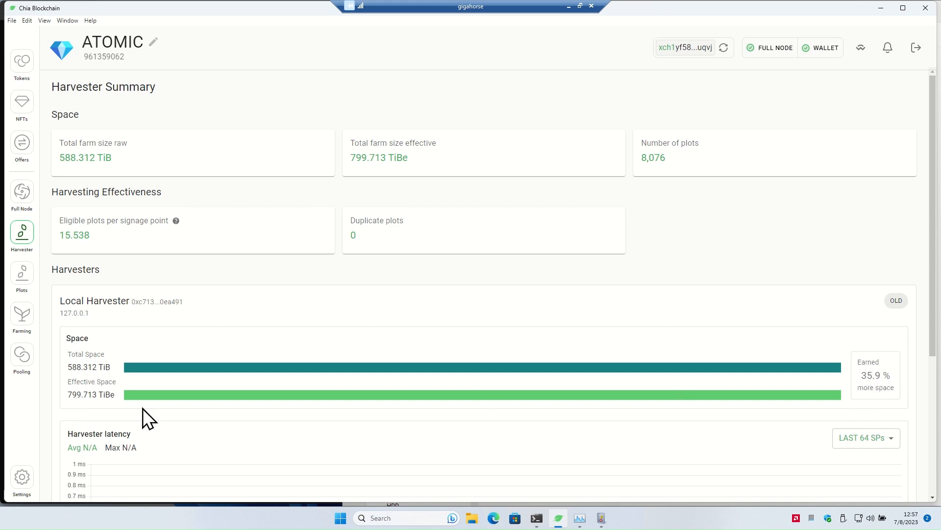
pyautogui.moveTo(108, 394)
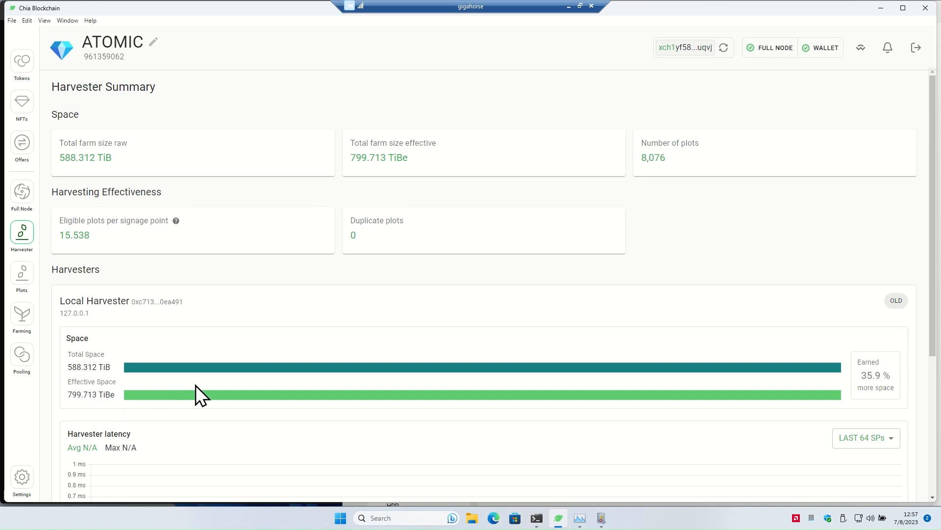
pyautogui.moveTo(177, 416)
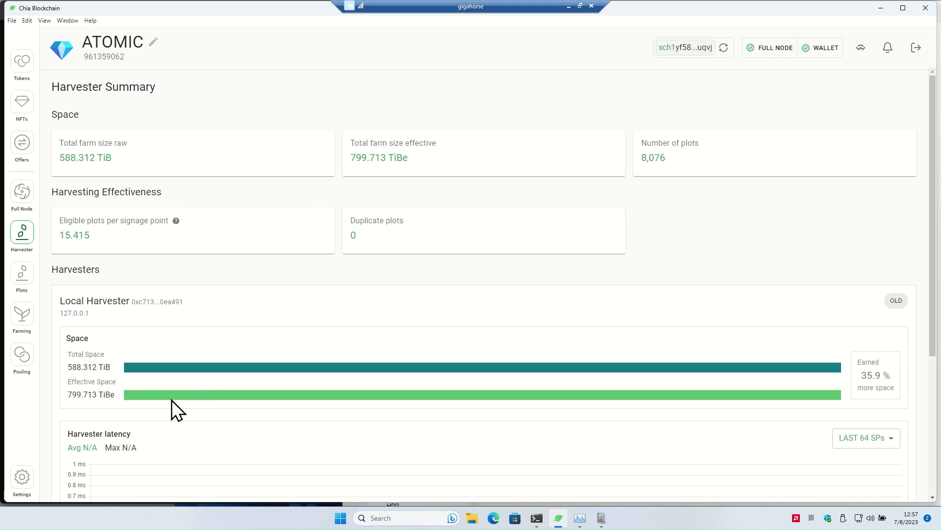
pyautogui.moveTo(203, 404)
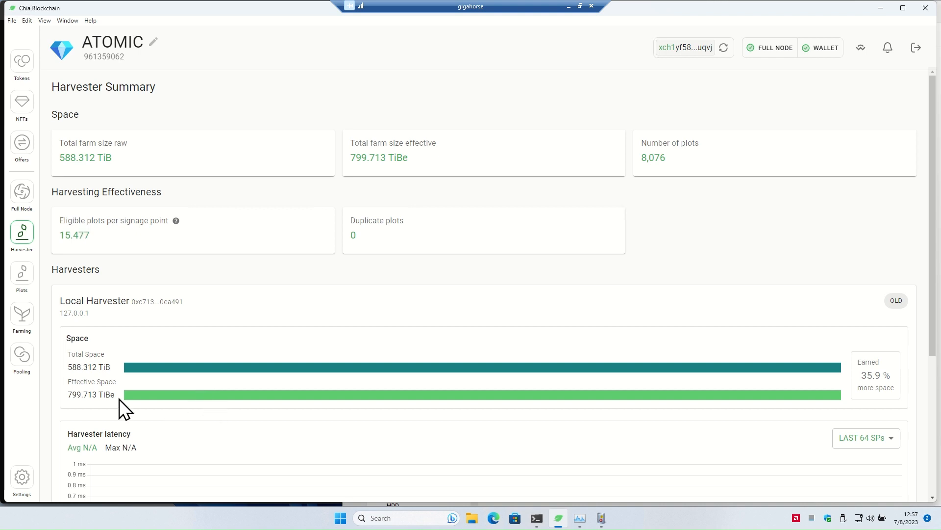
pyautogui.moveTo(502, 304)
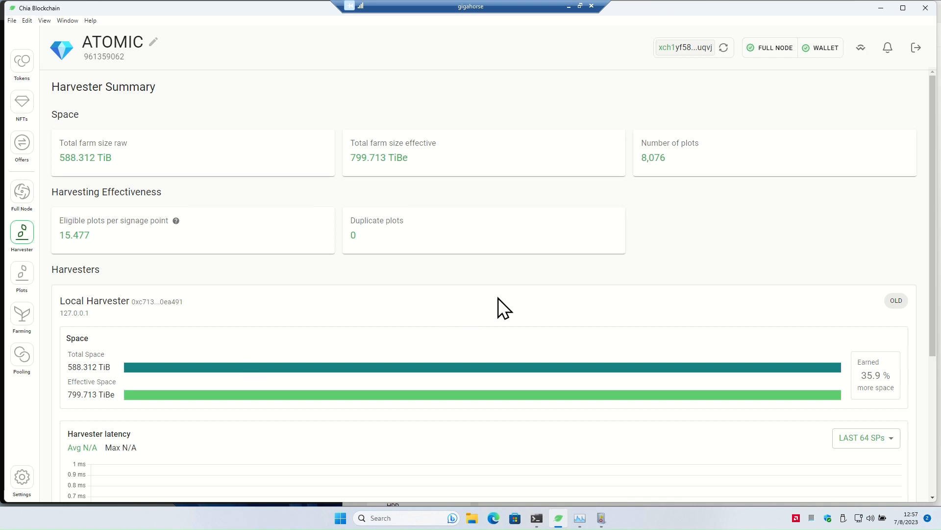
pyautogui.moveTo(334, 317)
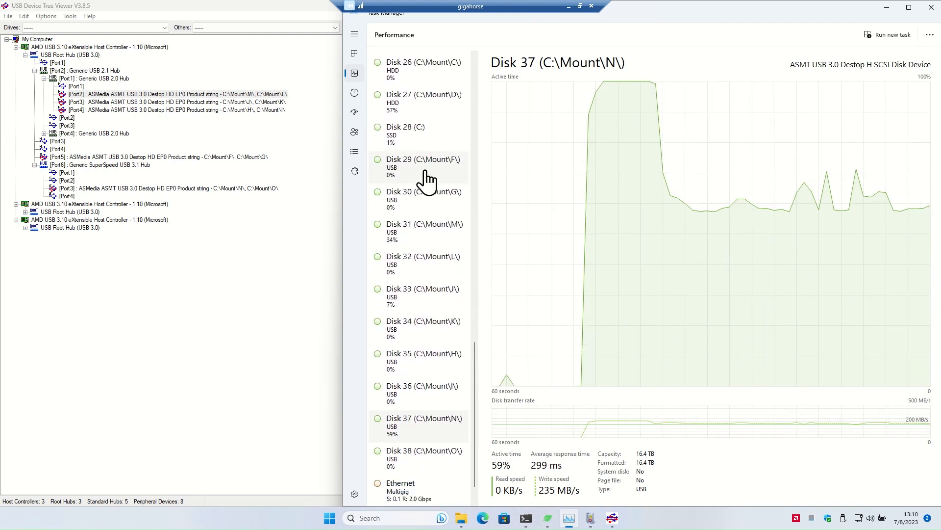
# Step: Check the Disk 37 and Ethernet graphs, then show the USB tree's Port2 enclosure
pyautogui.click(414, 133)
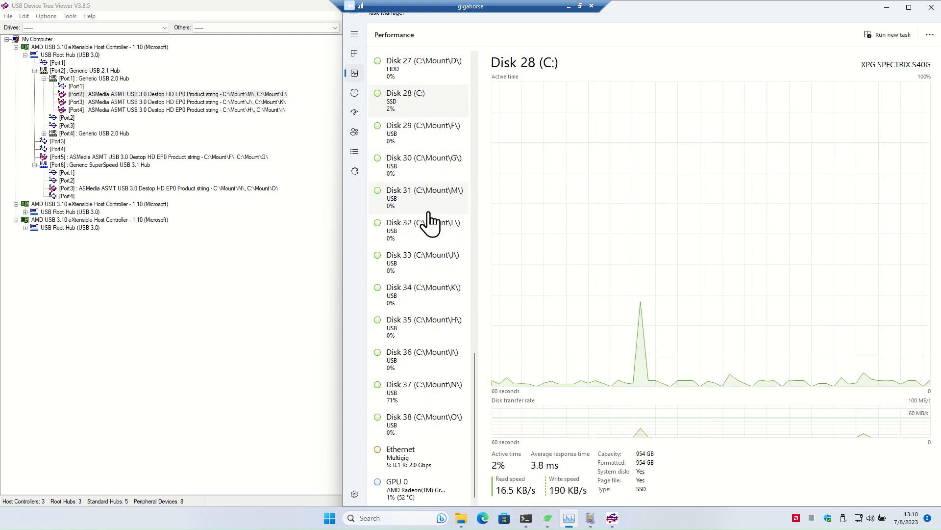
pyautogui.click(422, 391)
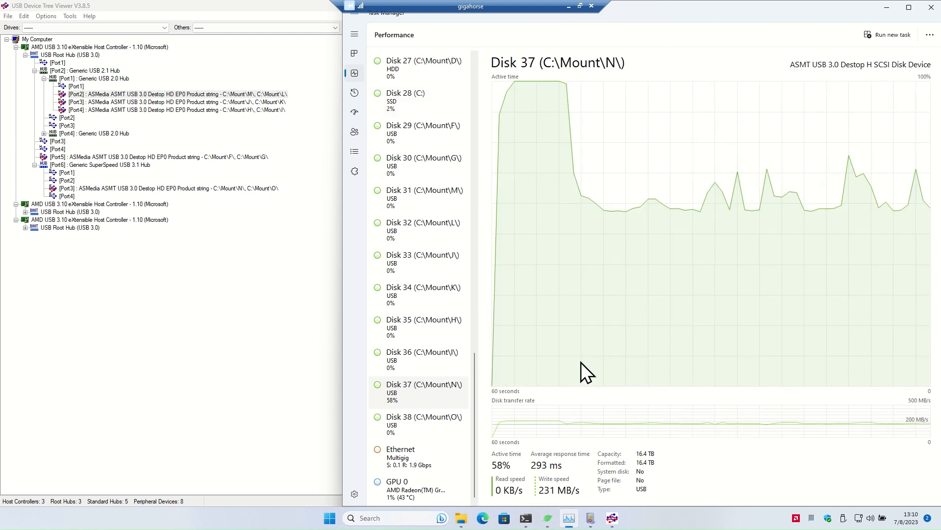
pyautogui.moveTo(697, 315)
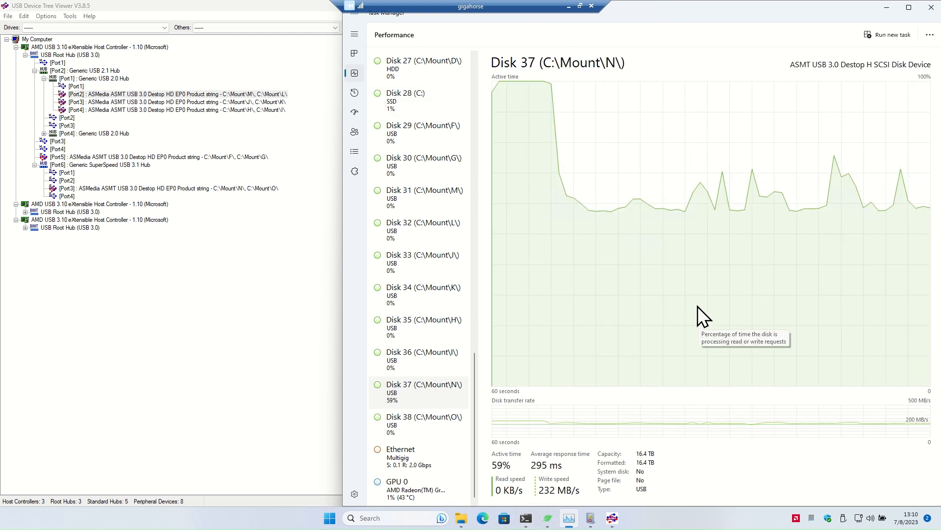
pyautogui.moveTo(836, 161)
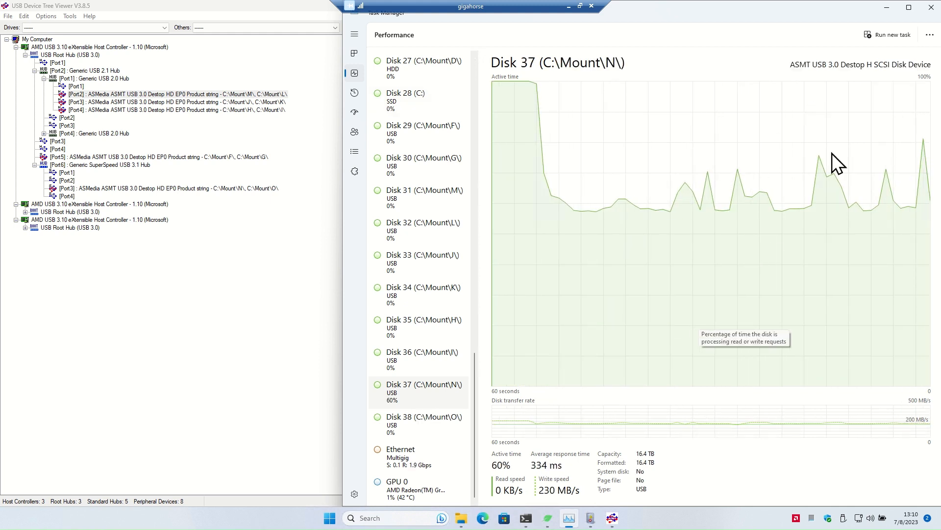
pyautogui.moveTo(559, 501)
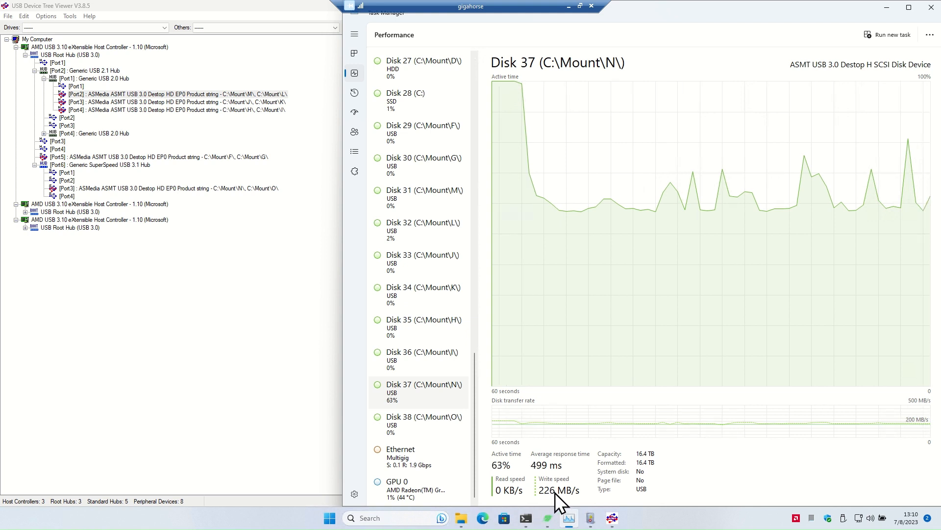
pyautogui.moveTo(752, 204)
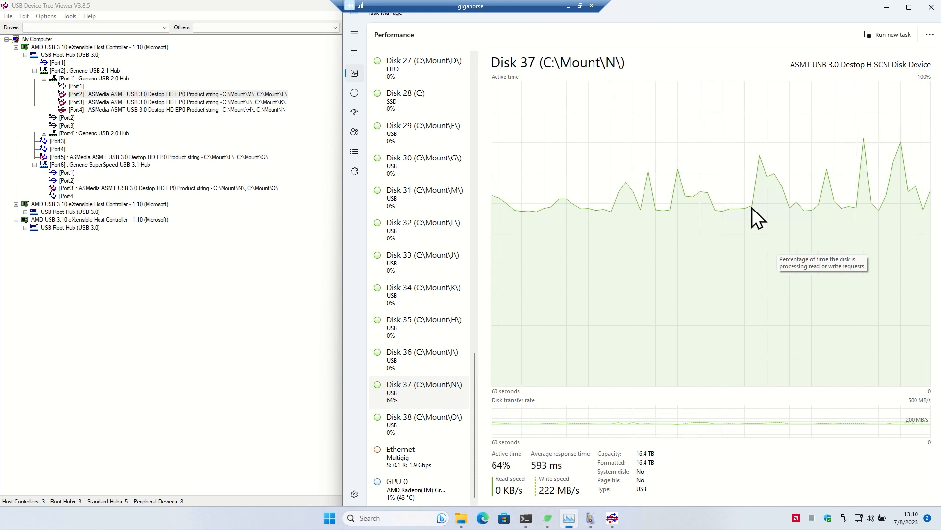
pyautogui.click(401, 449)
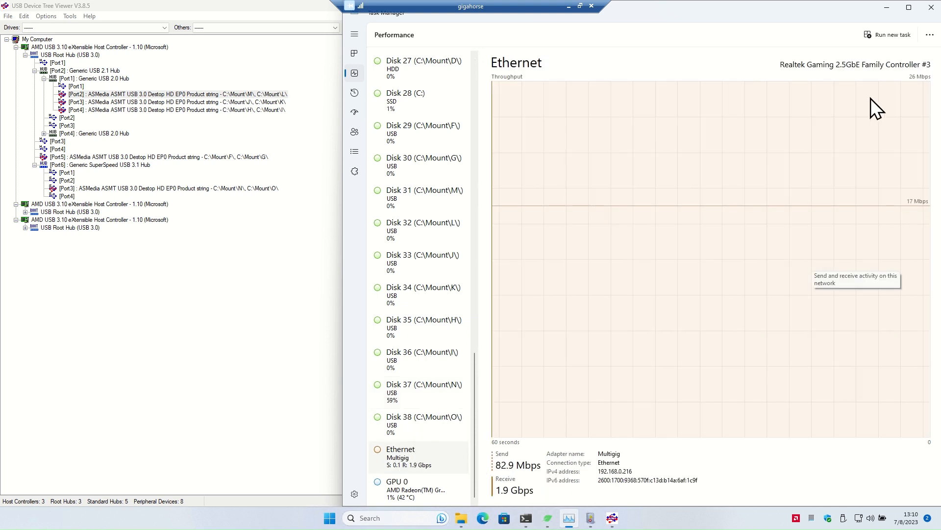
pyautogui.moveTo(653, 210)
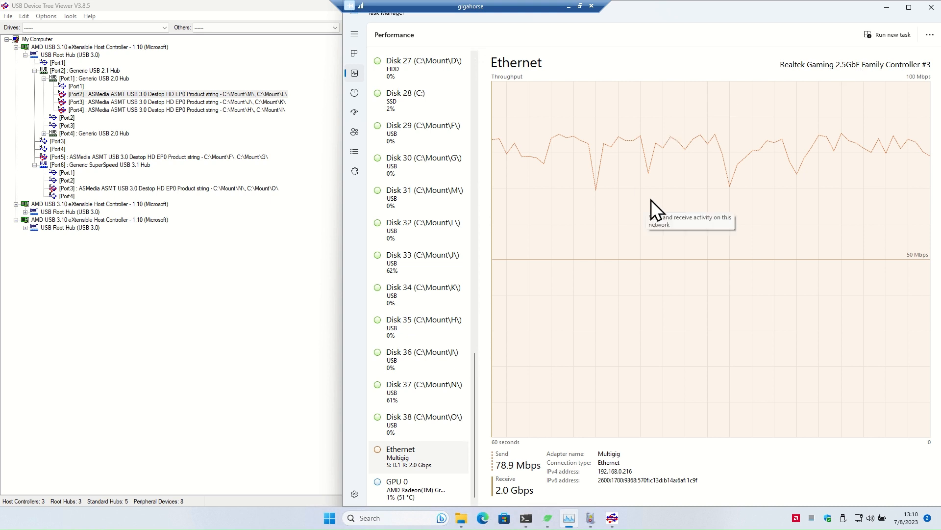
pyautogui.click(423, 388)
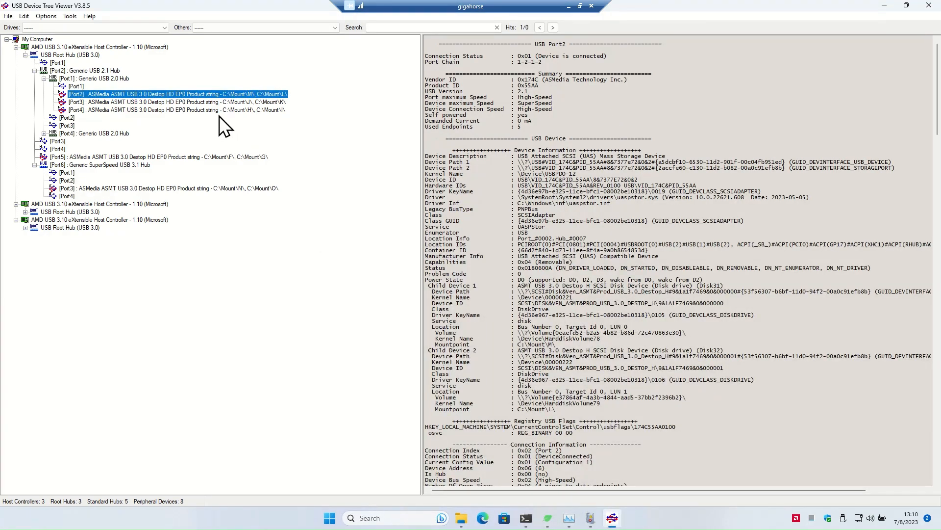
pyautogui.moveTo(542, 174)
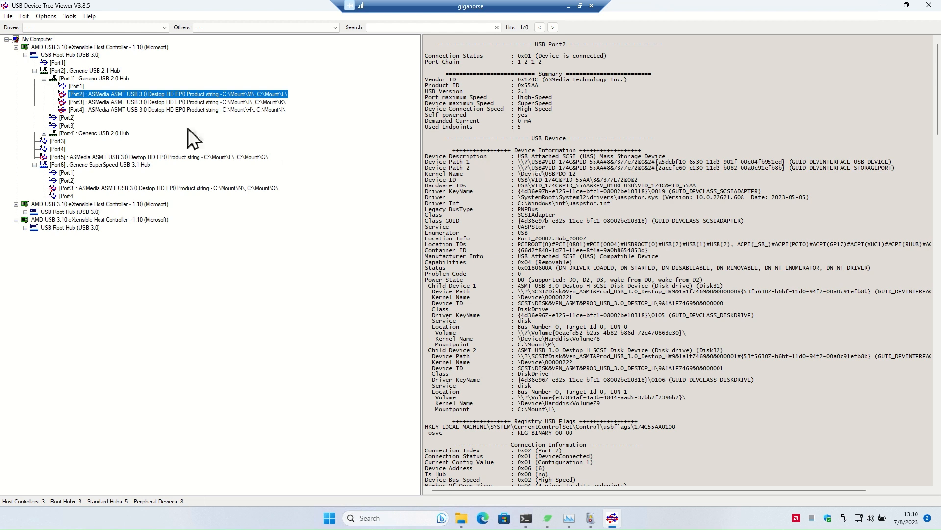
# Step: Select the Port5 ASMedia enclosure holding Disk29 and Disk30 (C:\Mount\F, G)
pyautogui.click(147, 110)
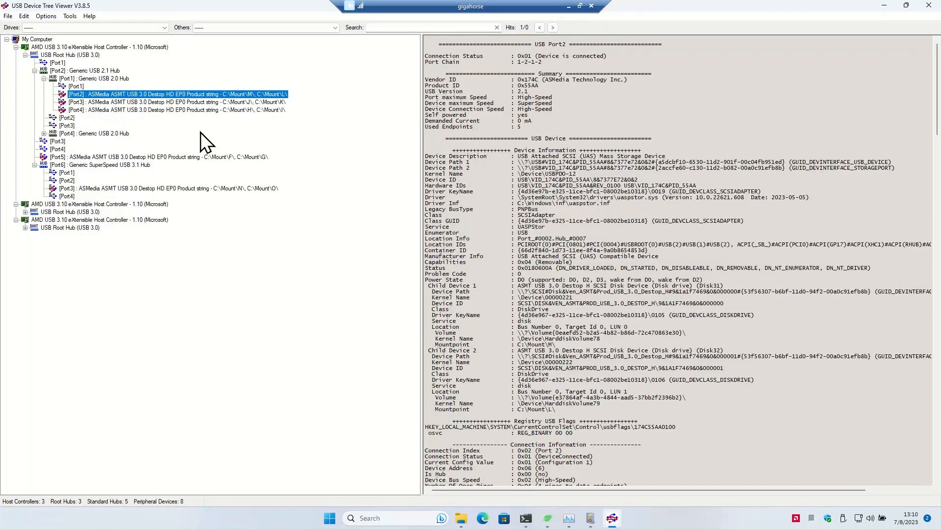
pyautogui.moveTo(178, 160)
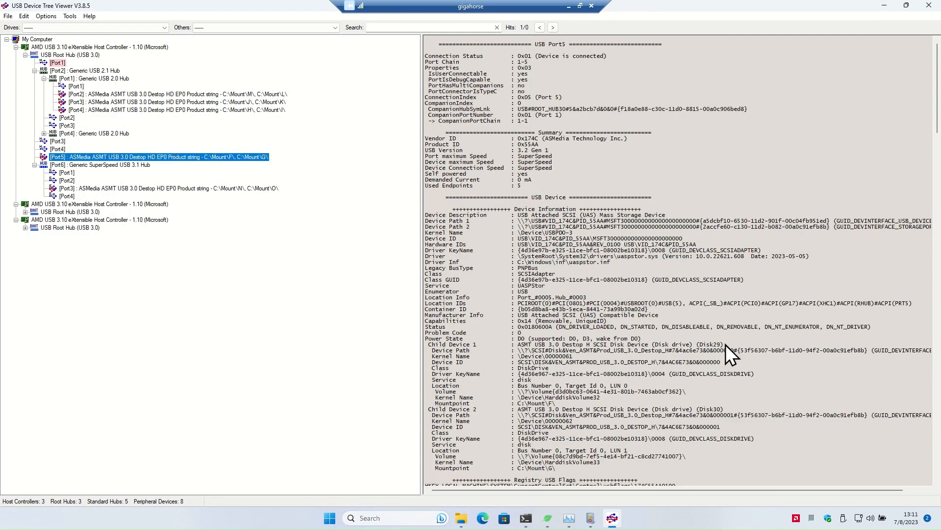
pyautogui.click(147, 110)
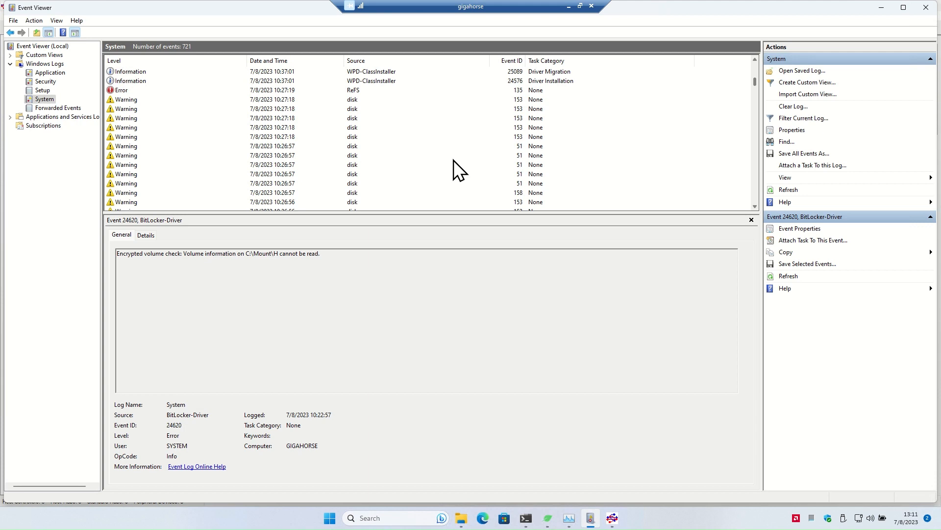
pyautogui.moveTo(451, 167)
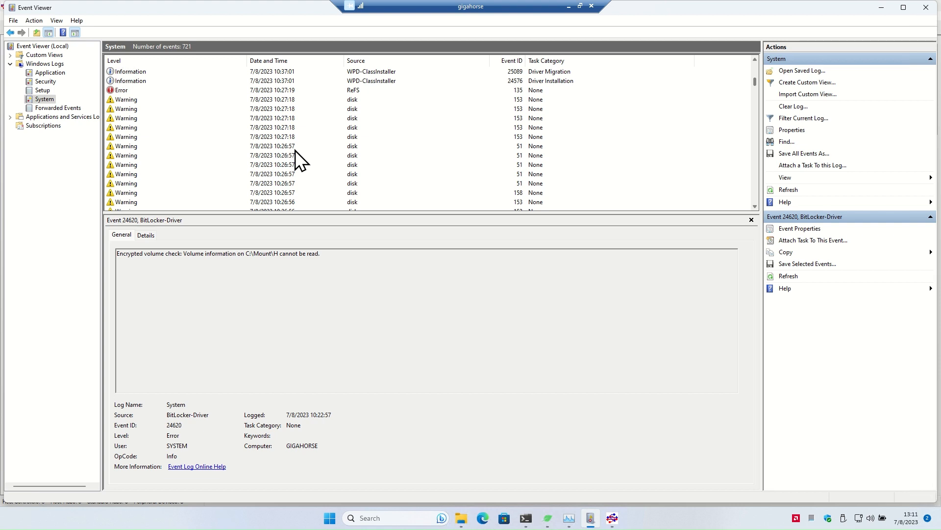
pyautogui.moveTo(350, 123)
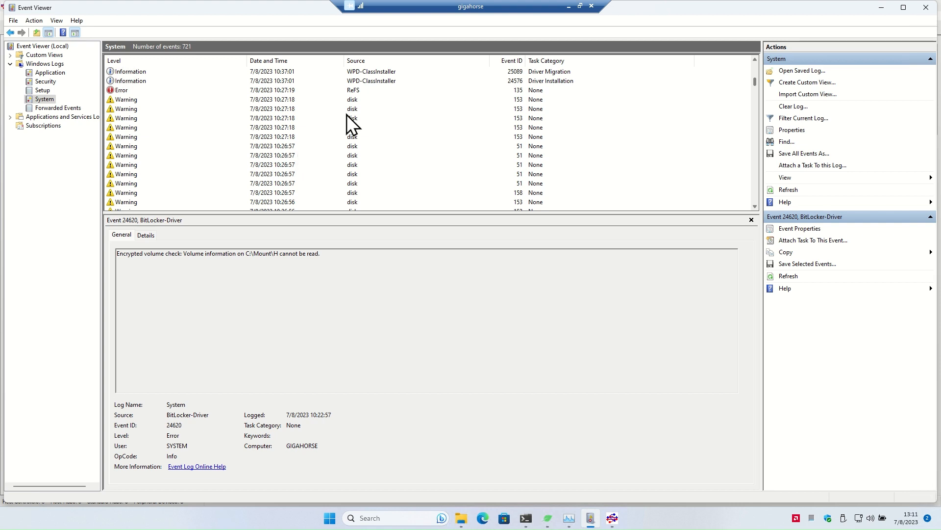
pyautogui.moveTo(370, 164)
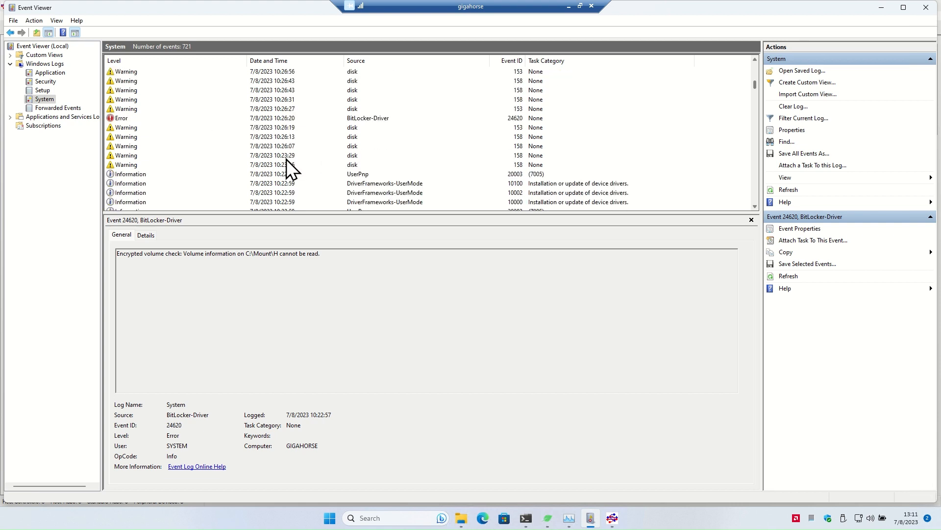
pyautogui.moveTo(297, 165)
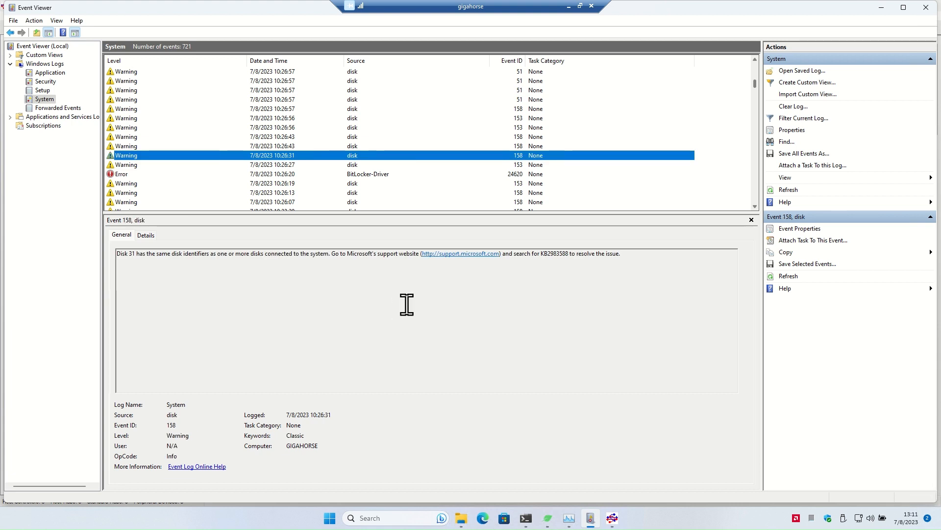
# Step: Adjust the Event Viewer layout to read ReFS error 135 about C:\Mount\J
pyautogui.moveTo(182, 253); pyautogui.dragTo(601, 253)
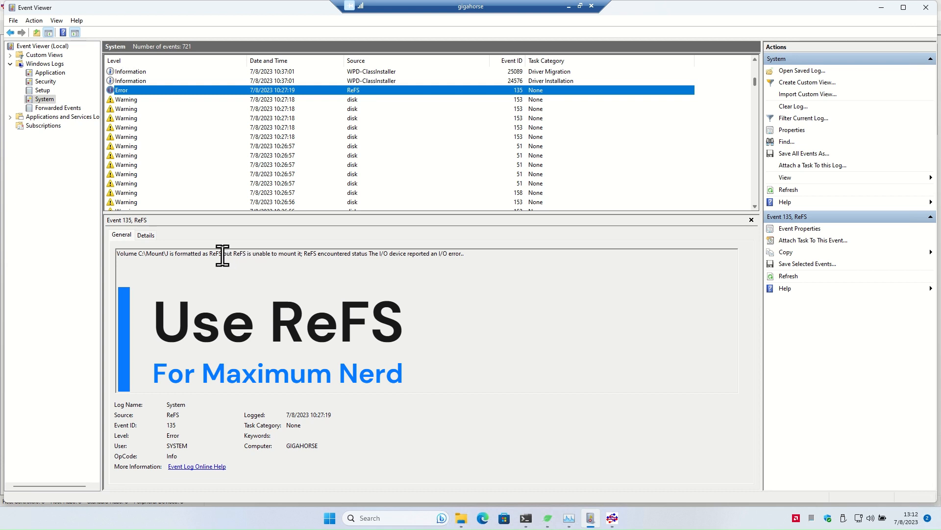
pyautogui.moveTo(452, 185)
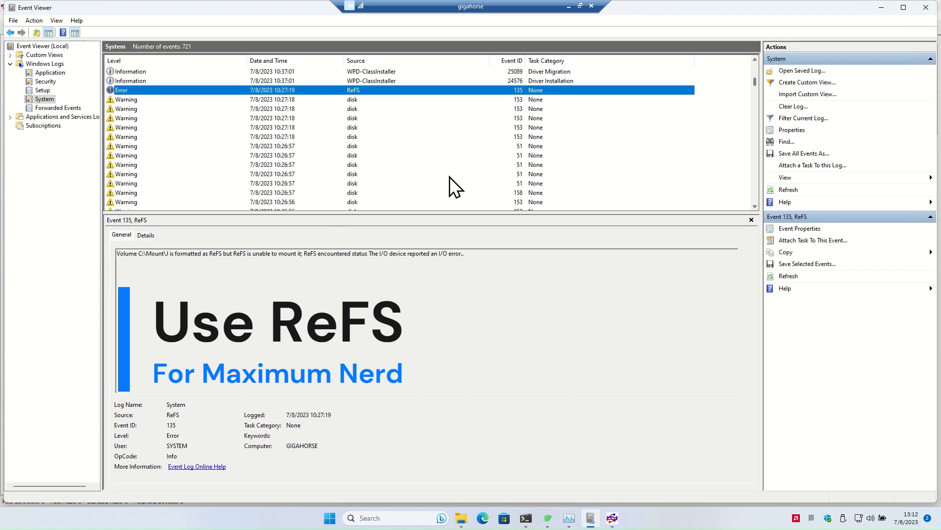
pyautogui.moveTo(370, 101)
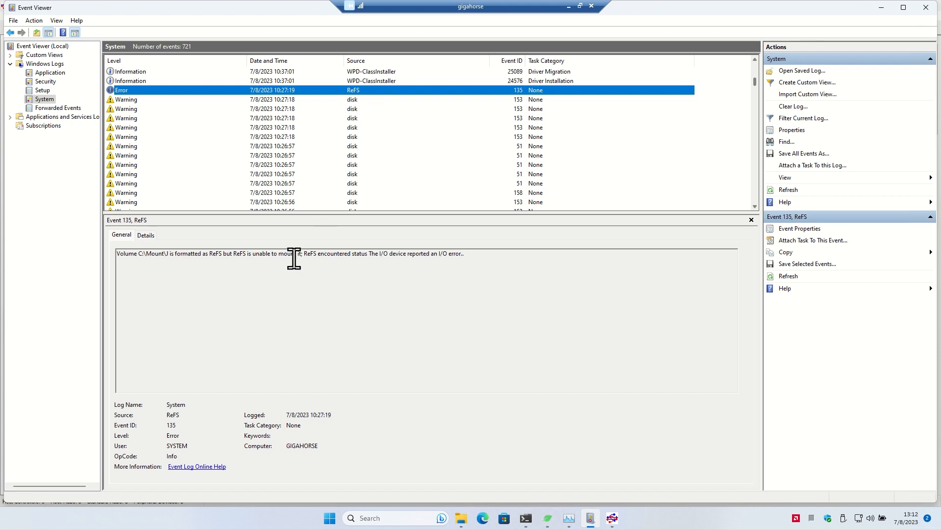
# Step: Highlight 'ReFS' in the error text and review the Disk 33 retry warnings (Event 153)
pyautogui.doubleClick(310, 254)
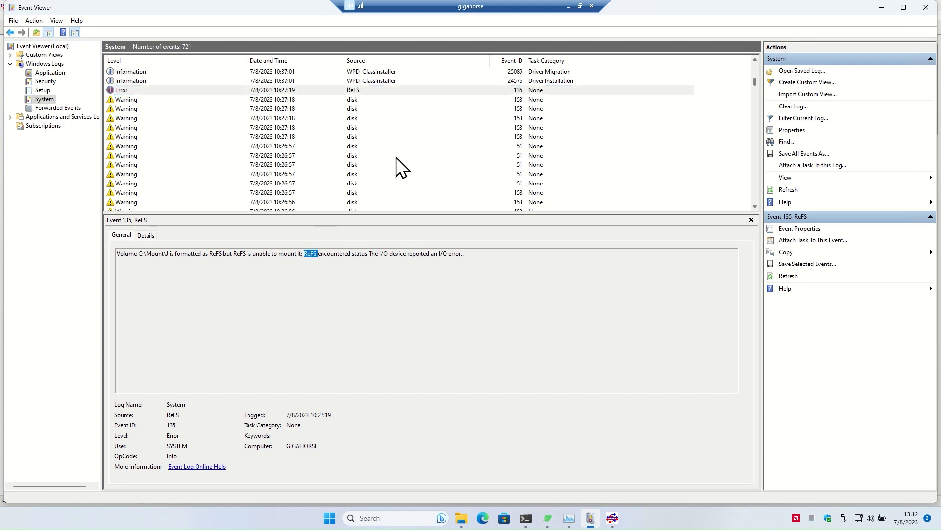
pyautogui.moveTo(405, 112)
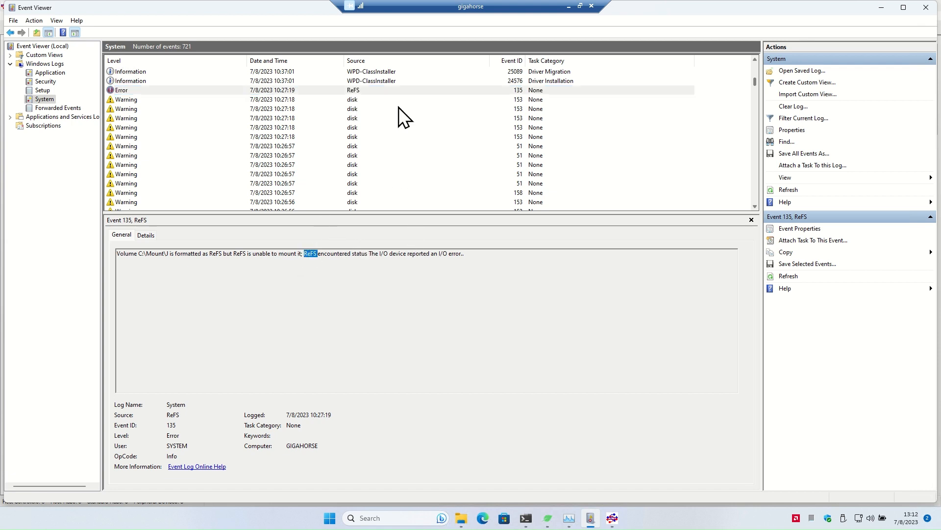
pyautogui.moveTo(370, 270)
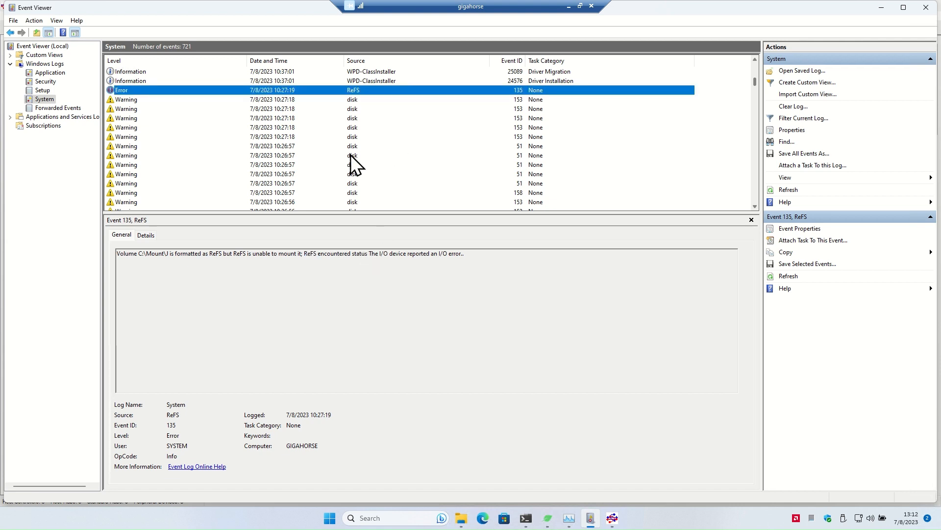
pyautogui.doubleClick(310, 253)
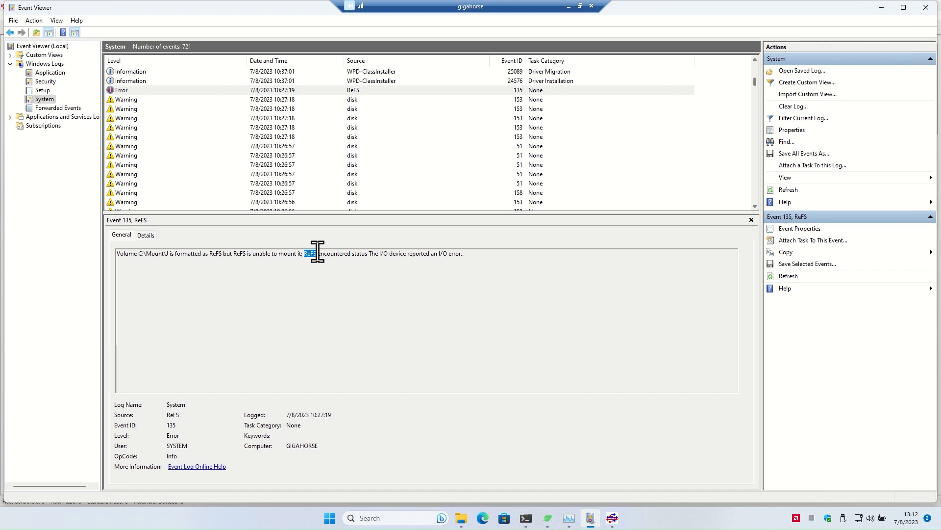
pyautogui.moveTo(341, 204)
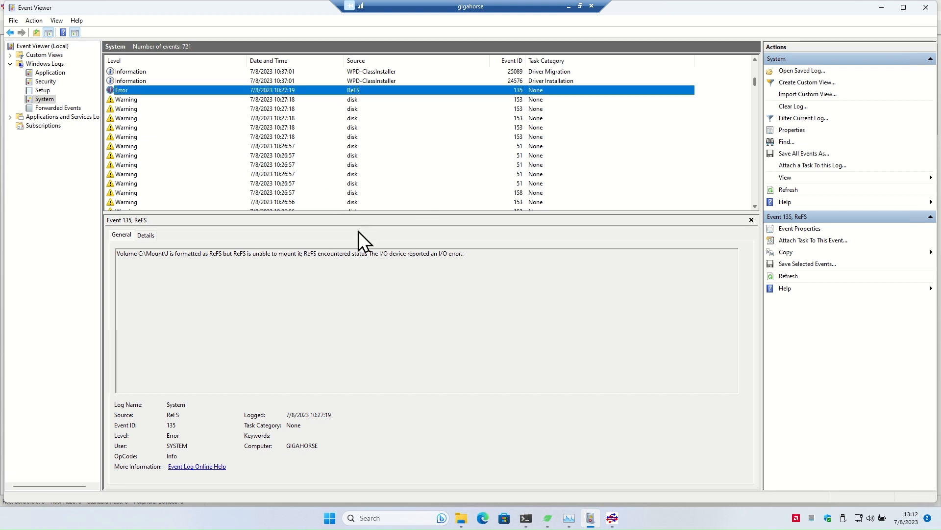
pyautogui.doubleClick(311, 254)
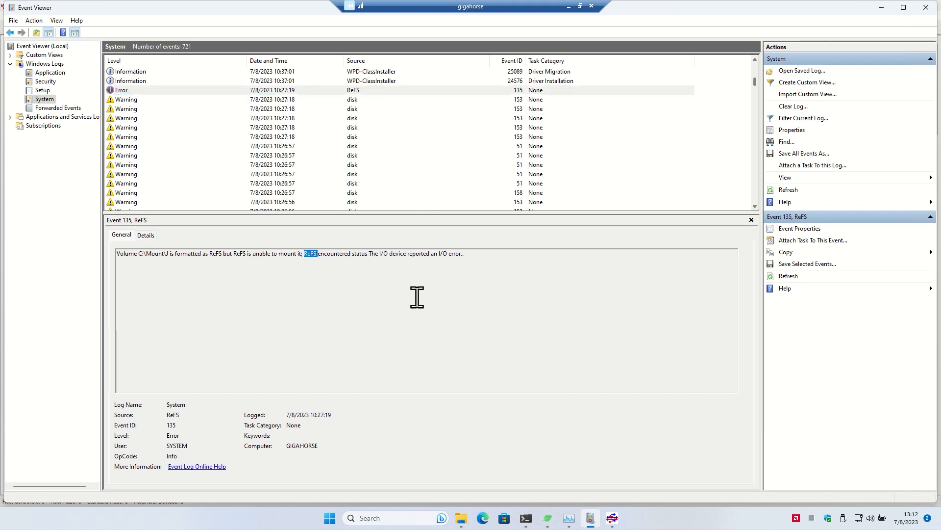
pyautogui.moveTo(392, 139)
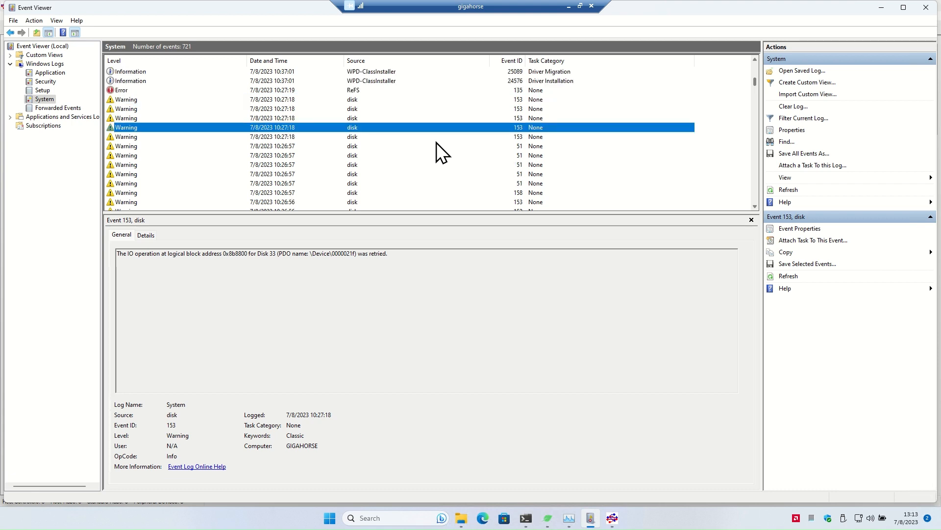
pyautogui.moveTo(429, 147)
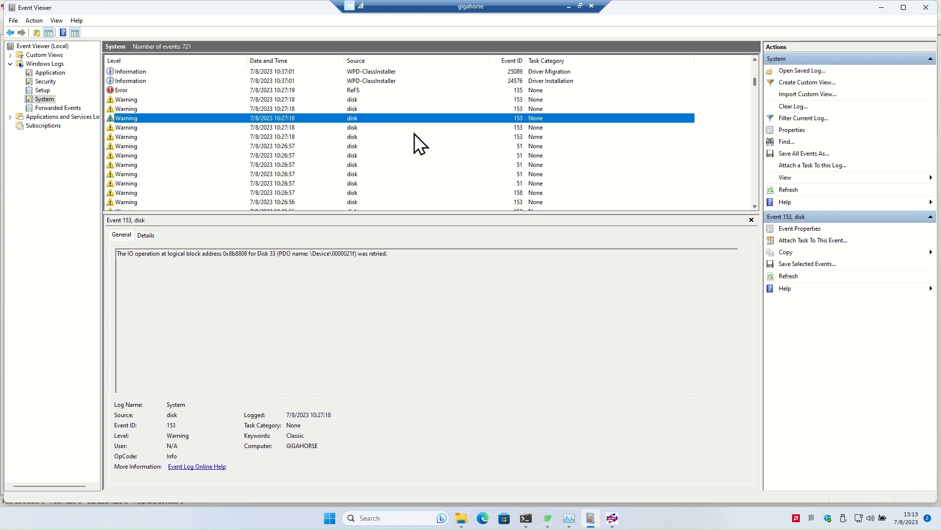
pyautogui.moveTo(382, 141)
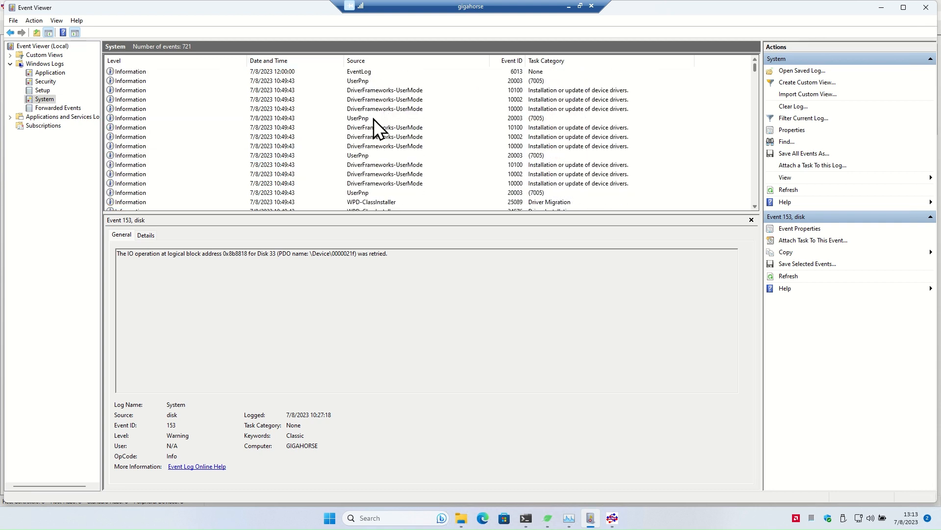
pyautogui.moveTo(285, 84)
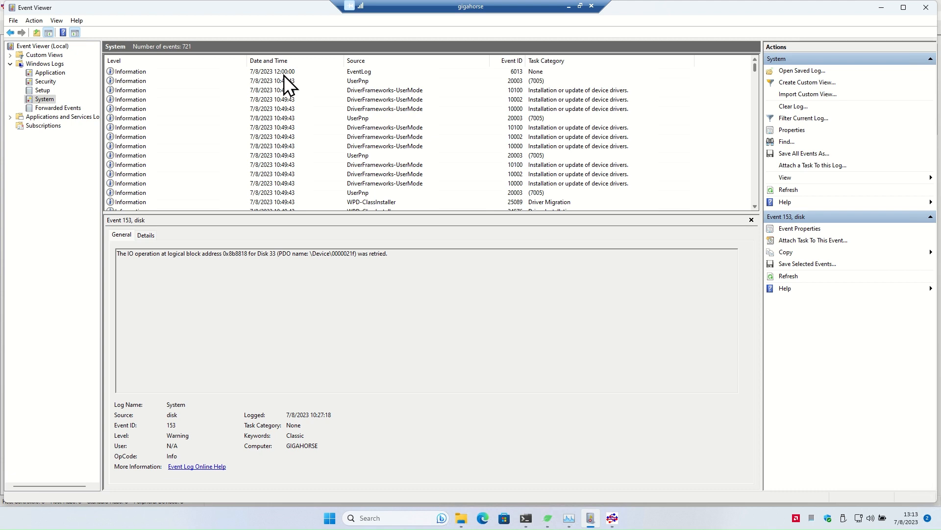
pyautogui.scroll(-3)
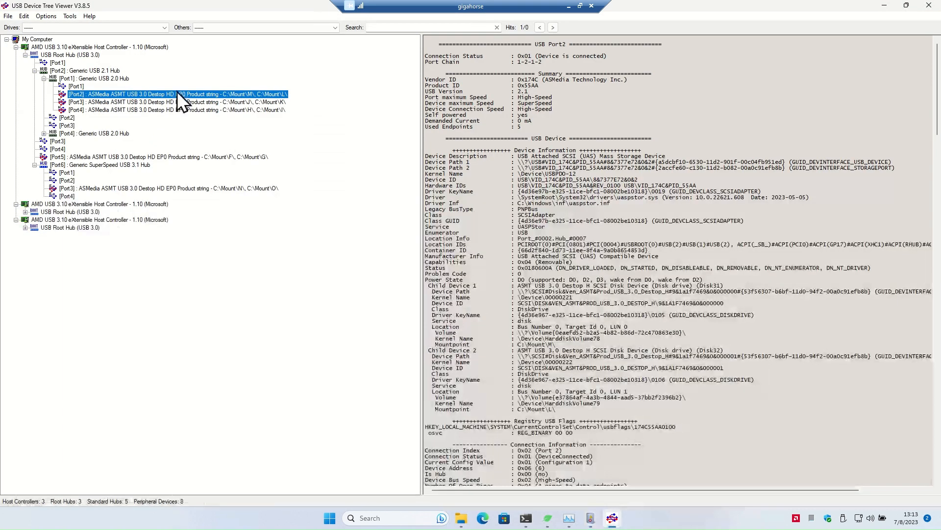
pyautogui.moveTo(216, 122)
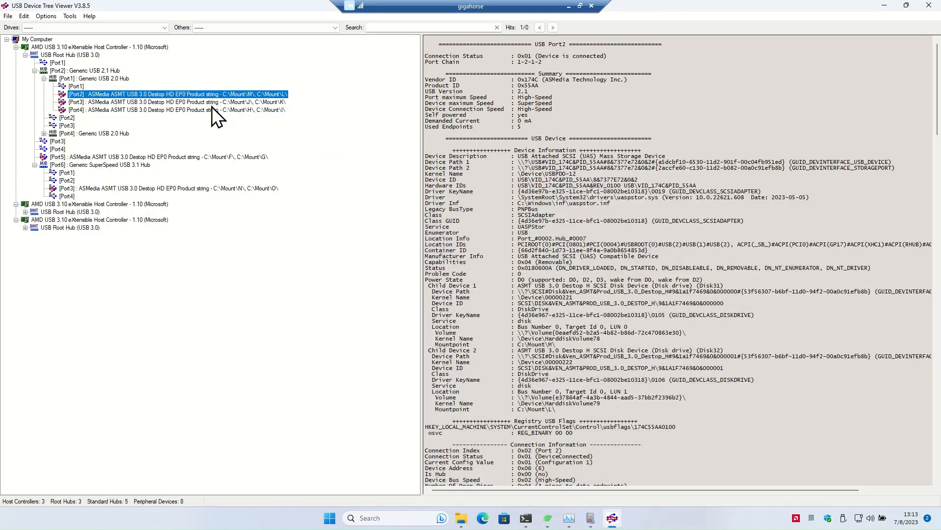
pyautogui.moveTo(255, 128)
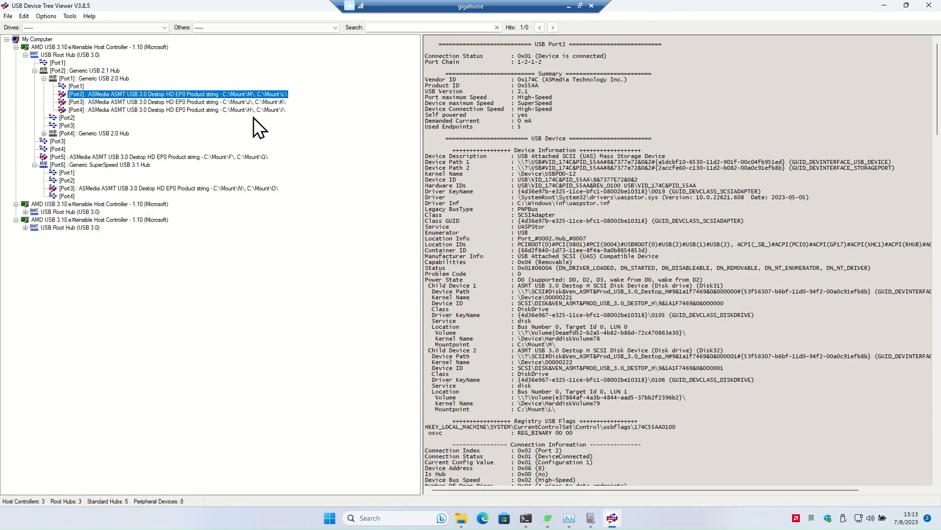
pyautogui.moveTo(220, 112)
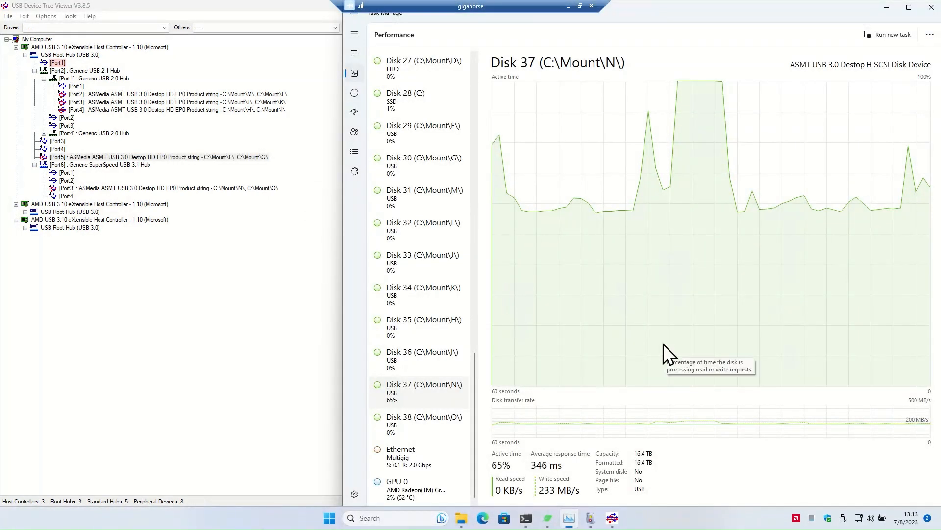
pyautogui.moveTo(872, 242)
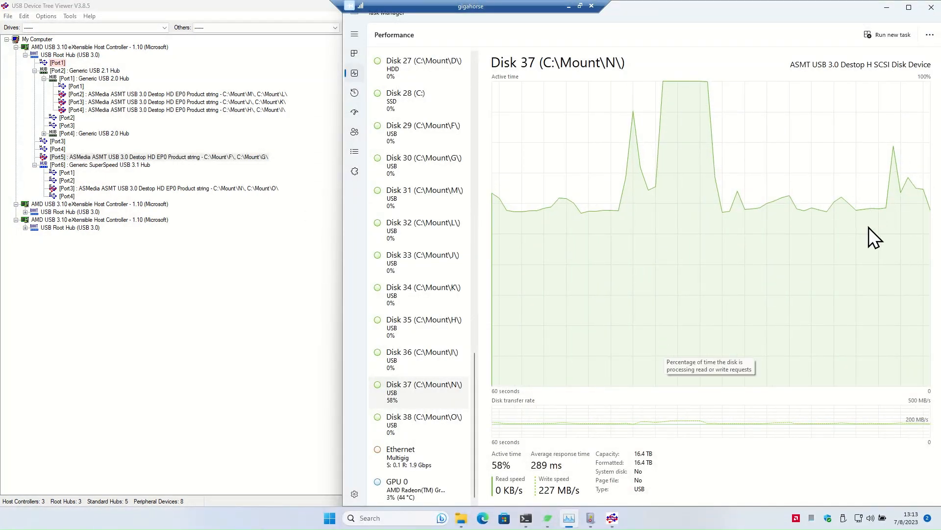
pyautogui.moveTo(618, 261)
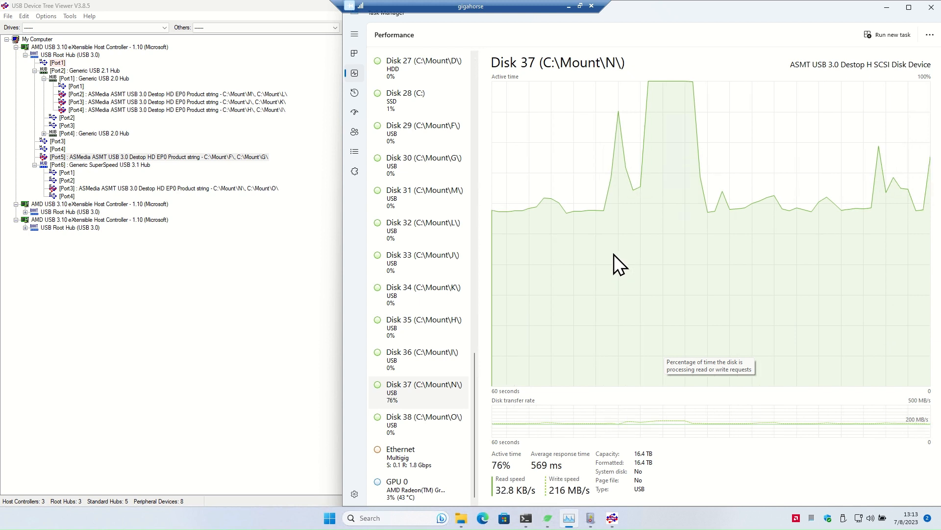
# Step: Check Ethernet throughput, then view Disk 37 at 61% active, writing 241 MB/s
pyautogui.click(401, 452)
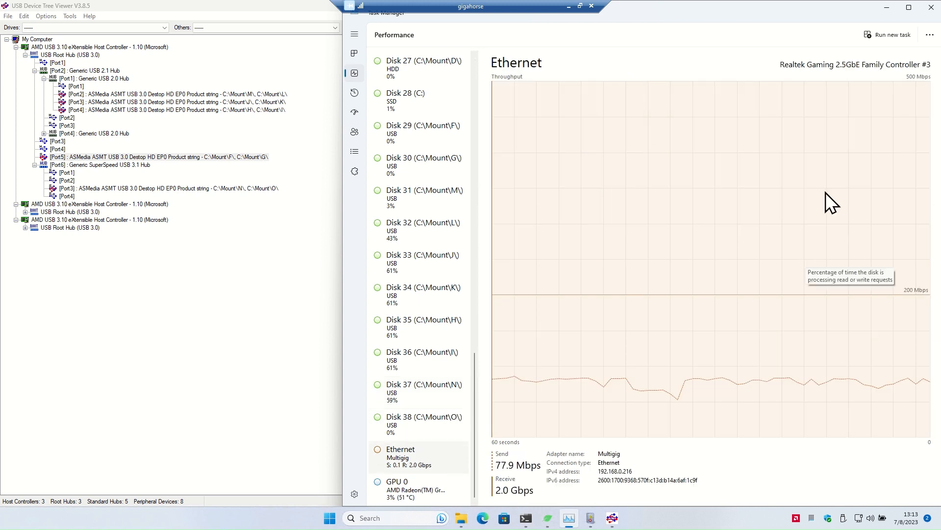
pyautogui.click(423, 388)
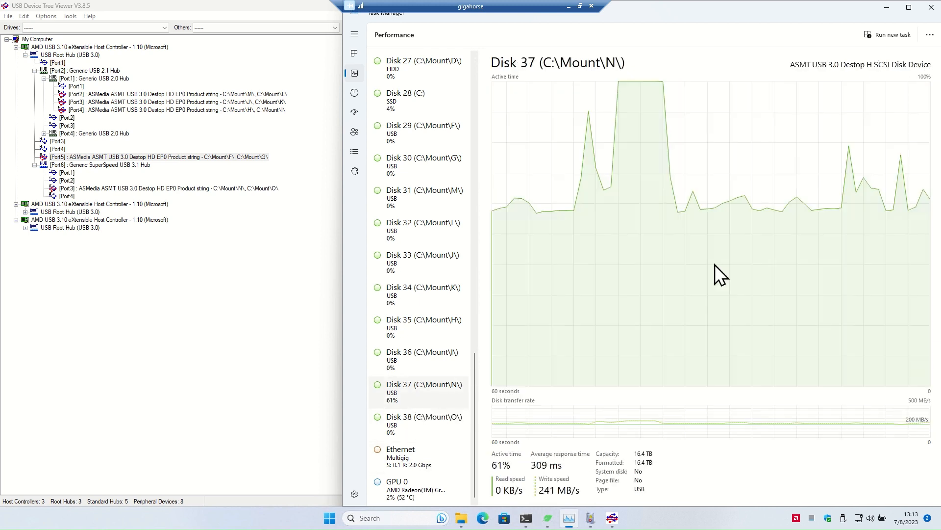
pyautogui.moveTo(744, 224)
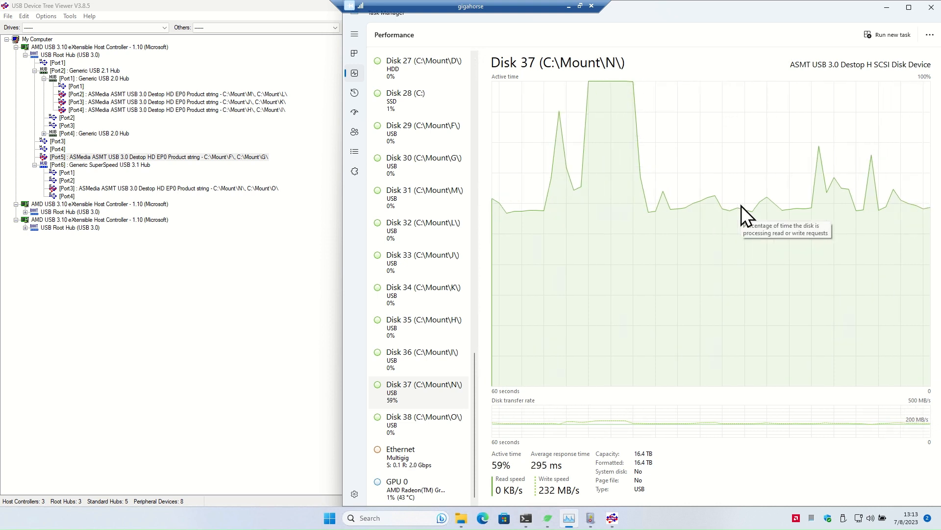
pyautogui.moveTo(653, 224)
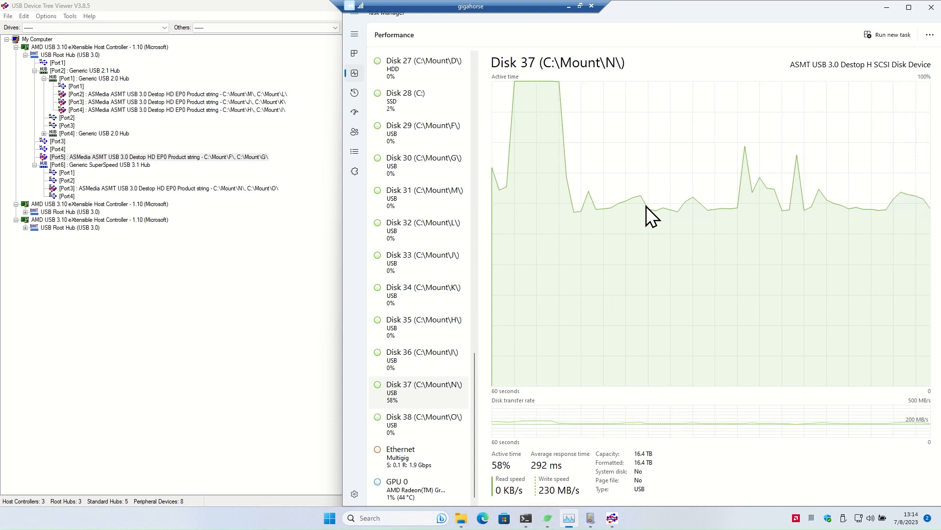
pyautogui.moveTo(592, 228)
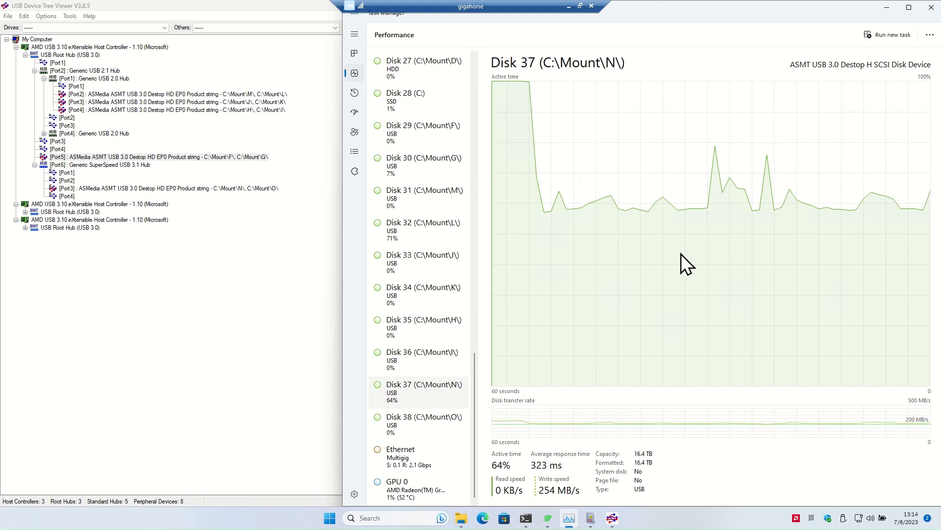
pyautogui.moveTo(656, 229)
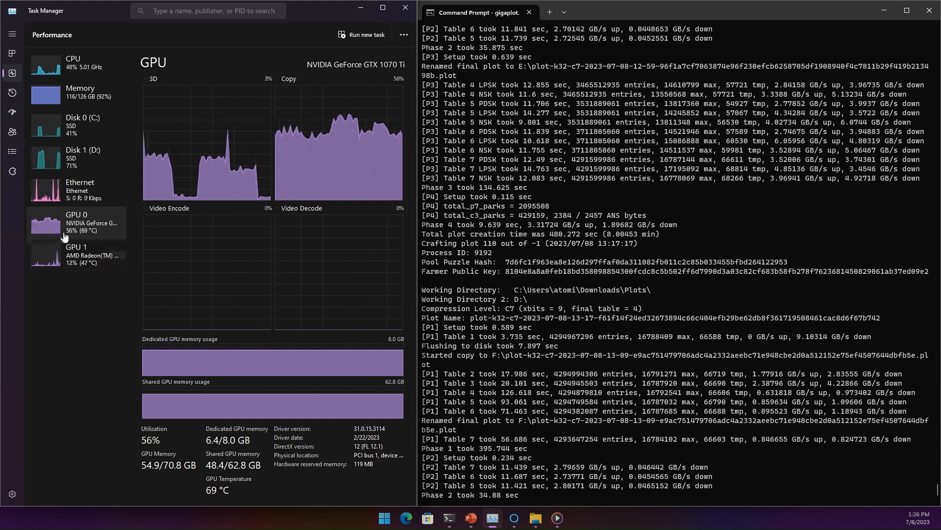
# Step: View the plotter's Disk 1 (D:) activity beside the gigaplot console
pyautogui.click(76, 157)
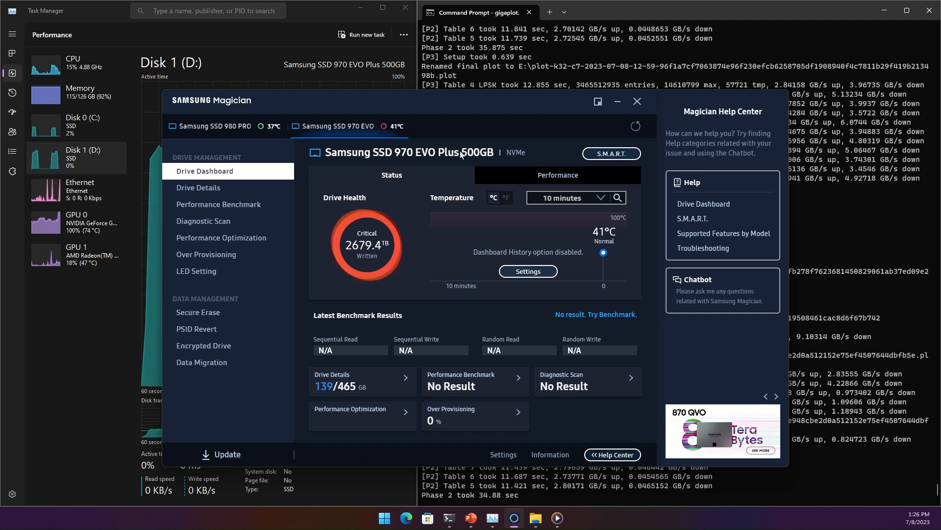
pyautogui.moveTo(424, 240)
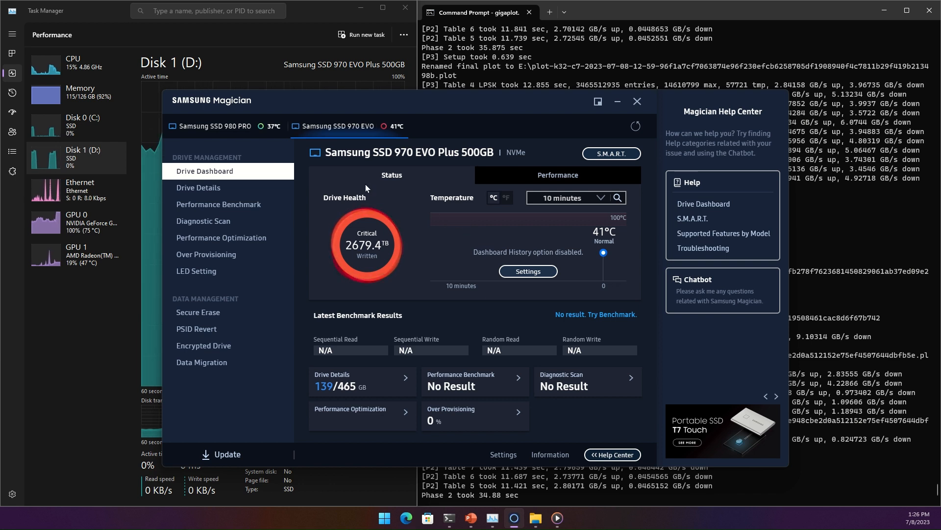
pyautogui.moveTo(368, 140)
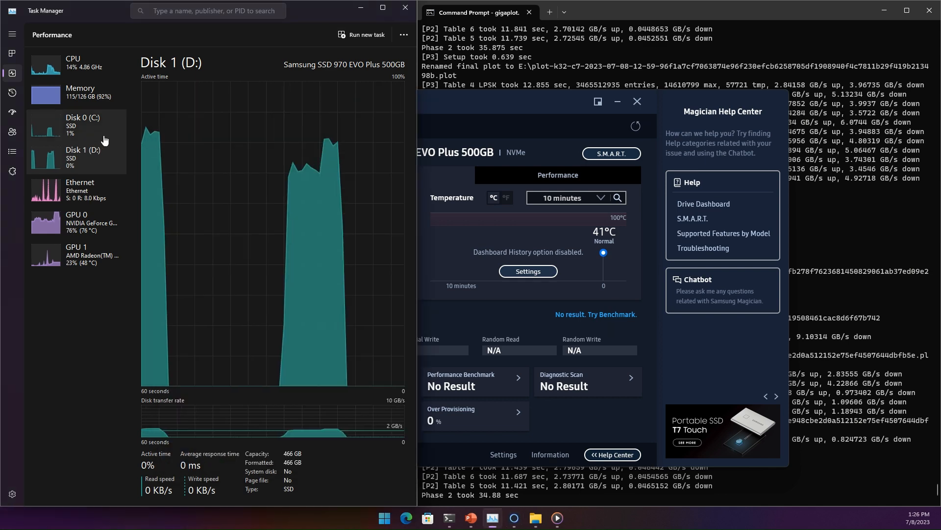
# Step: Show the plotter's memory view: about 114 of 126 GB (91%) in use
pyautogui.click(80, 92)
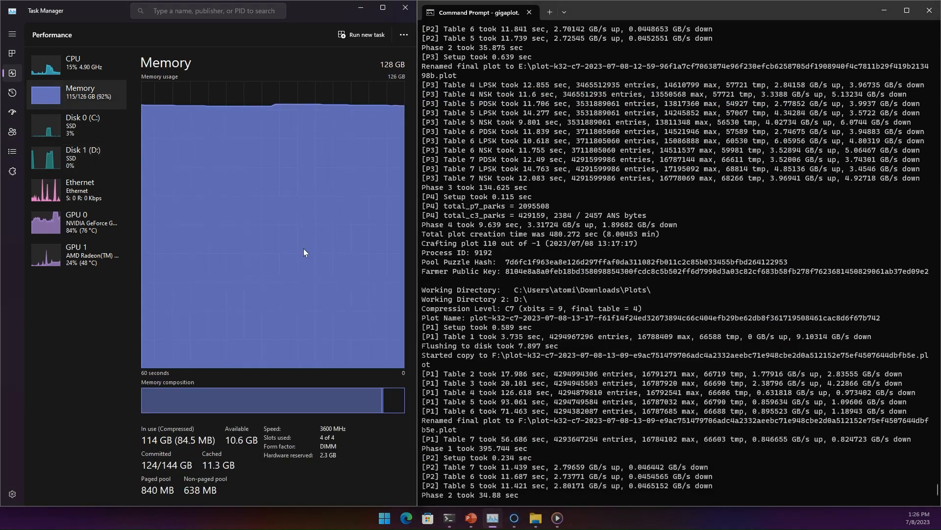
pyautogui.moveTo(304, 252)
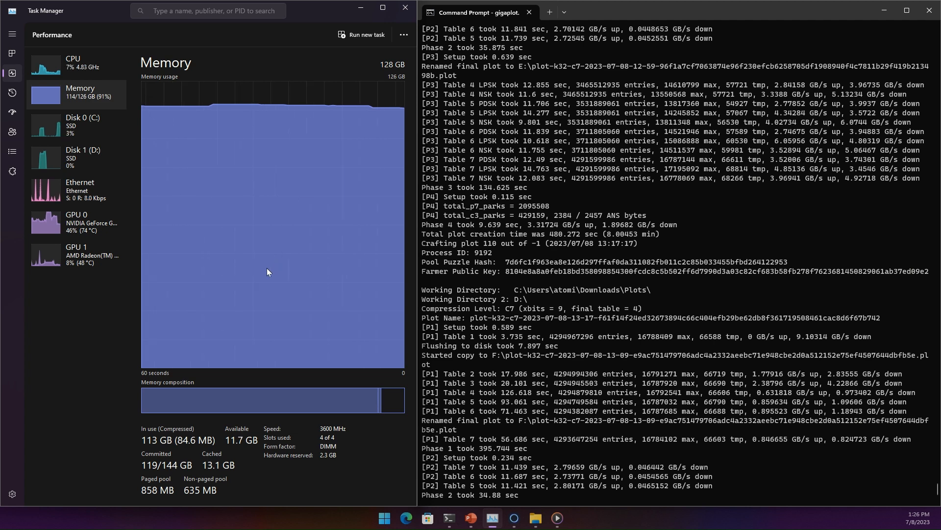
pyautogui.moveTo(277, 241)
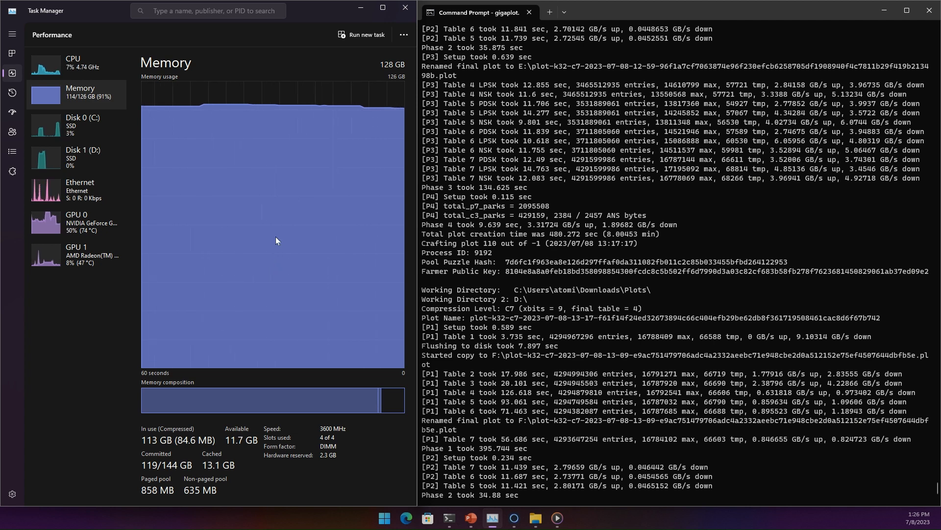